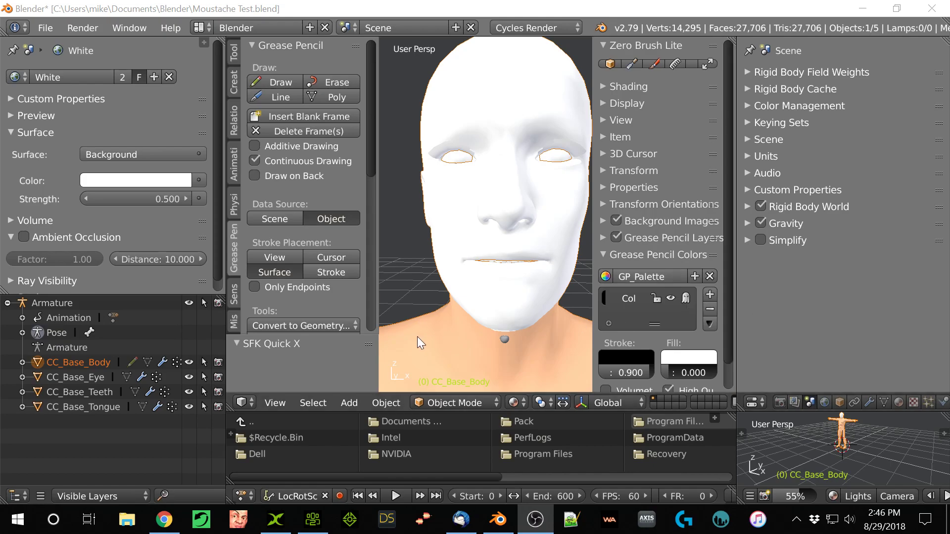
pyautogui.moveTo(420, 353)
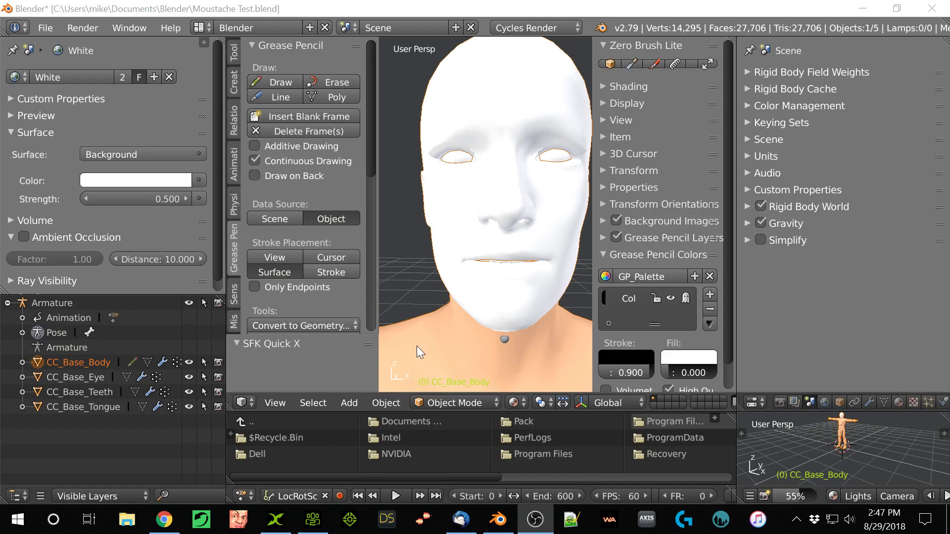
pyautogui.moveTo(393, 314)
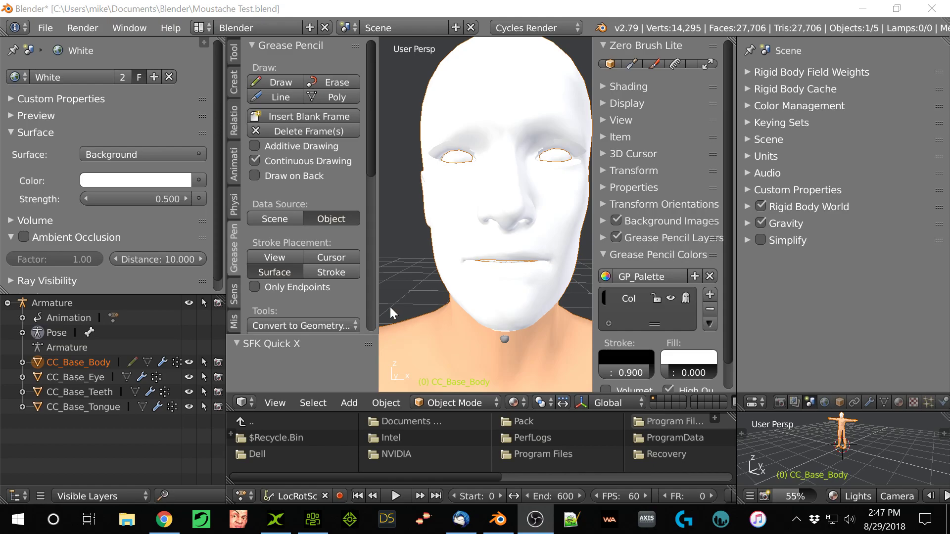
pyautogui.moveTo(374, 296)
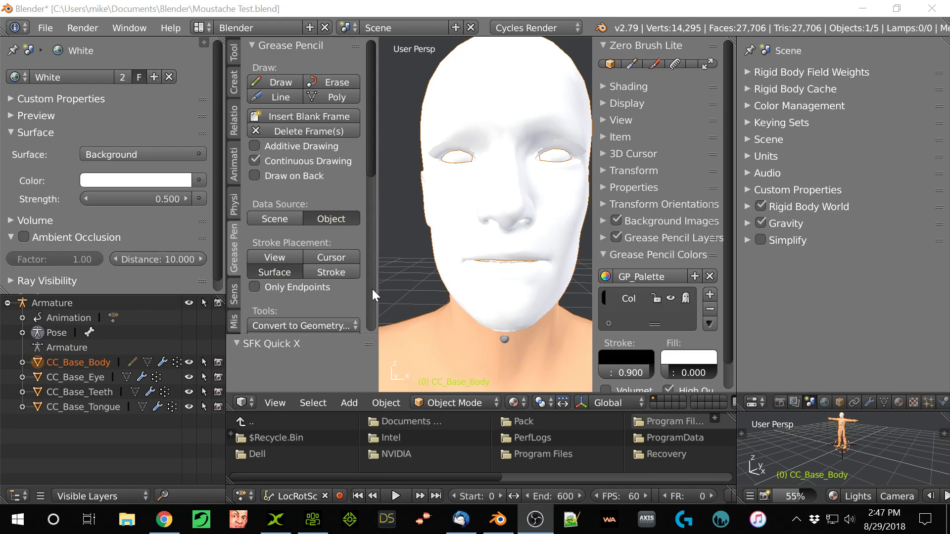
pyautogui.moveTo(422, 313)
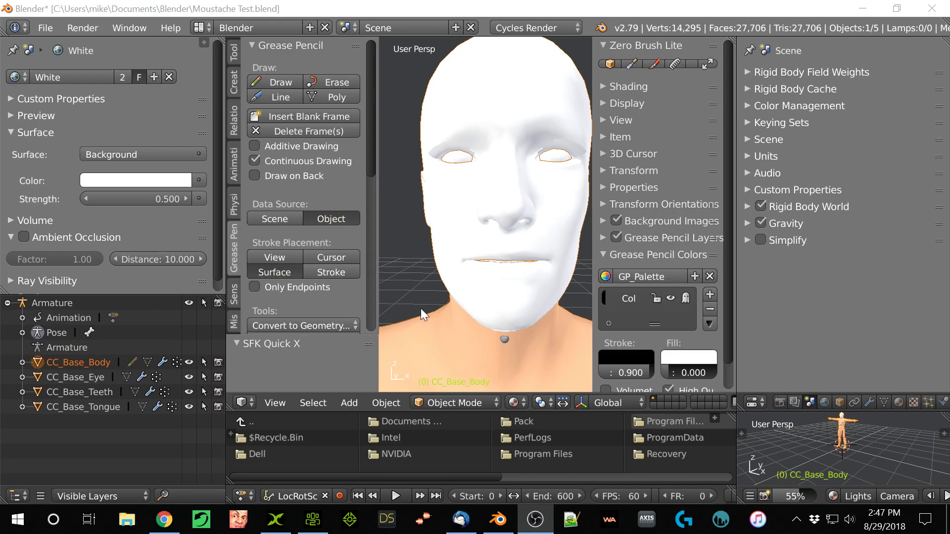
pyautogui.moveTo(679, 273)
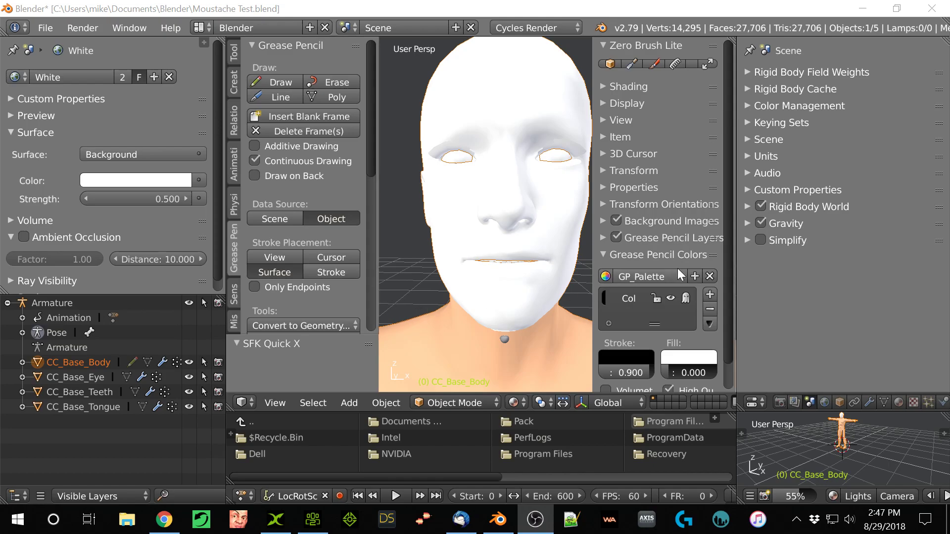
pyautogui.moveTo(734, 242)
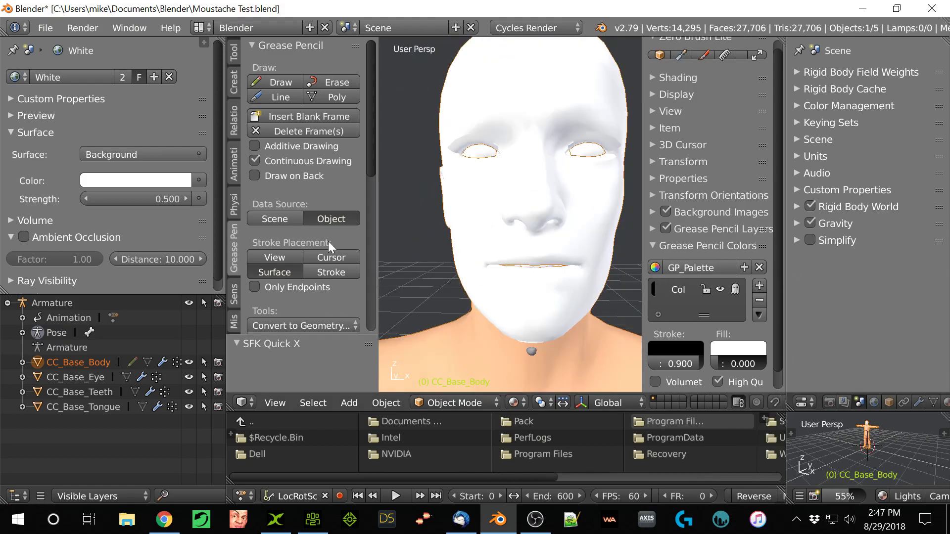
pyautogui.moveTo(496, 197)
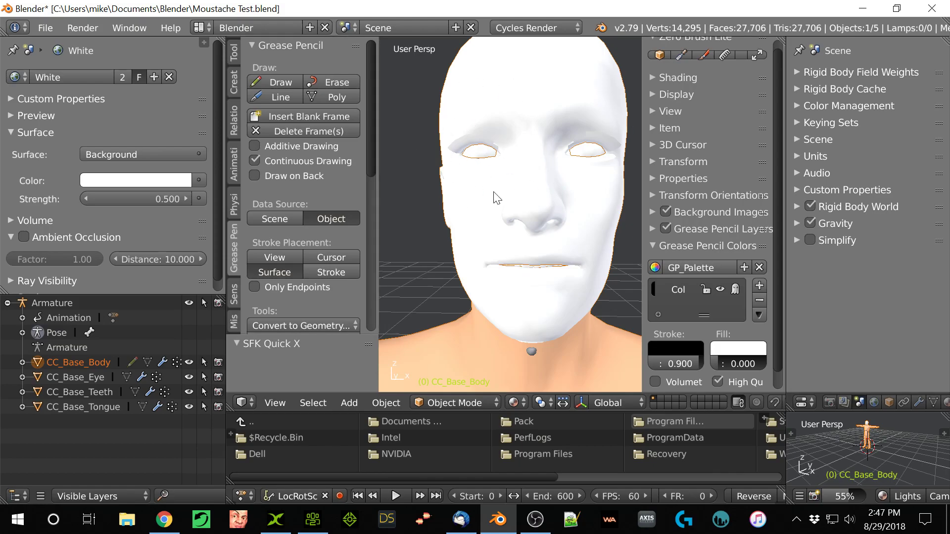
pyautogui.moveTo(479, 318)
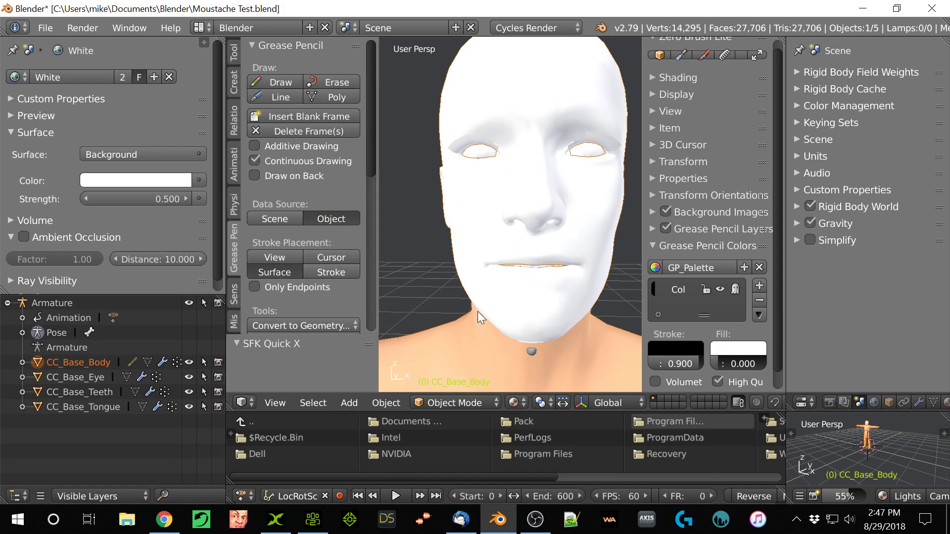
pyautogui.moveTo(514, 217)
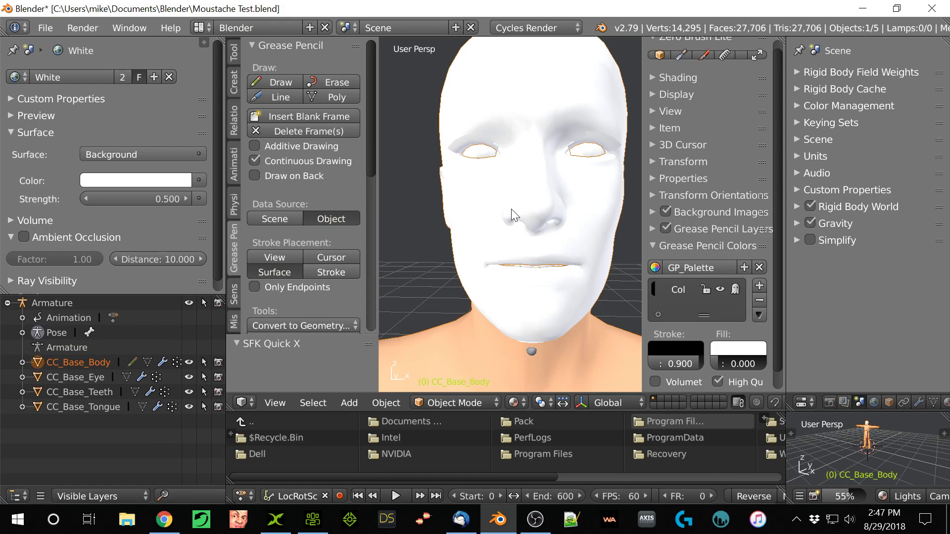
pyautogui.moveTo(558, 177)
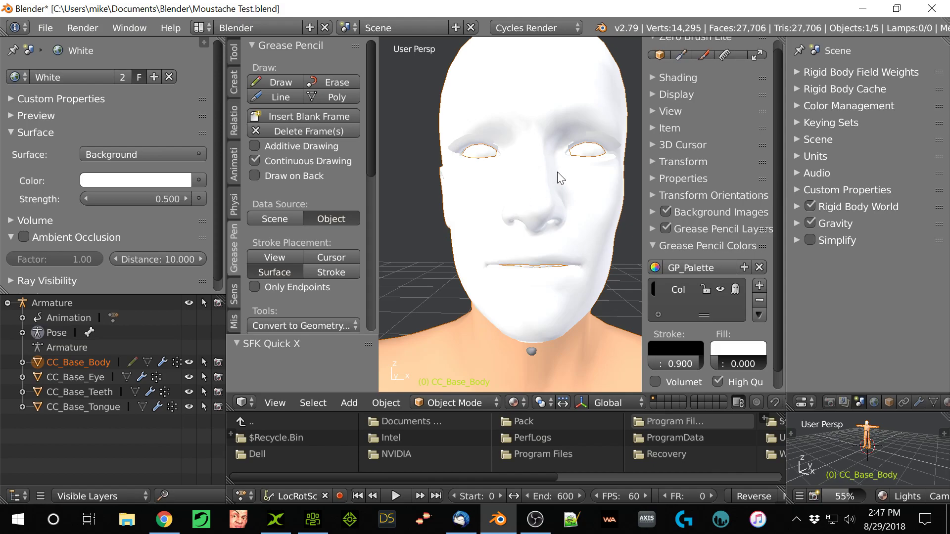
pyautogui.moveTo(582, 120)
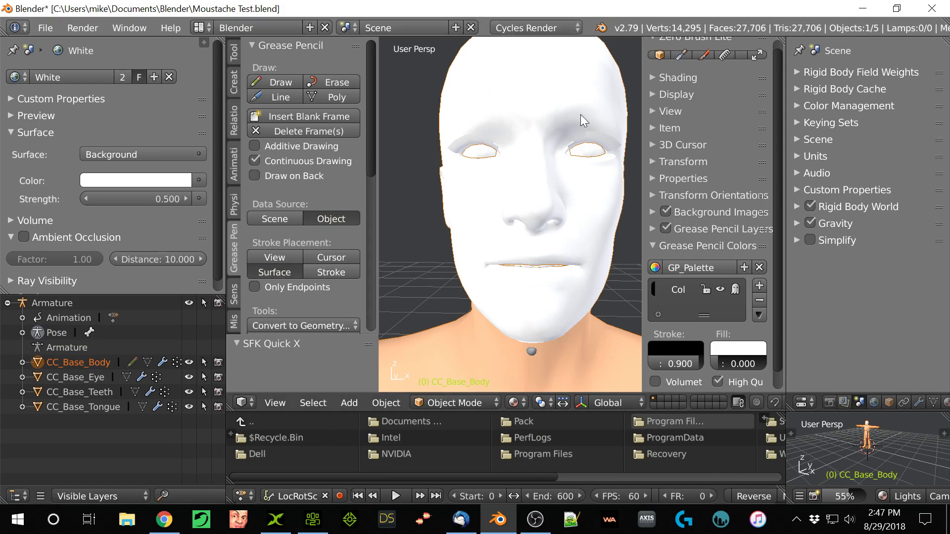
pyautogui.moveTo(427, 313)
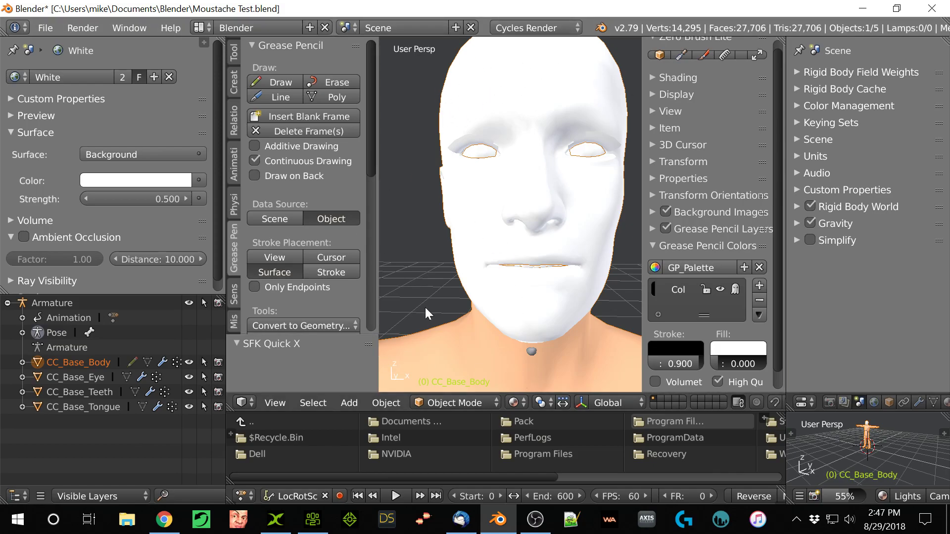
pyautogui.moveTo(513, 287)
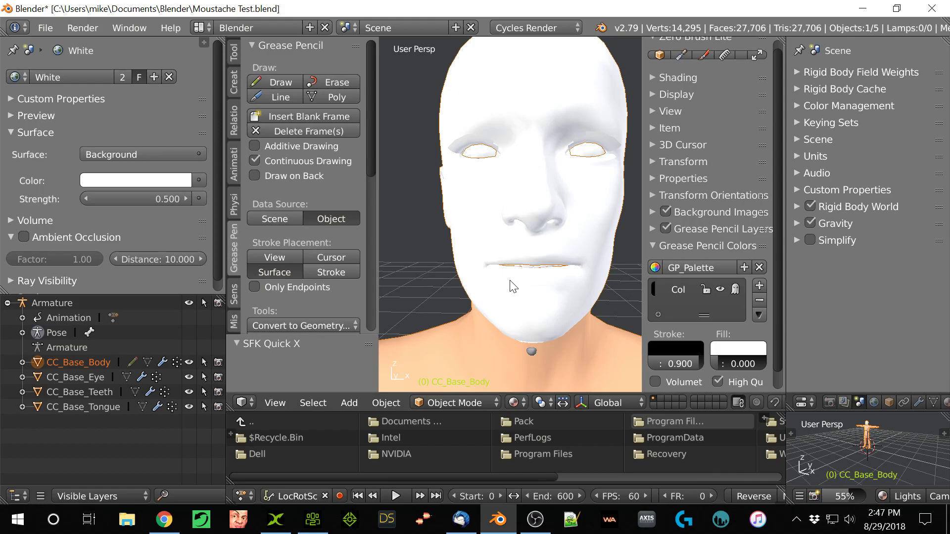
pyautogui.moveTo(471, 304)
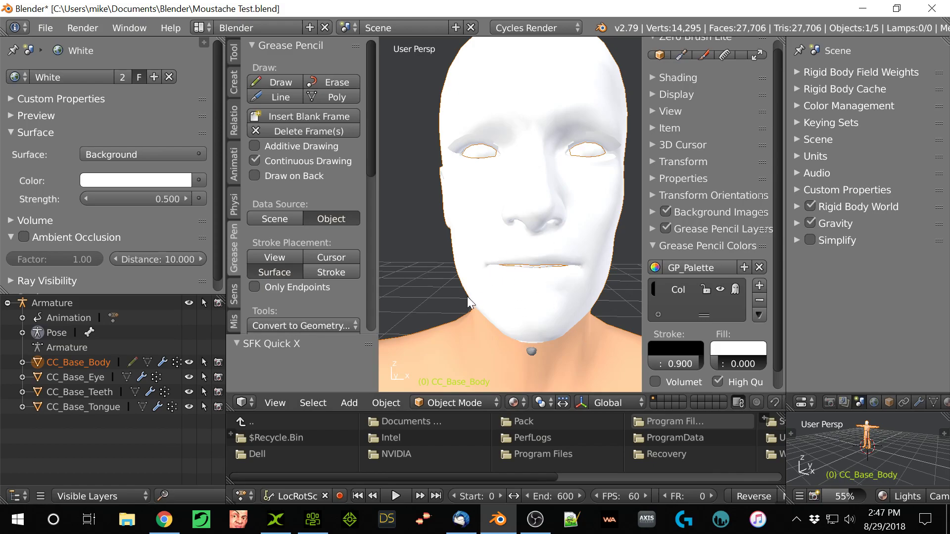
pyautogui.moveTo(563, 242)
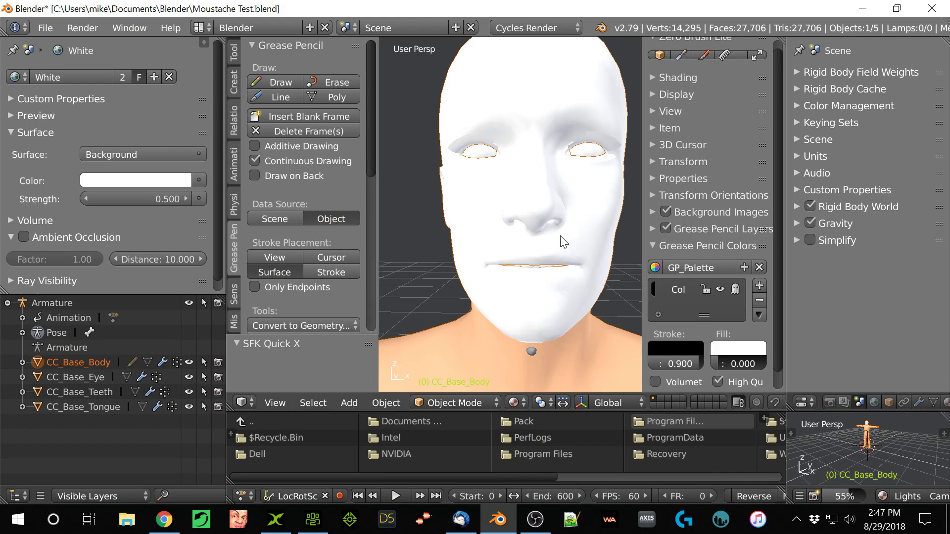
pyautogui.moveTo(523, 116)
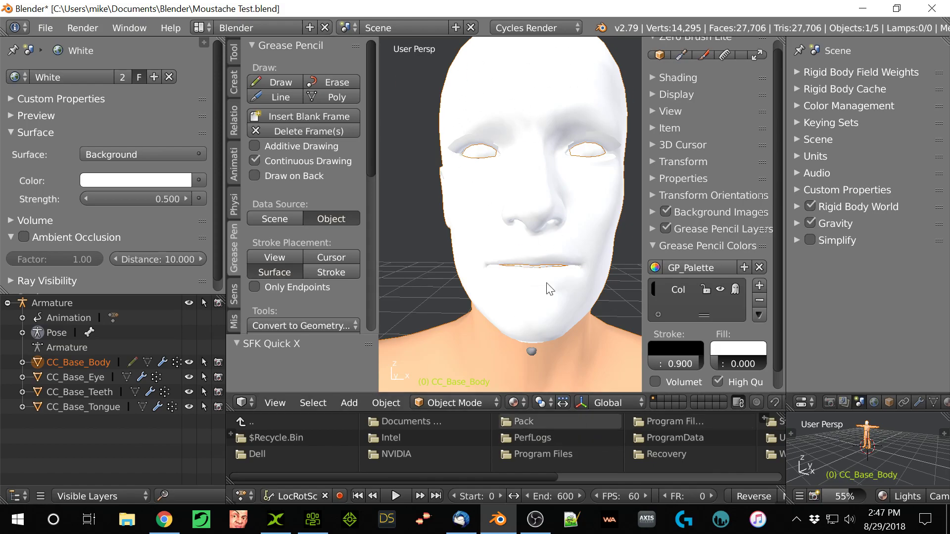
pyautogui.moveTo(184, 349)
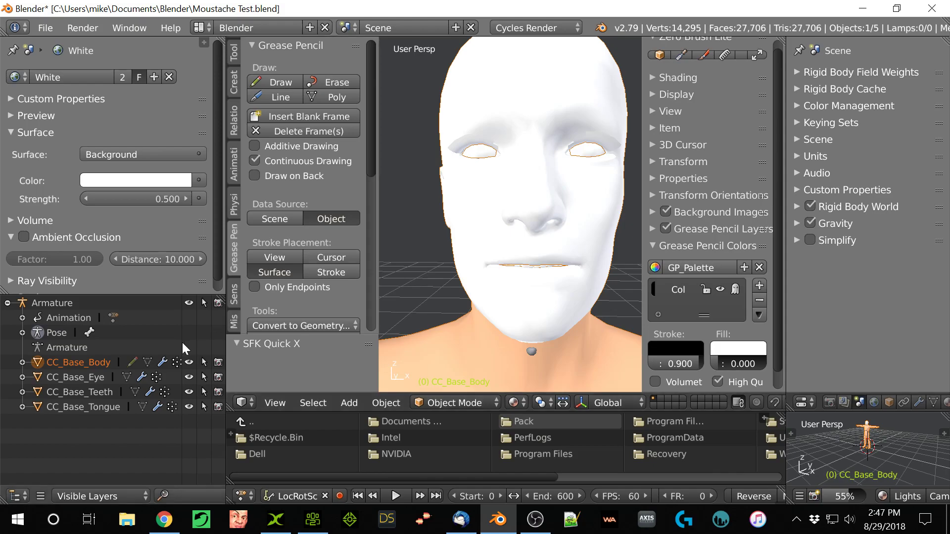
pyautogui.moveTo(511, 287)
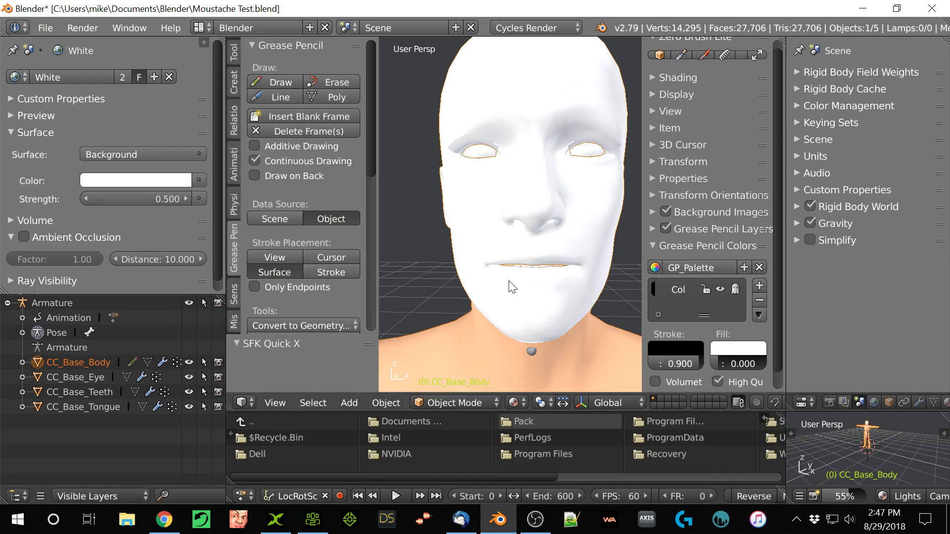
pyautogui.moveTo(726, 147)
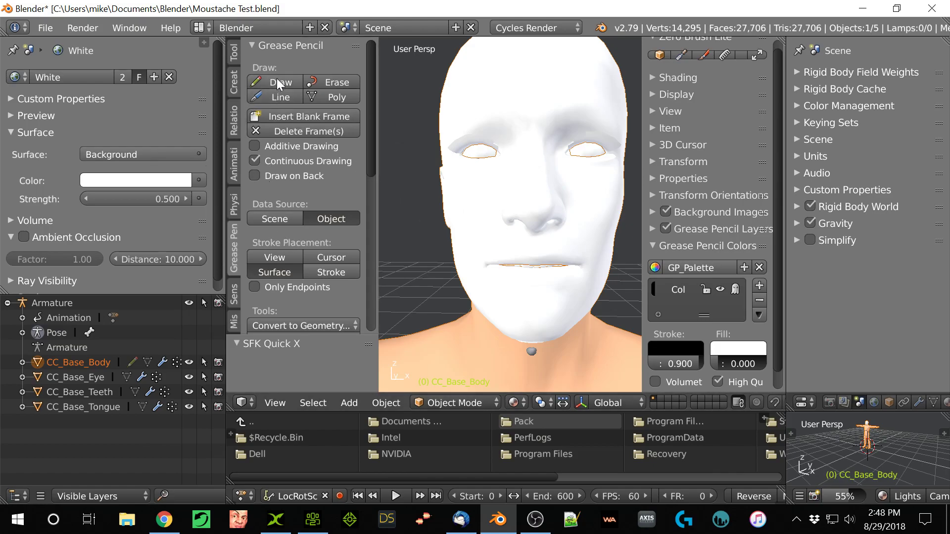
# Draw freehand Grease Pencil moustache strokes over the upper lip and end the sketching session.
pyautogui.click(279, 82)
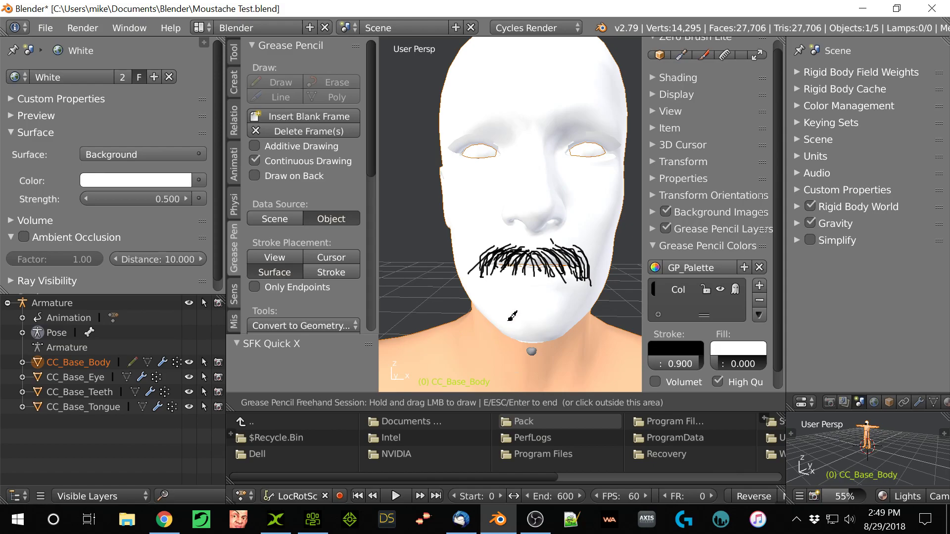
pyautogui.click(485, 339)
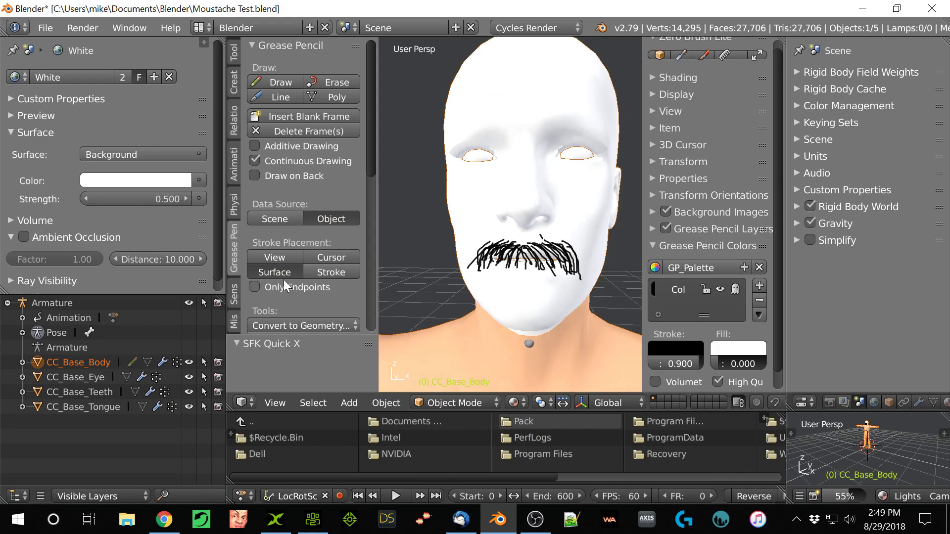
# Run Curve from grease pencil in the Hair Tool panel to create CurveFromGP.001.
pyautogui.click(233, 50)
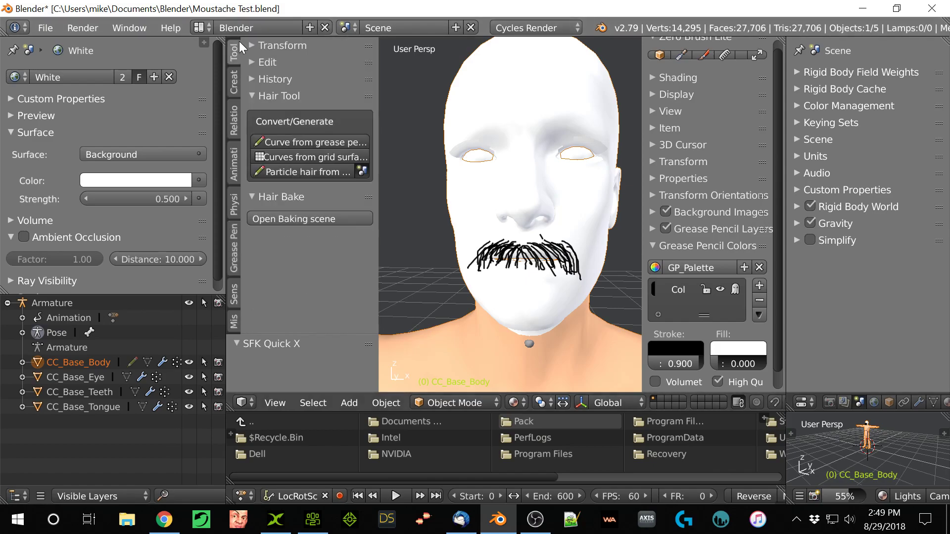
pyautogui.moveTo(358, 115)
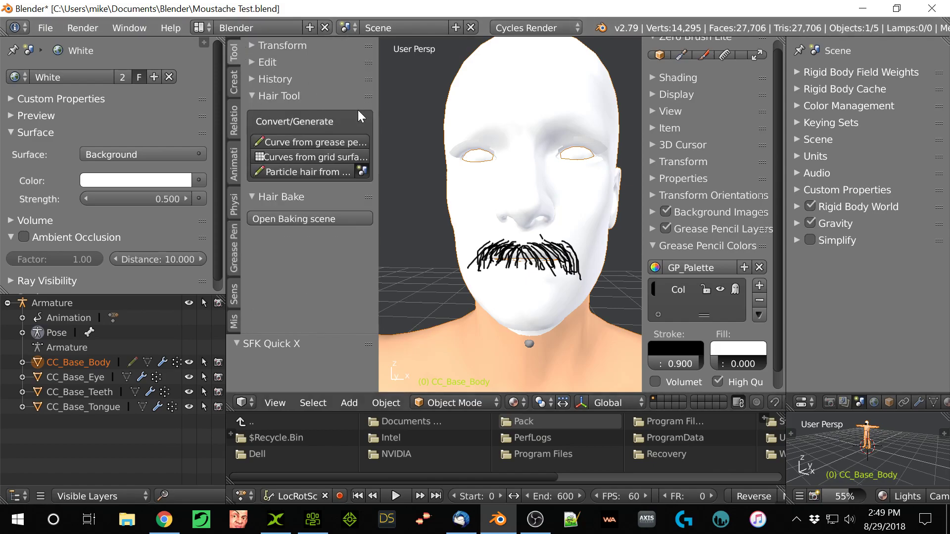
pyautogui.moveTo(301, 152)
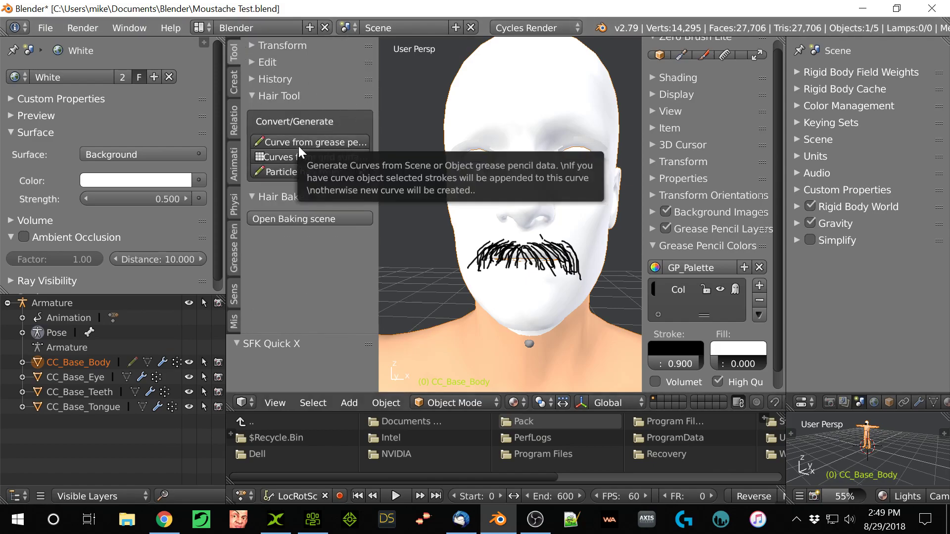
pyautogui.click(309, 142)
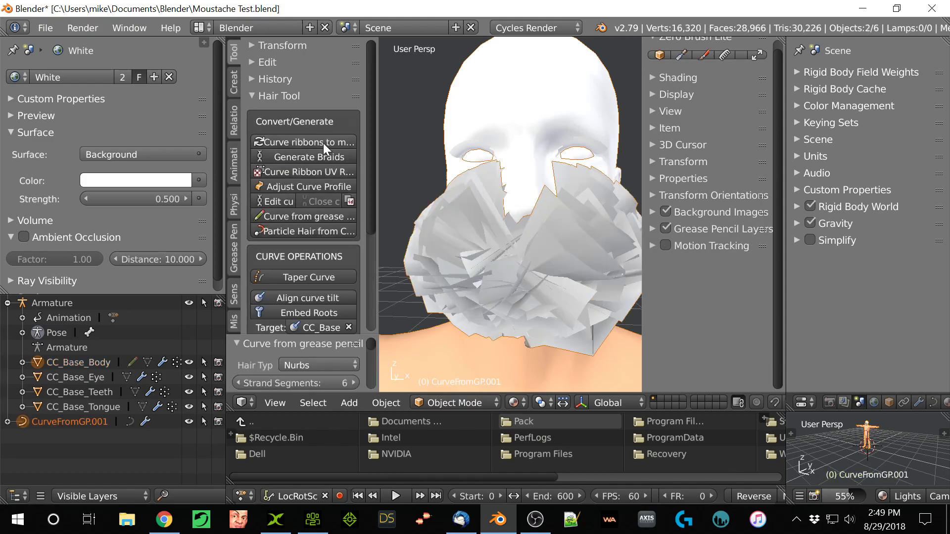
pyautogui.moveTo(529, 319)
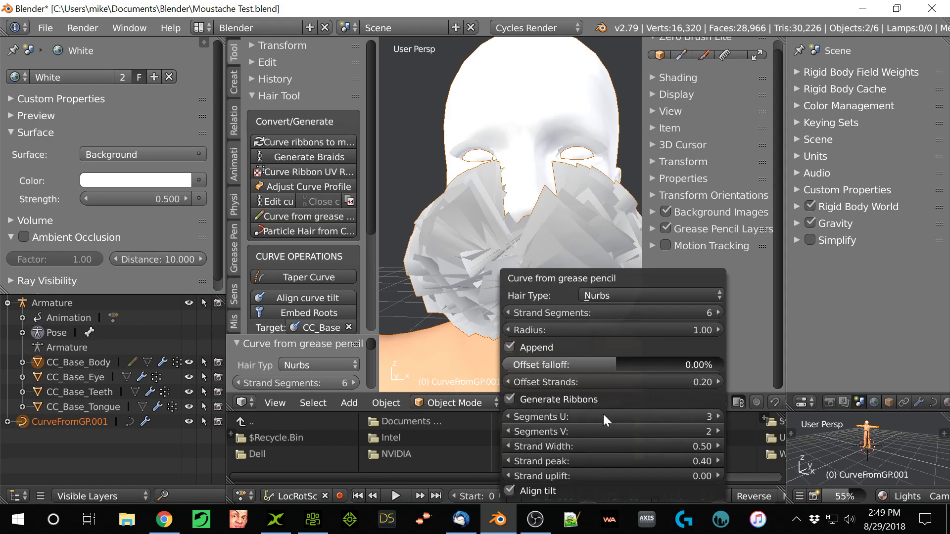
pyautogui.moveTo(690, 448)
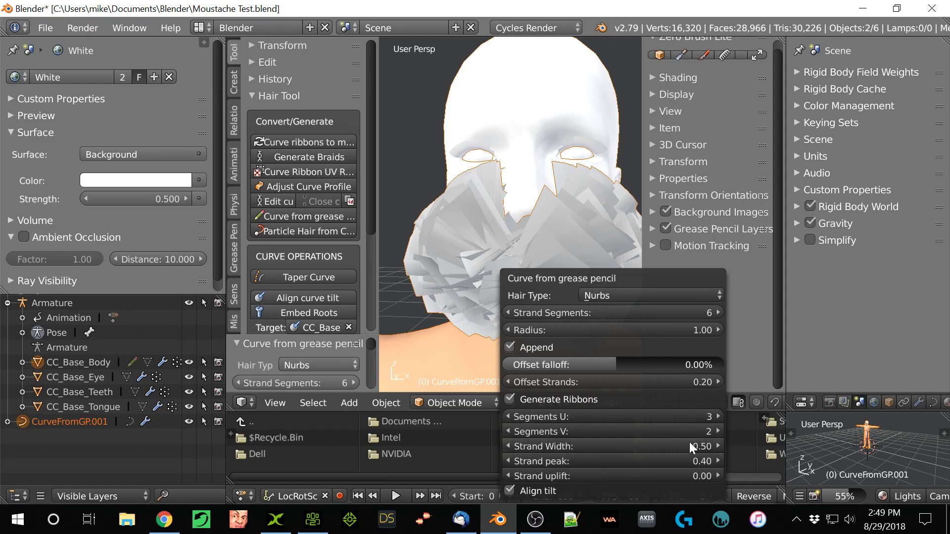
pyautogui.moveTo(514, 448)
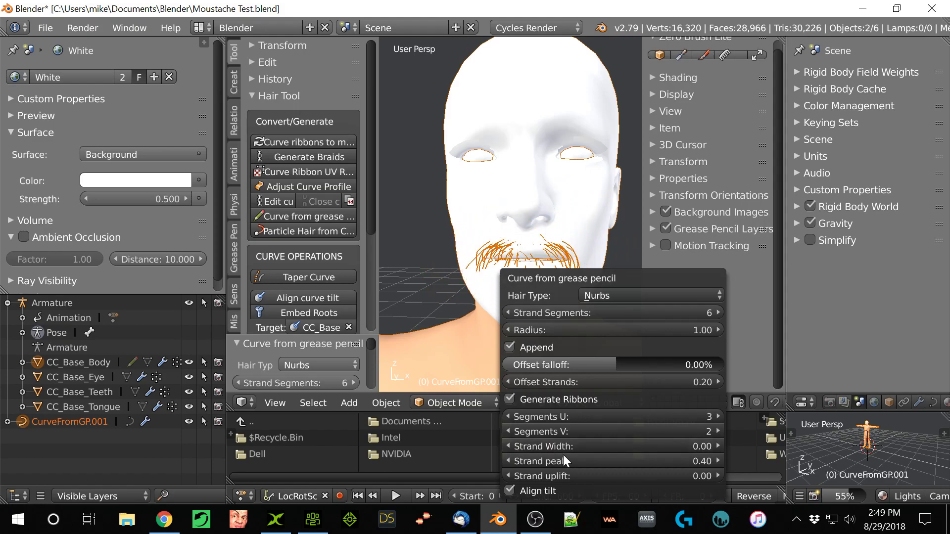
pyautogui.moveTo(721, 452)
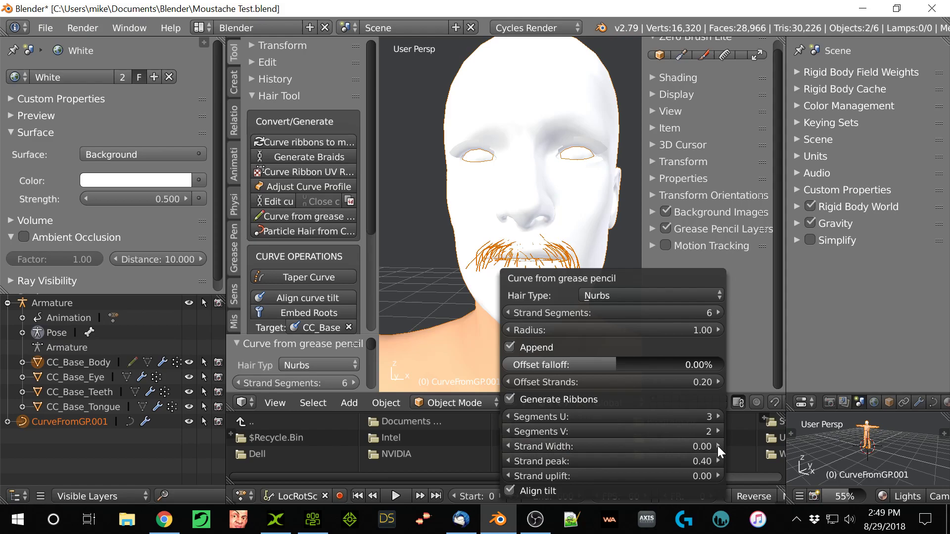
# Adjust the generated ribbons' strand width and confirm the strand settings.
pyautogui.click(697, 446)
pyautogui.write('0.06')
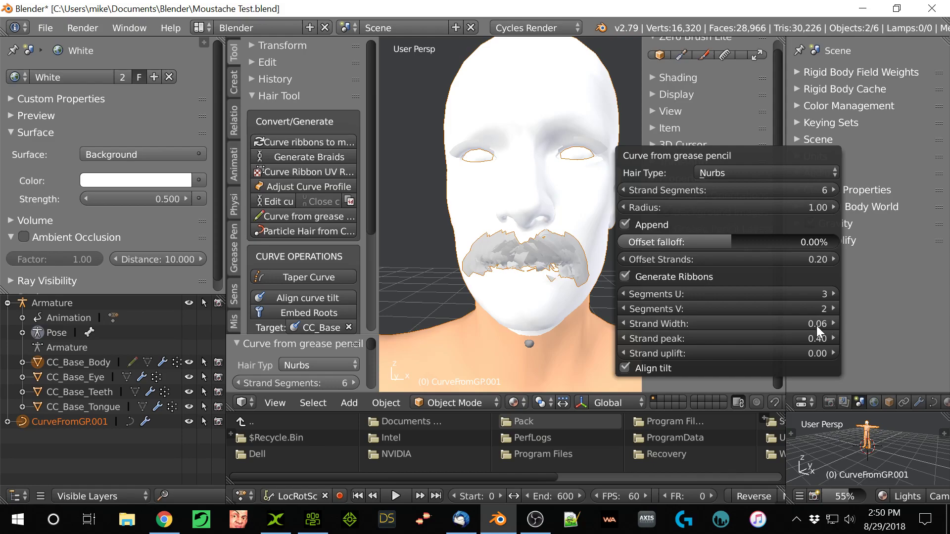
pyautogui.moveTo(763, 309)
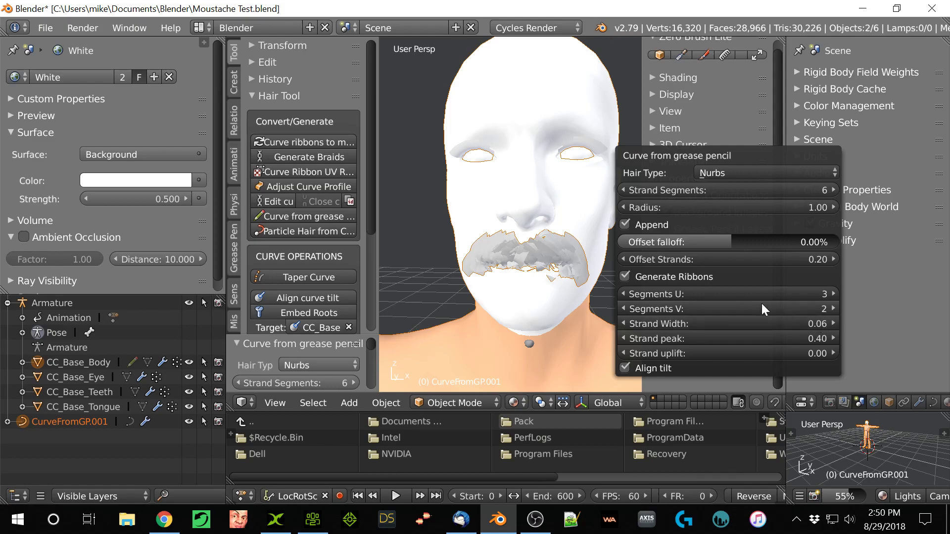
pyautogui.click(482, 372)
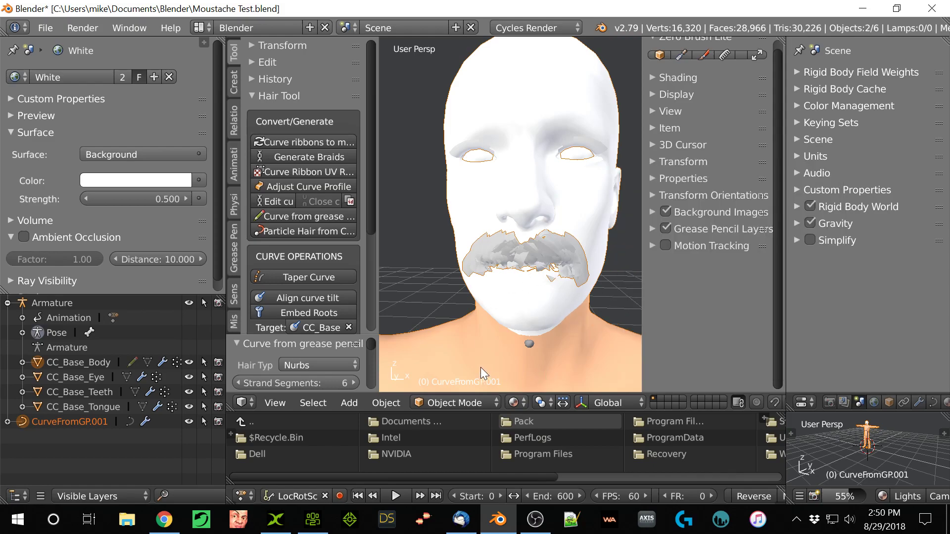
pyautogui.moveTo(422, 293)
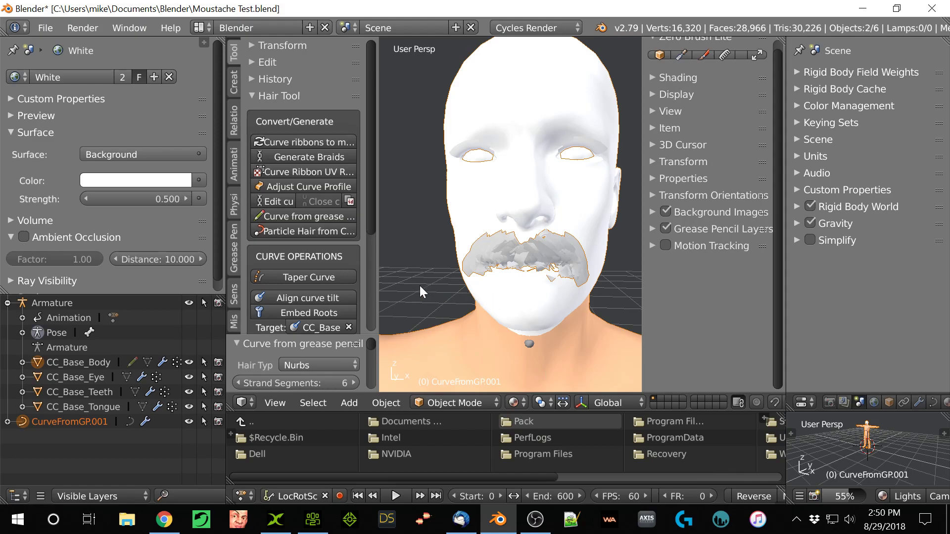
pyautogui.moveTo(404, 292)
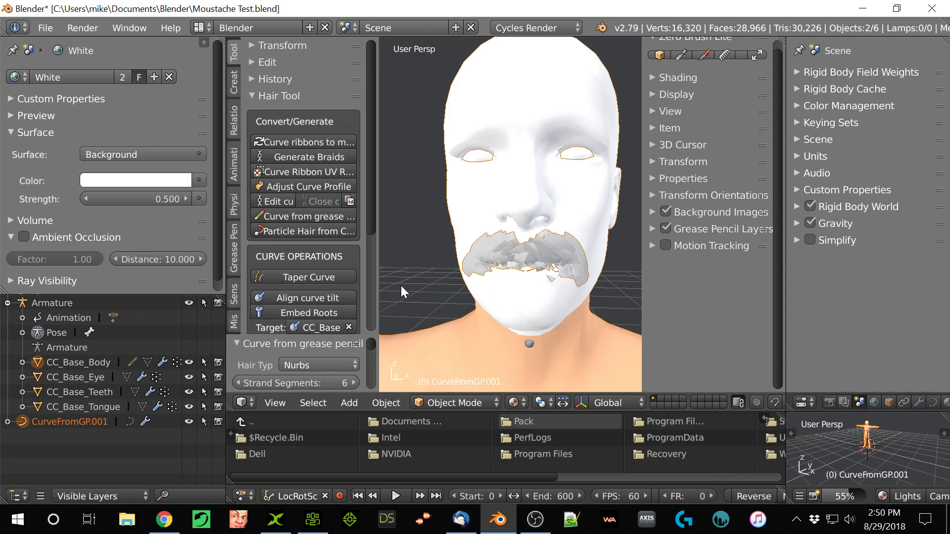
pyautogui.moveTo(303, 298)
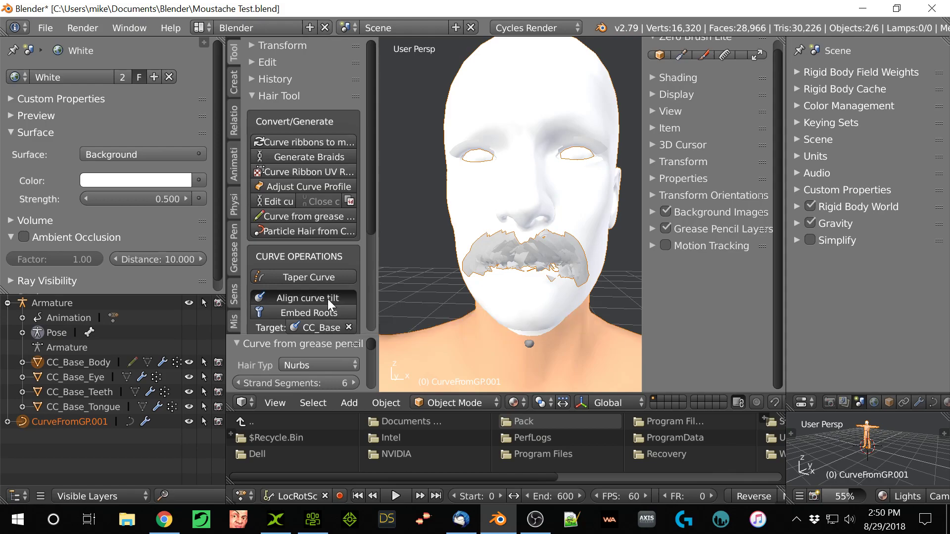
# Apply Align curve tilt and Embed Roots to the moustache curve.
pyautogui.click(303, 297)
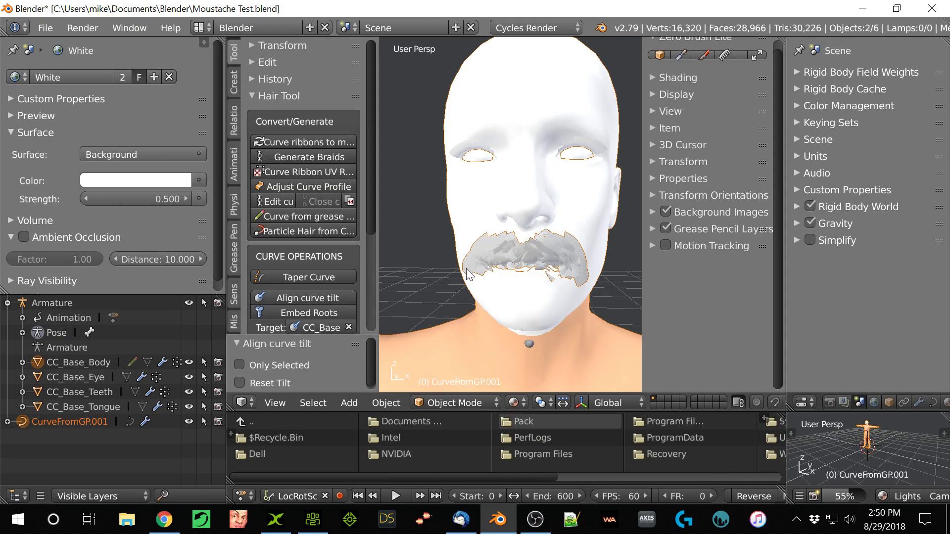
pyautogui.click(306, 313)
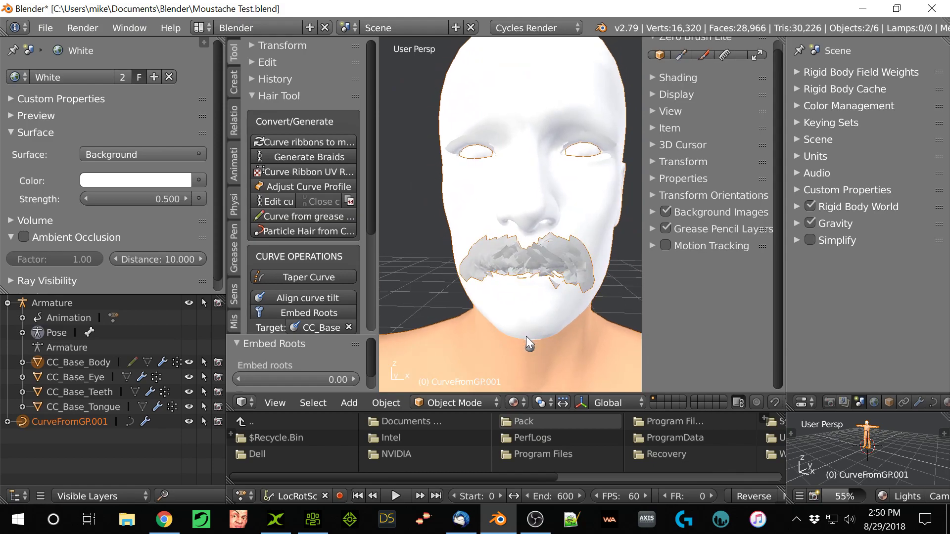
pyautogui.moveTo(308, 143)
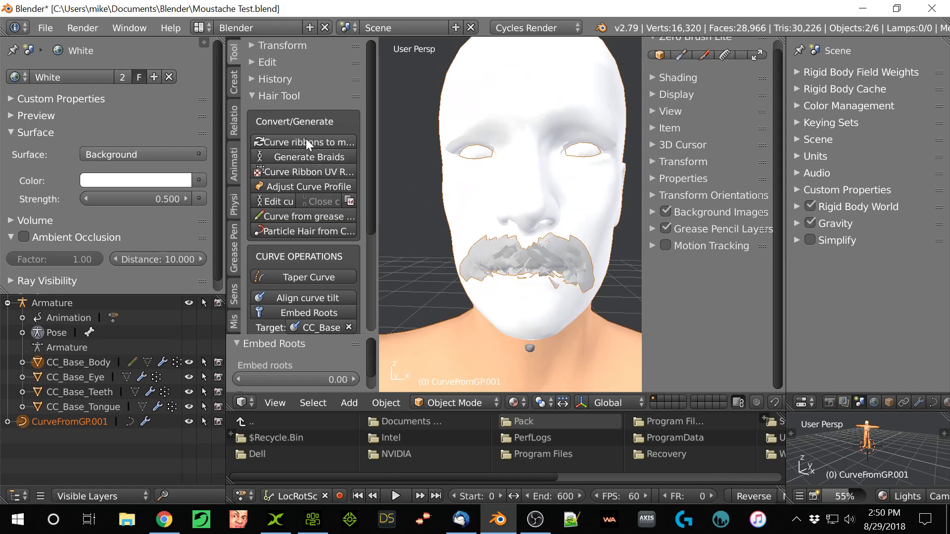
pyautogui.moveTo(377, 313)
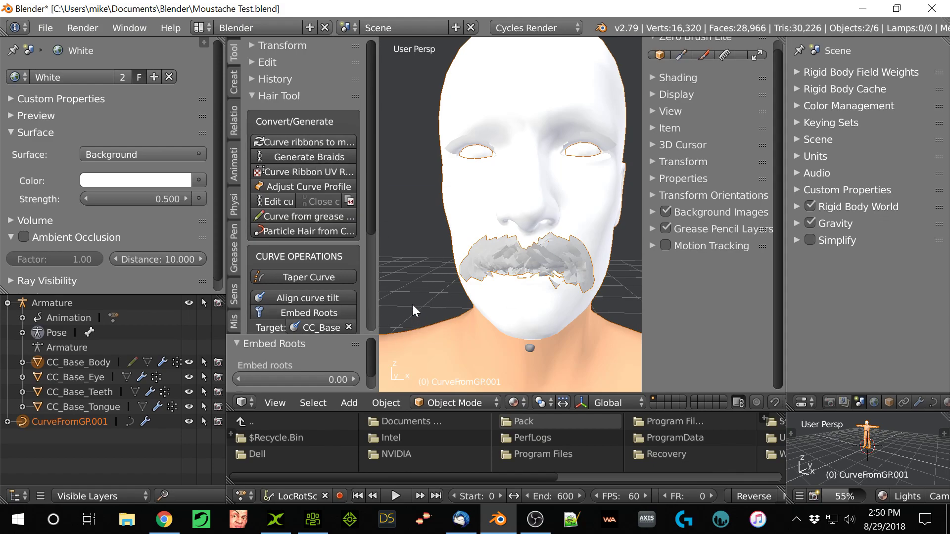
pyautogui.moveTo(435, 274)
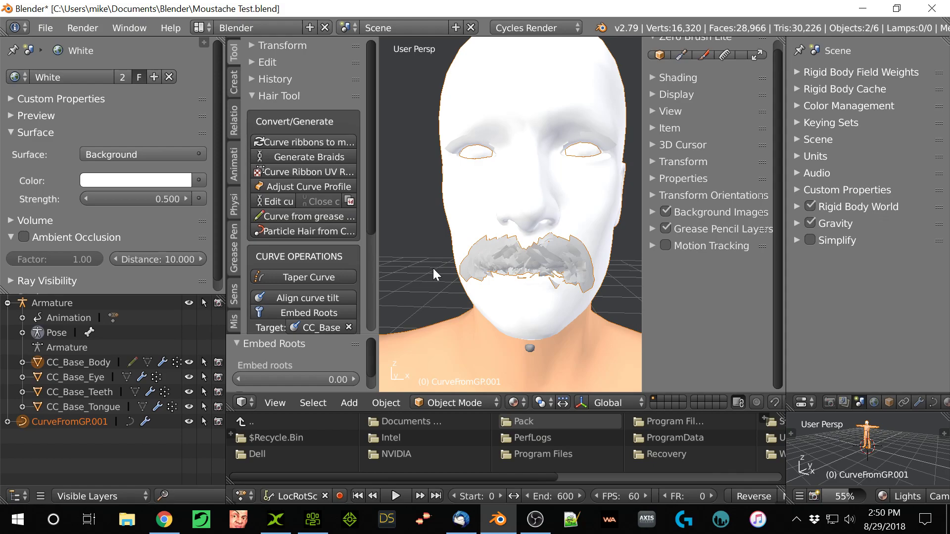
pyautogui.moveTo(441, 318)
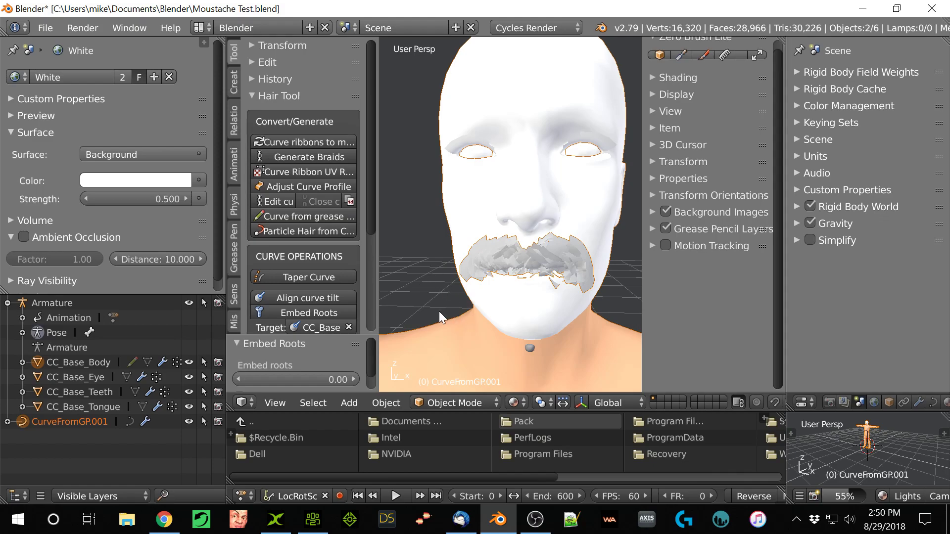
pyautogui.moveTo(333, 182)
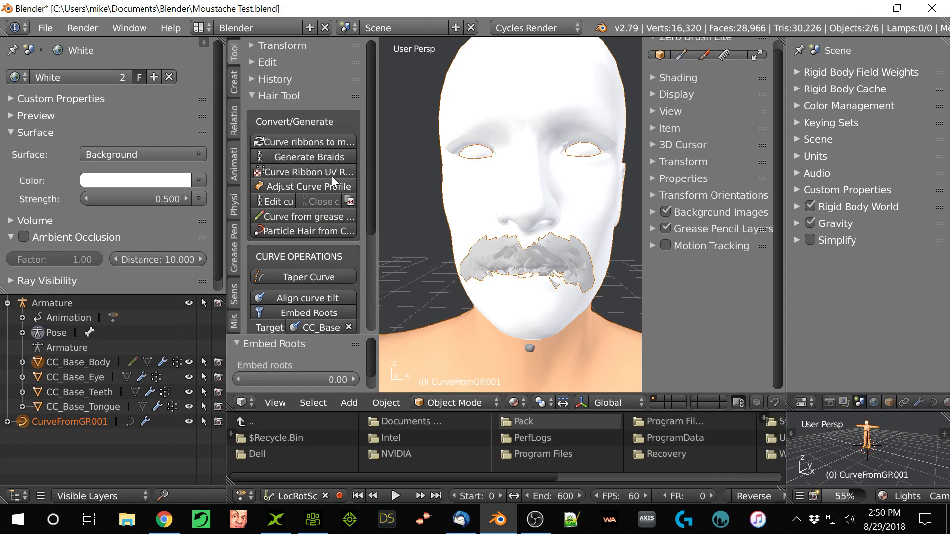
pyautogui.moveTo(454, 335)
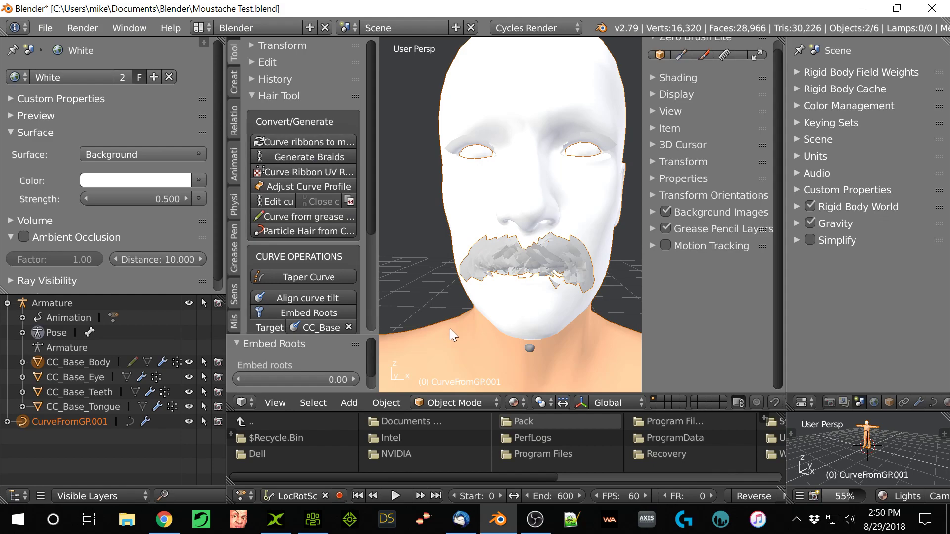
pyautogui.moveTo(423, 287)
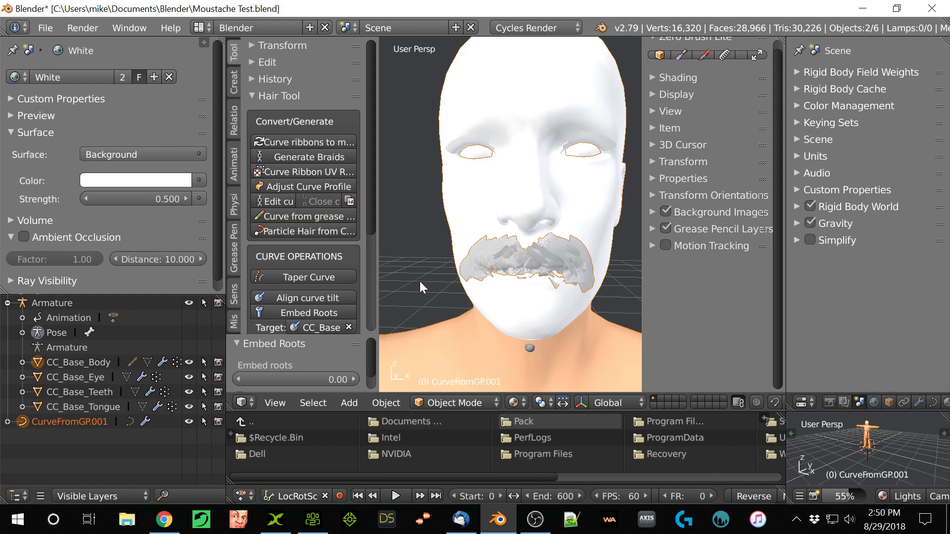
pyautogui.moveTo(485, 301)
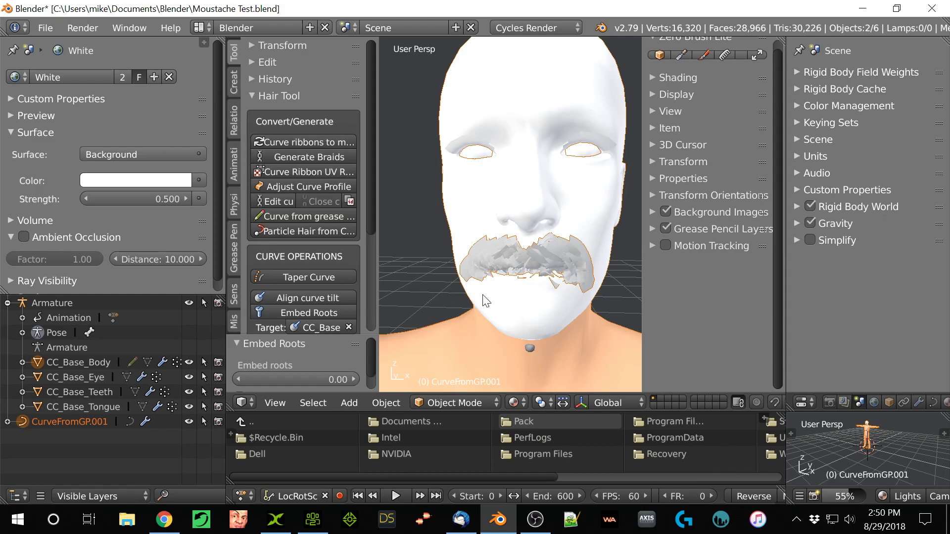
pyautogui.moveTo(466, 297)
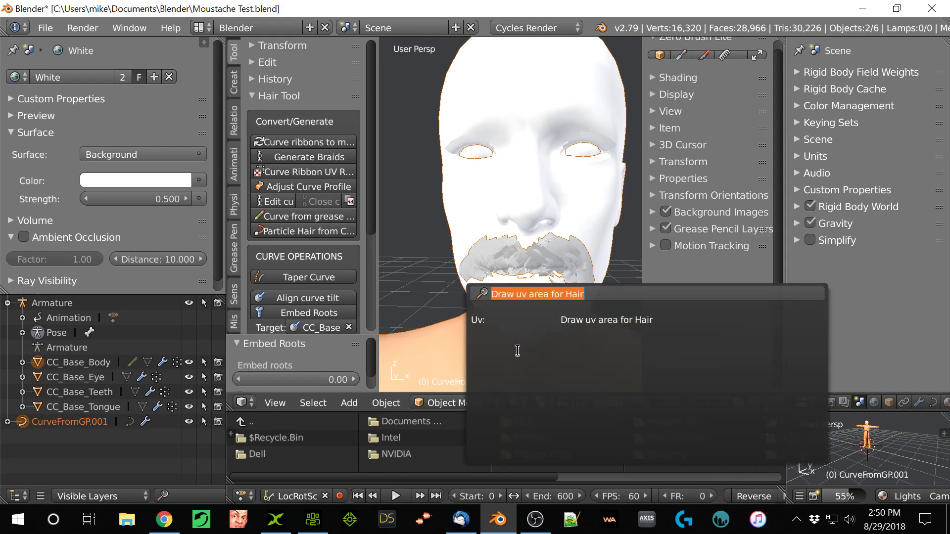
pyautogui.moveTo(521, 305)
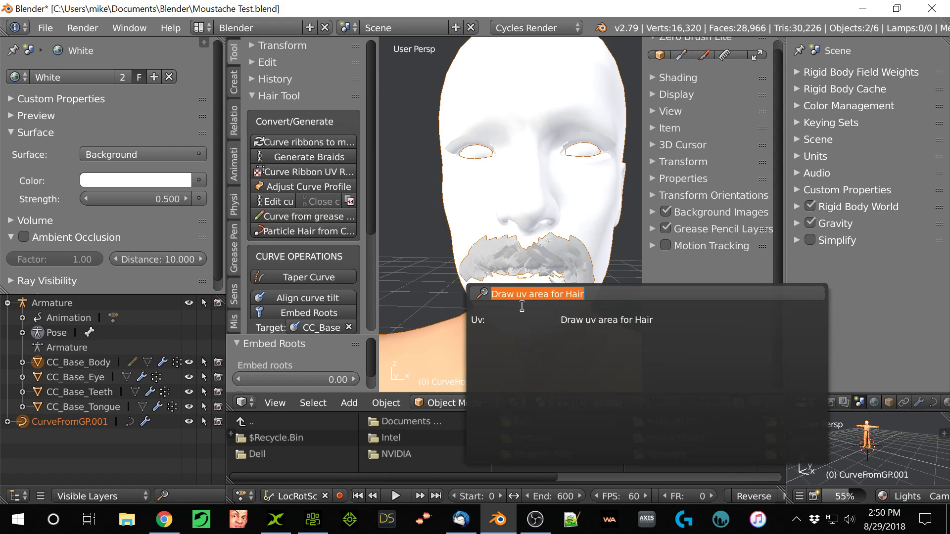
pyautogui.moveTo(592, 323)
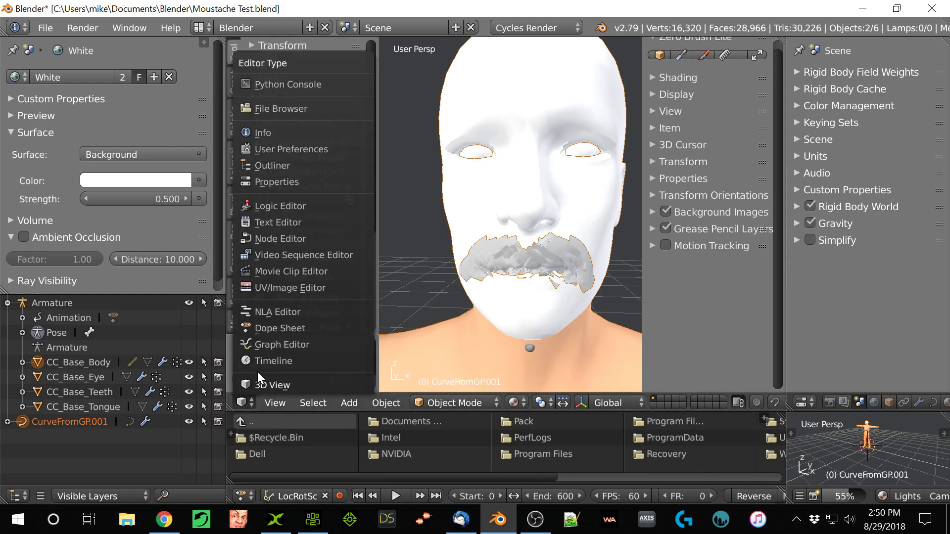
# Start Open Image in the UV/Image Editor, showing the project's Blender folder.
pyautogui.click(289, 287)
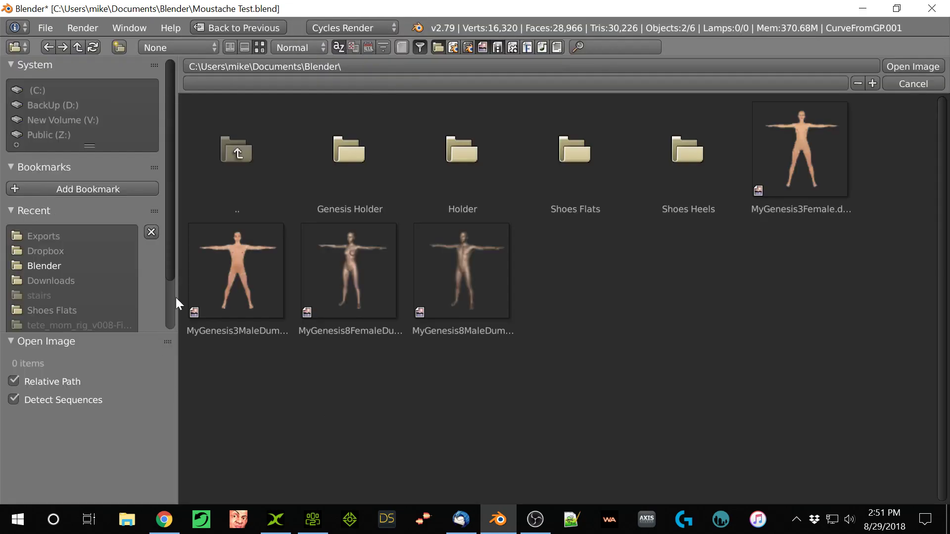
# Load TestLightHair.png and box the UV area around each of its five hair strands.
pyautogui.click(46, 250)
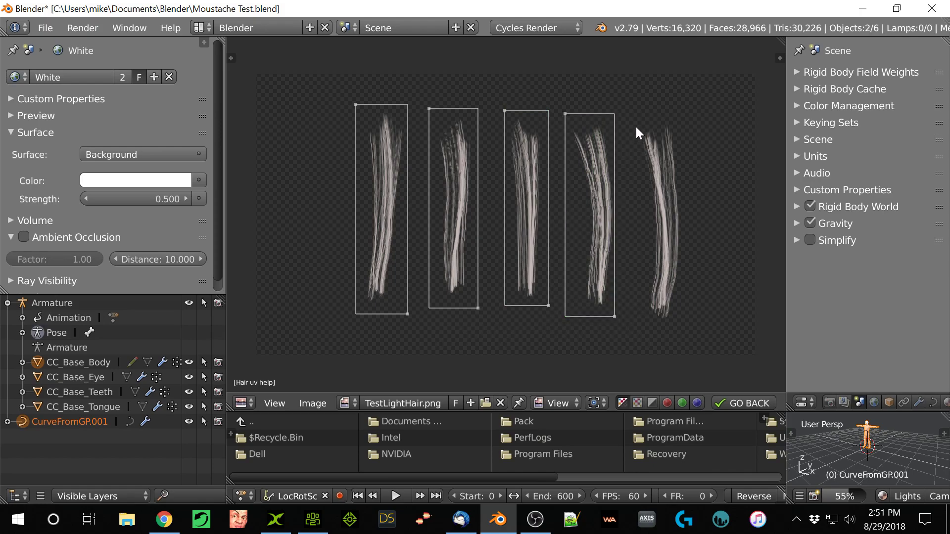
pyautogui.click(657, 224)
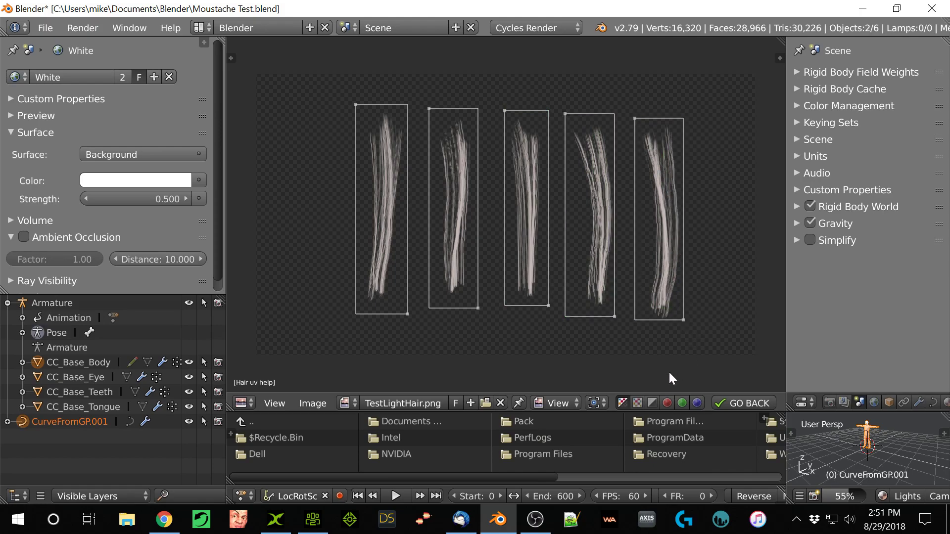
pyautogui.moveTo(633, 372)
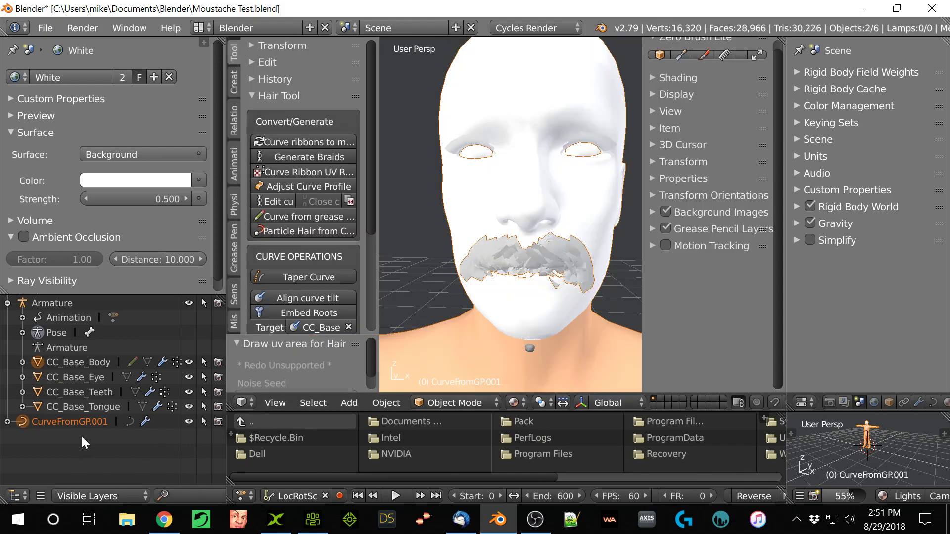
pyautogui.moveTo(315, 143)
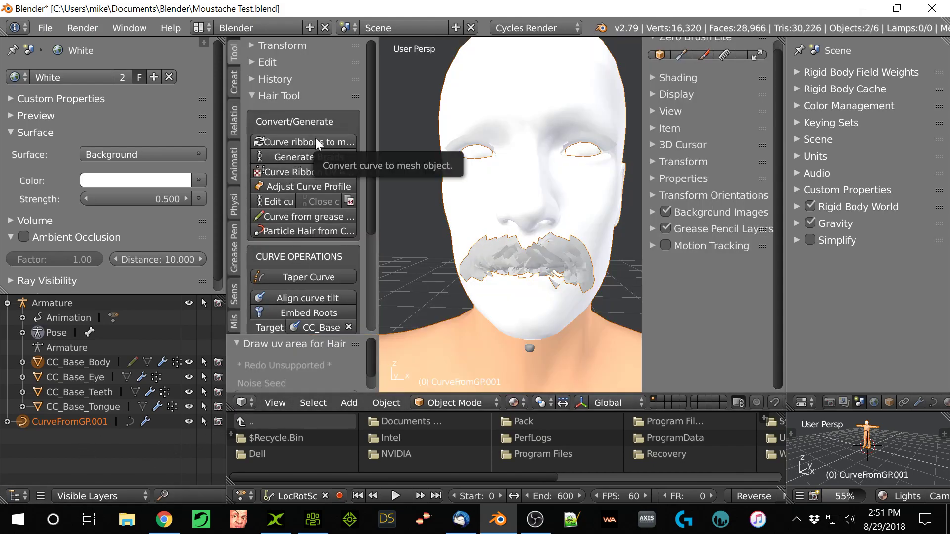
# Run Curve ribbons to mesh, producing CurveFromGP.001mesh in the 3D view.
pyautogui.click(310, 141)
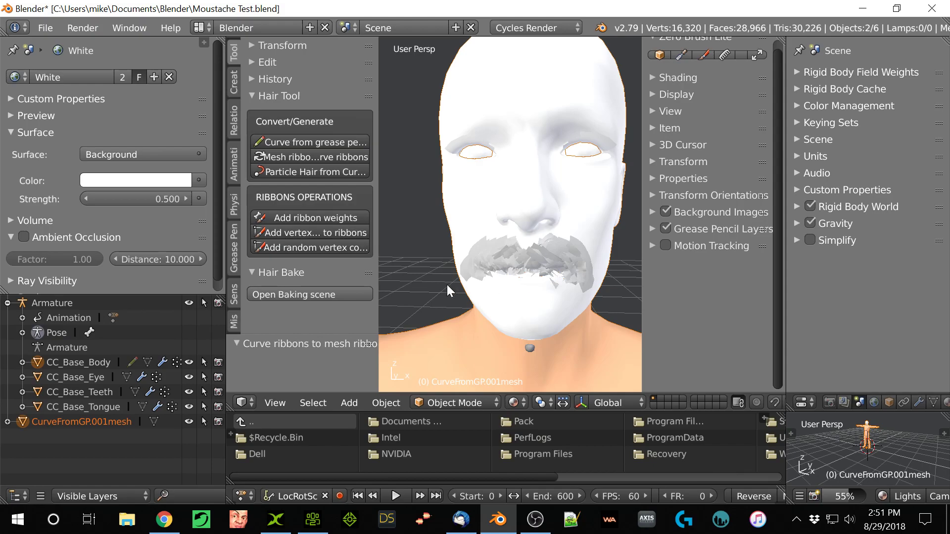
pyautogui.moveTo(509, 336)
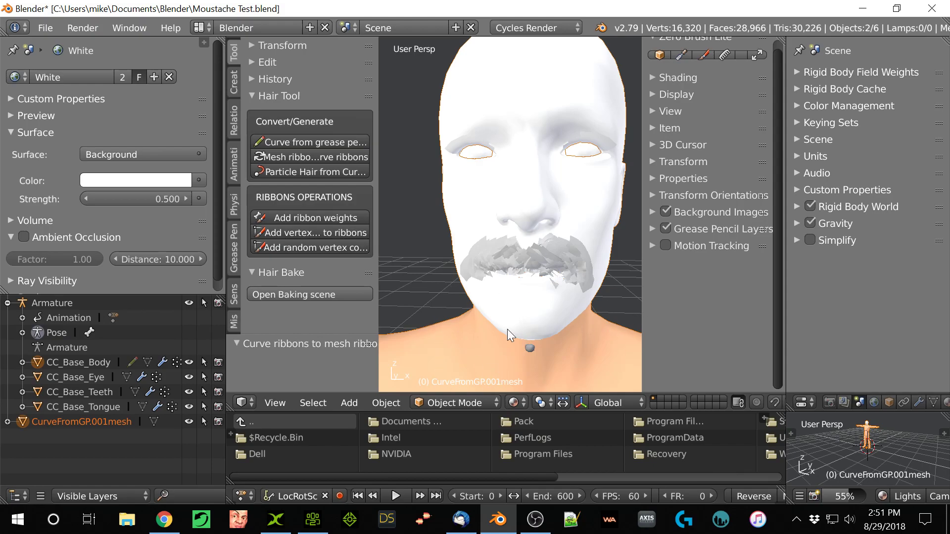
pyautogui.moveTo(497, 354)
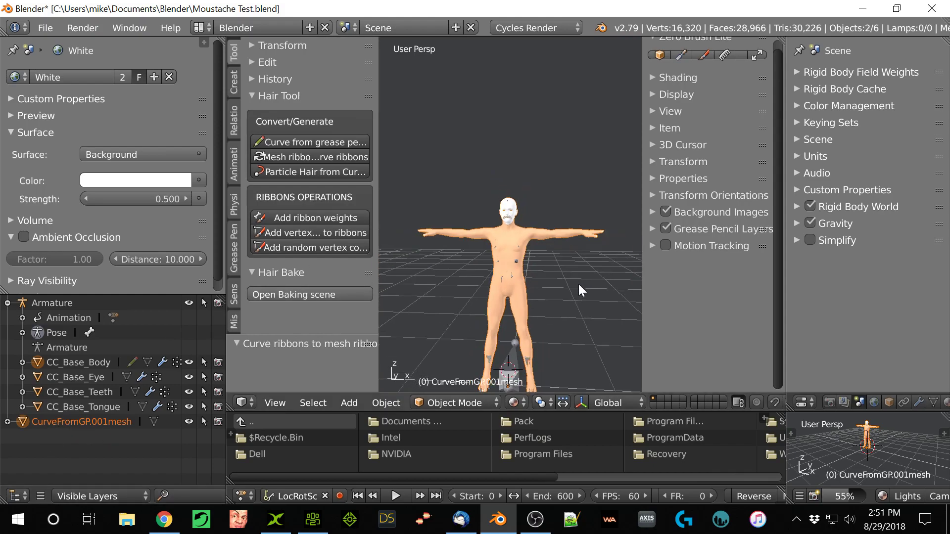
# Parent CurveFromGP.001mesh to the character armature With Empty Groups via Ctrl+P.
pyautogui.scroll(-3)
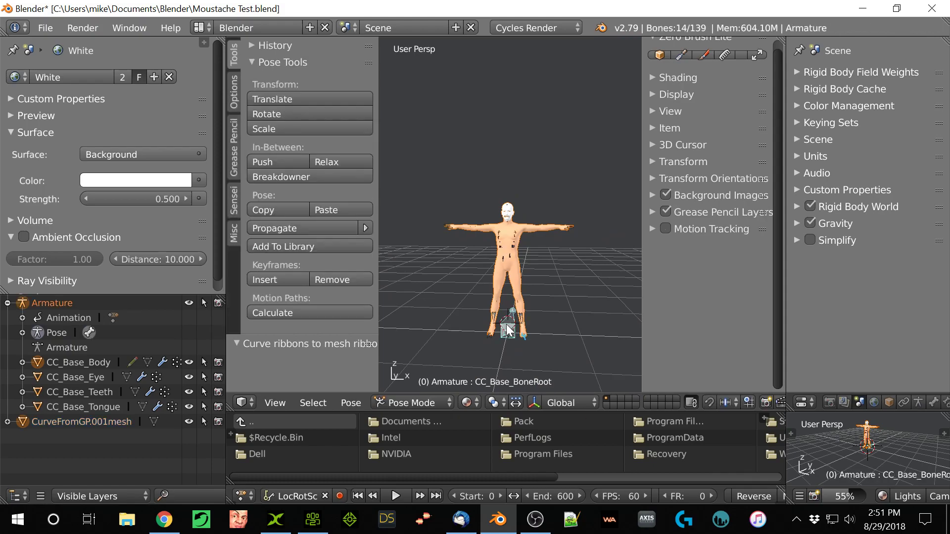
pyautogui.press('ctrl+p')
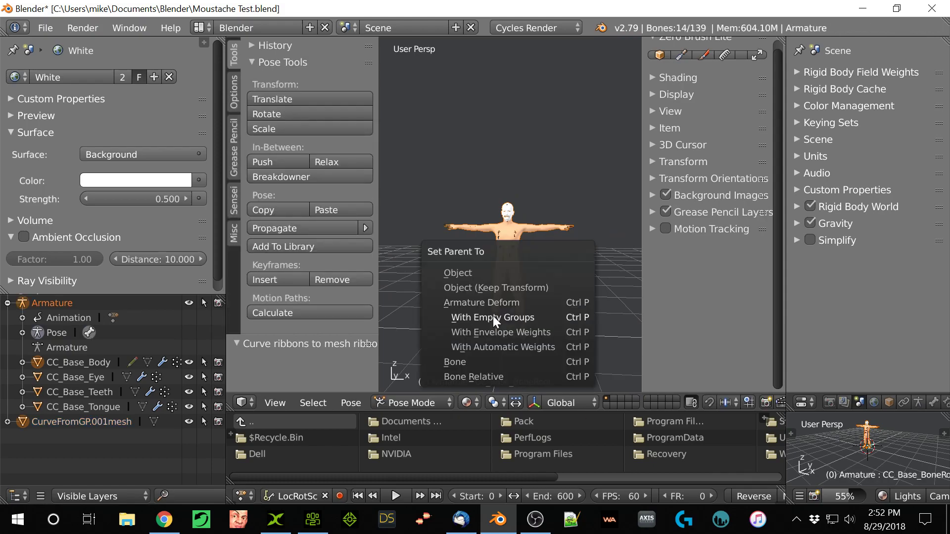
pyautogui.click(493, 317)
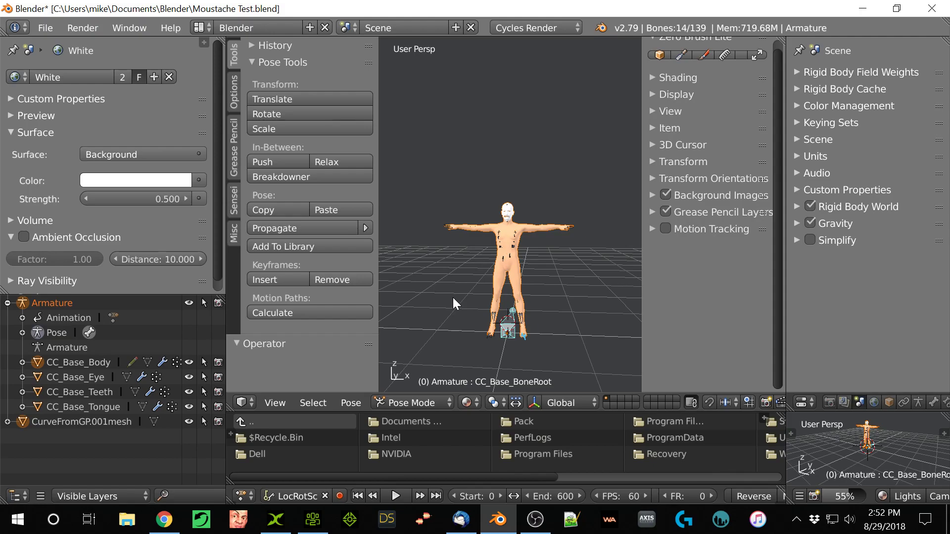
pyautogui.moveTo(102, 426)
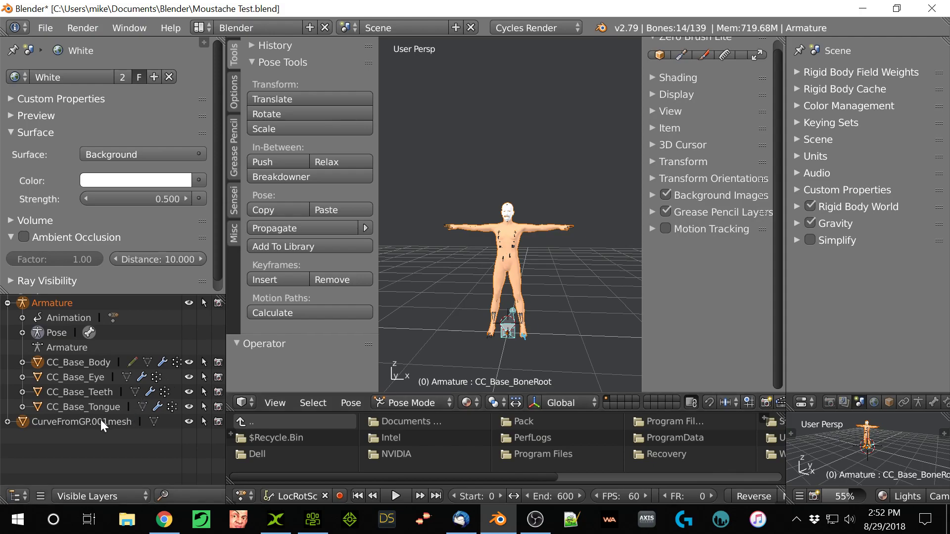
pyautogui.click(81, 421)
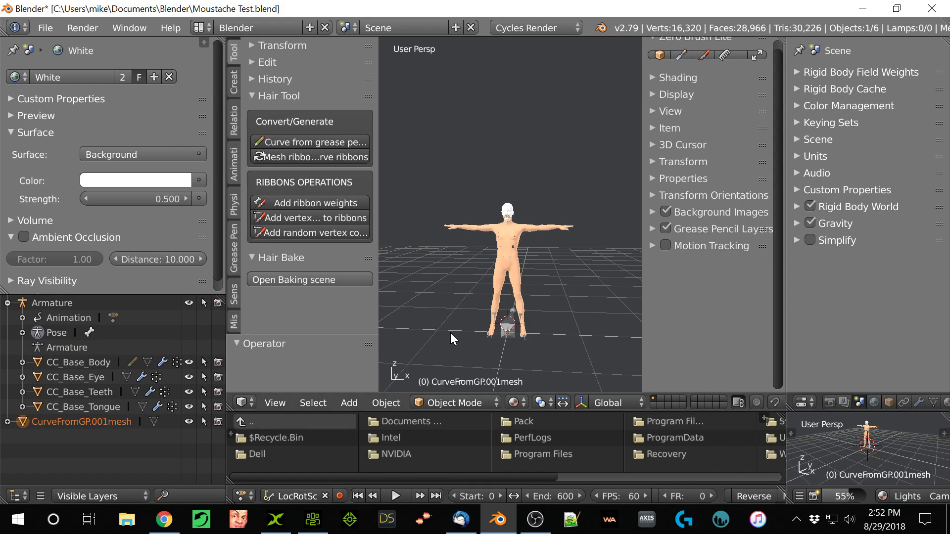
pyautogui.moveTo(507, 328)
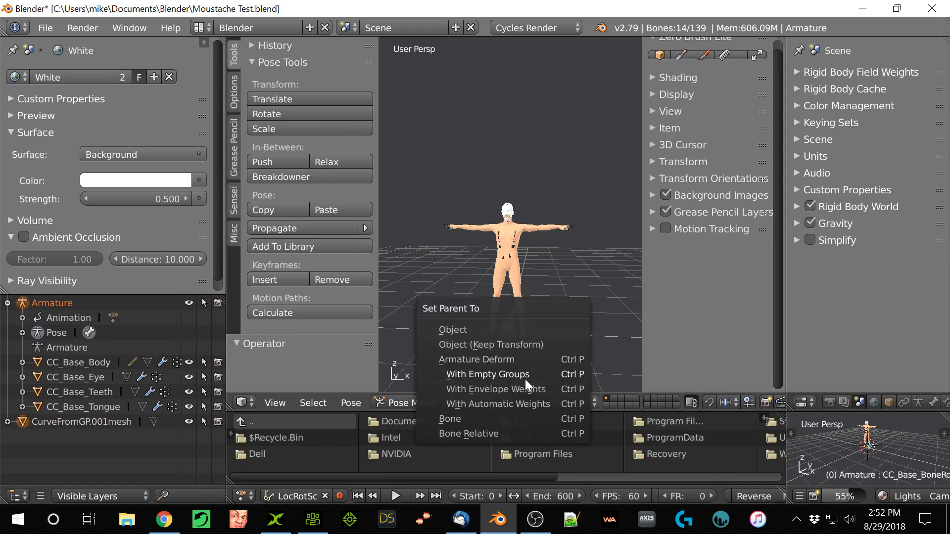
pyautogui.click(487, 375)
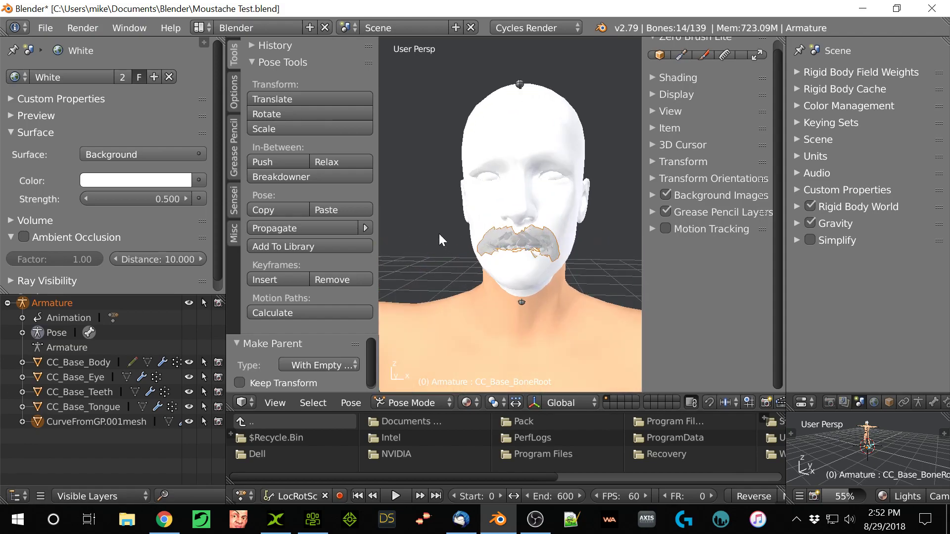
pyautogui.moveTo(96, 469)
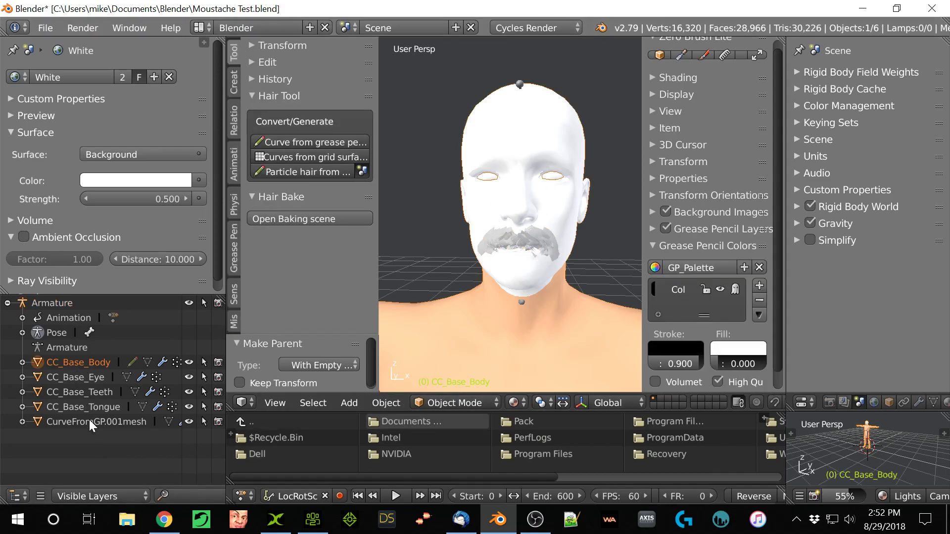
# Put the moustache mesh in Weight Paint mode and transfer the body's weights by name to all layers.
pyautogui.click(94, 422)
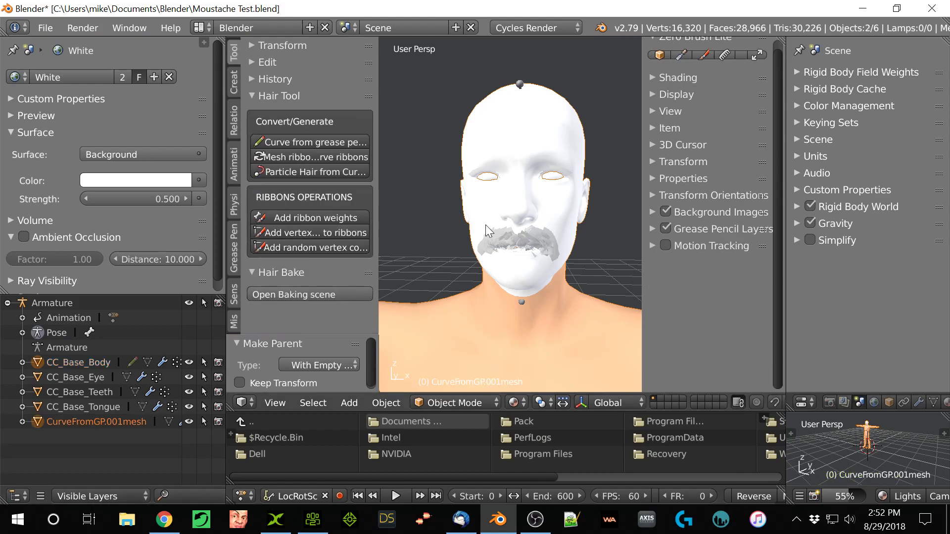
pyautogui.moveTo(540, 240)
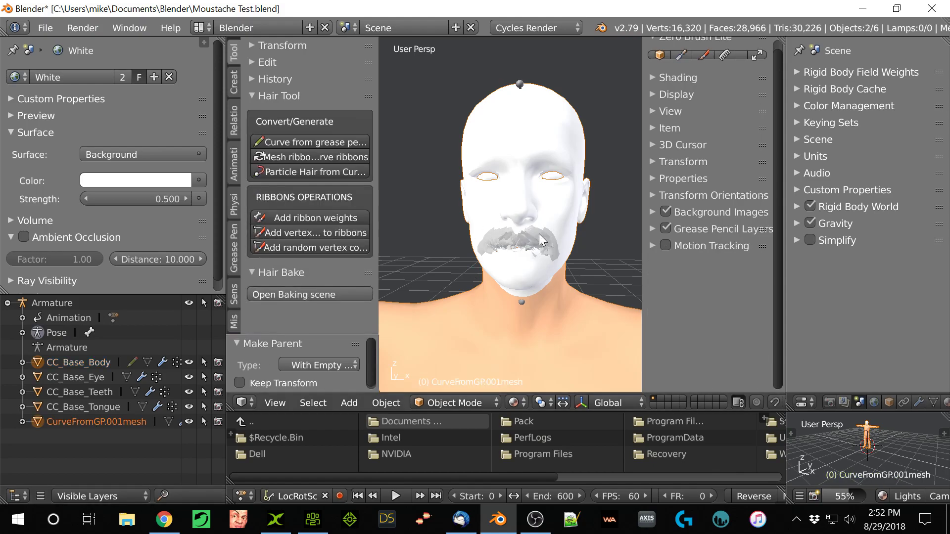
pyautogui.click(452, 402)
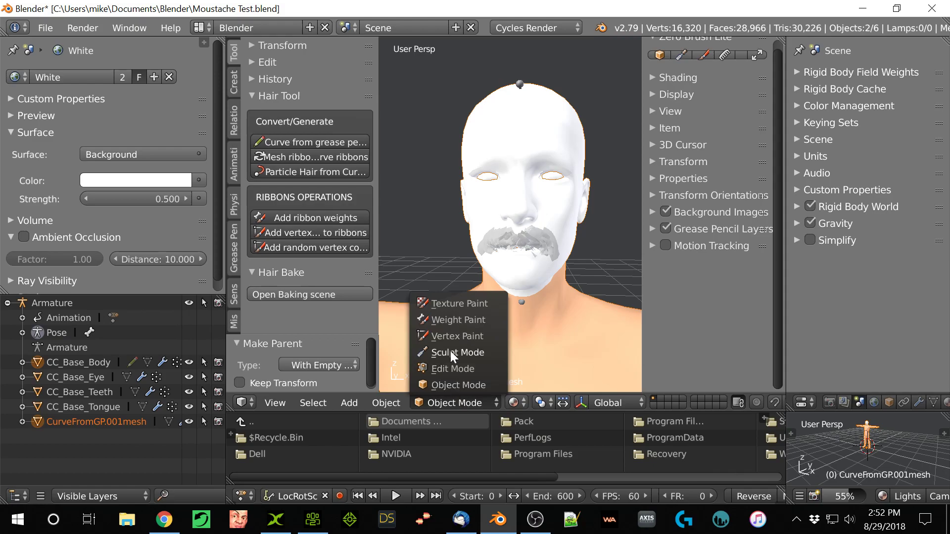
pyautogui.click(459, 320)
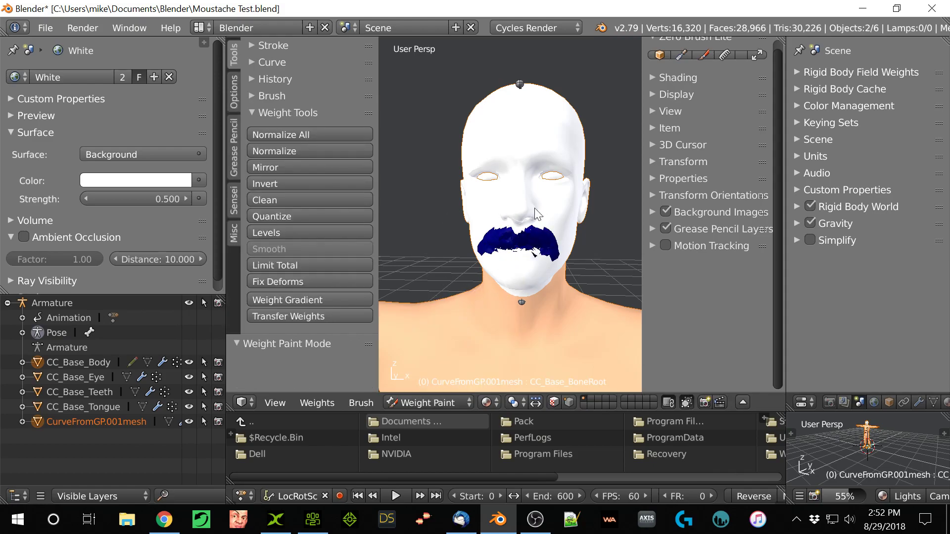
pyautogui.click(288, 316)
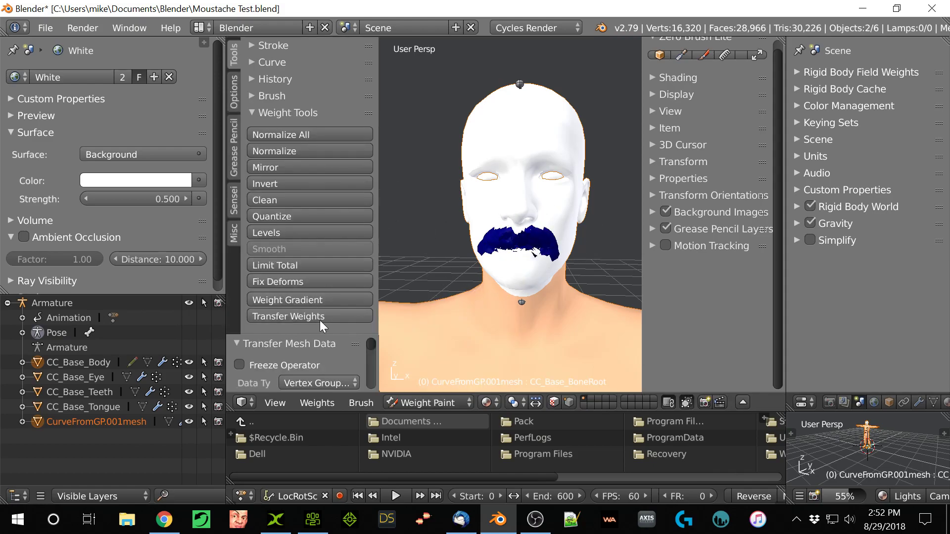
pyautogui.moveTo(344, 348)
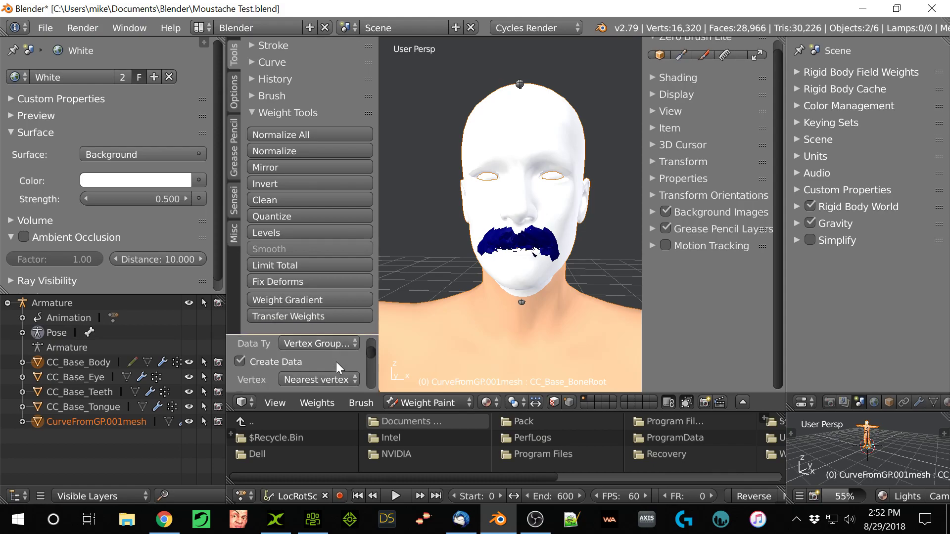
pyautogui.moveTo(330, 340)
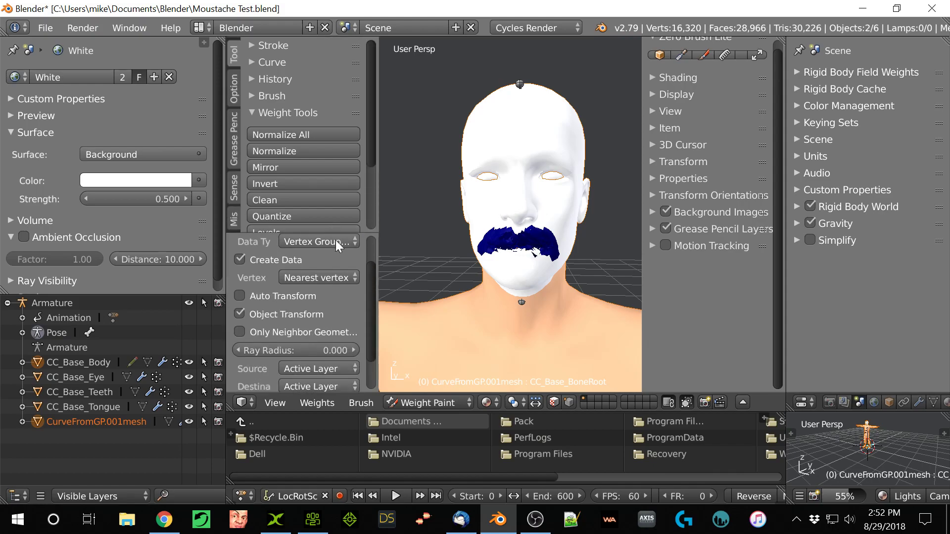
pyautogui.scroll(-3)
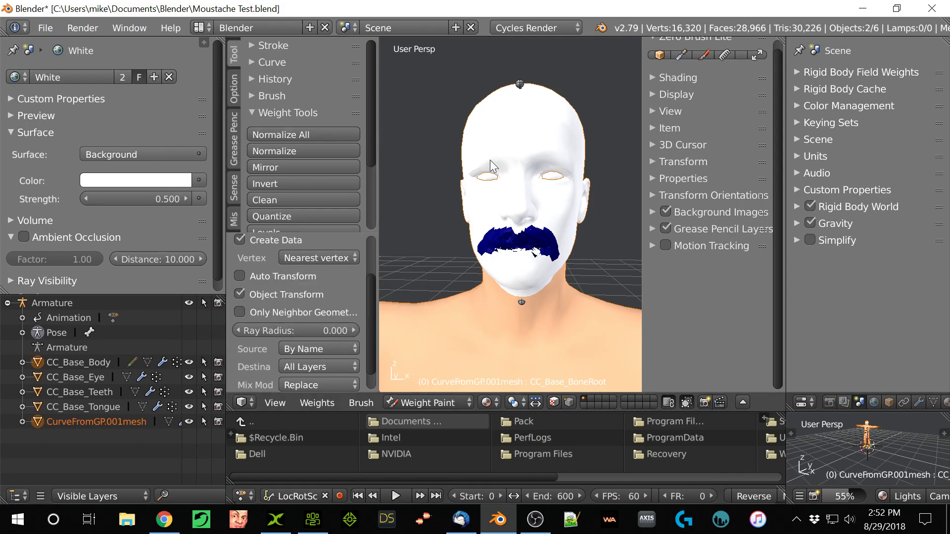
pyautogui.click(44, 27)
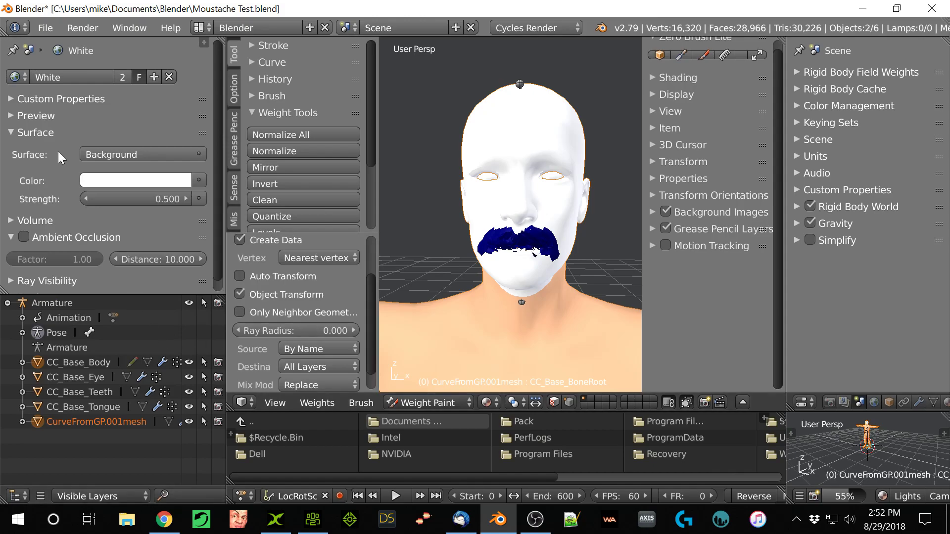
# Export the scene as Moustache Test.fbx into the Exports folder, overwriting the existing file.
pyautogui.click(44, 28)
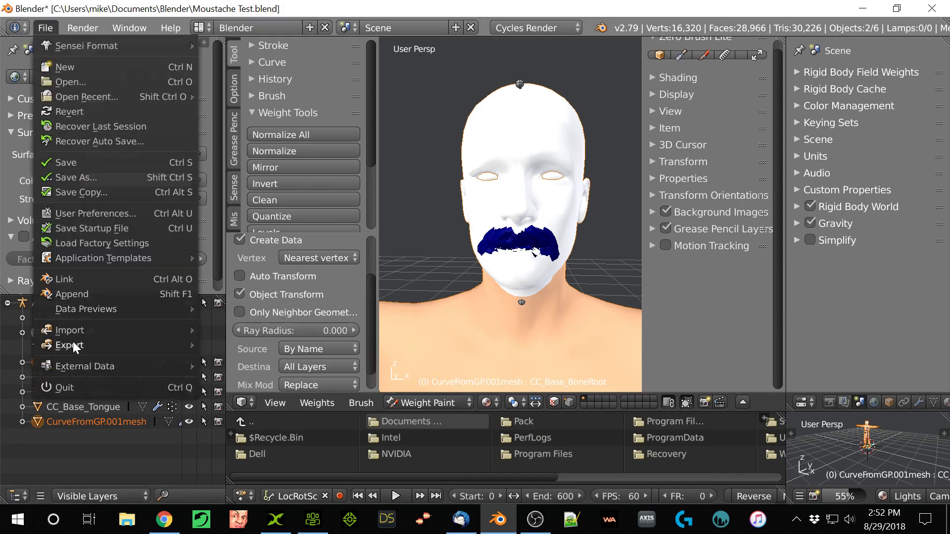
pyautogui.click(68, 345)
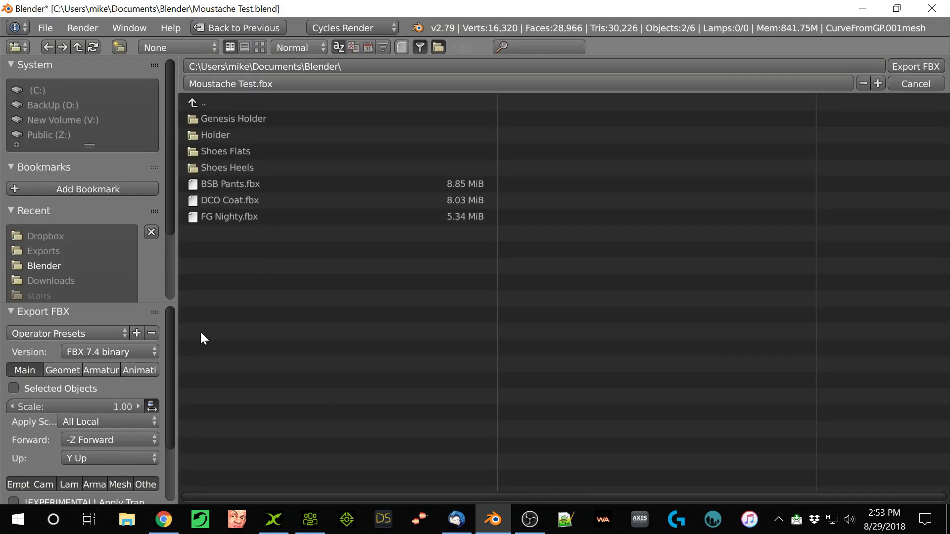
pyautogui.click(100, 371)
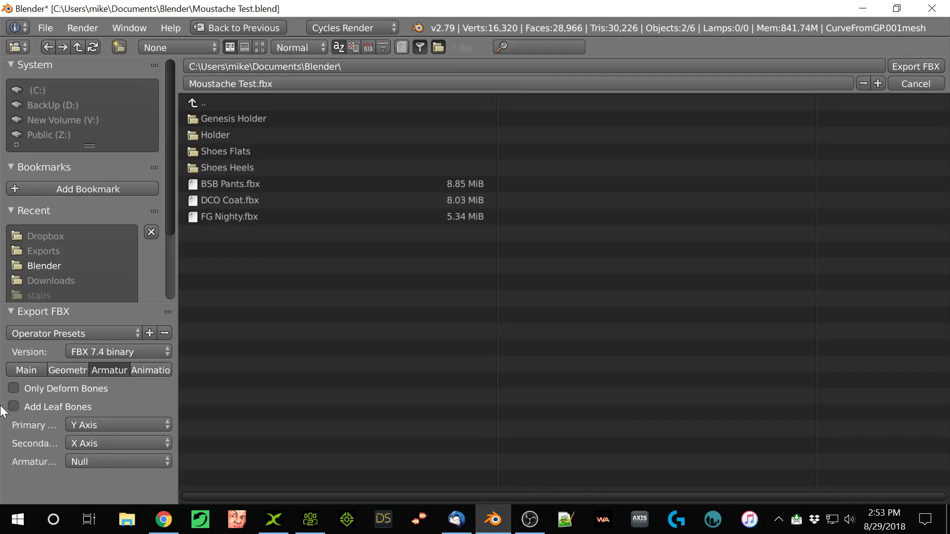
pyautogui.click(44, 250)
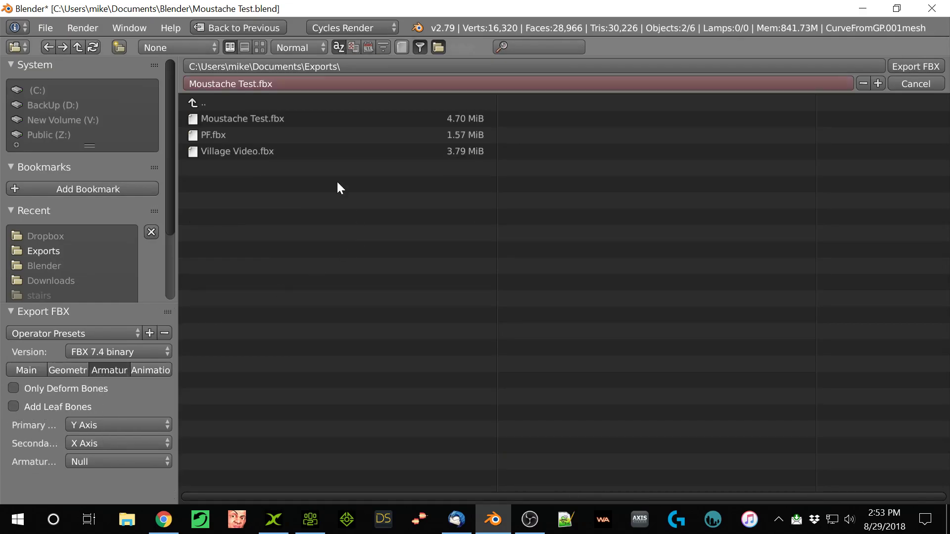
pyautogui.click(243, 118)
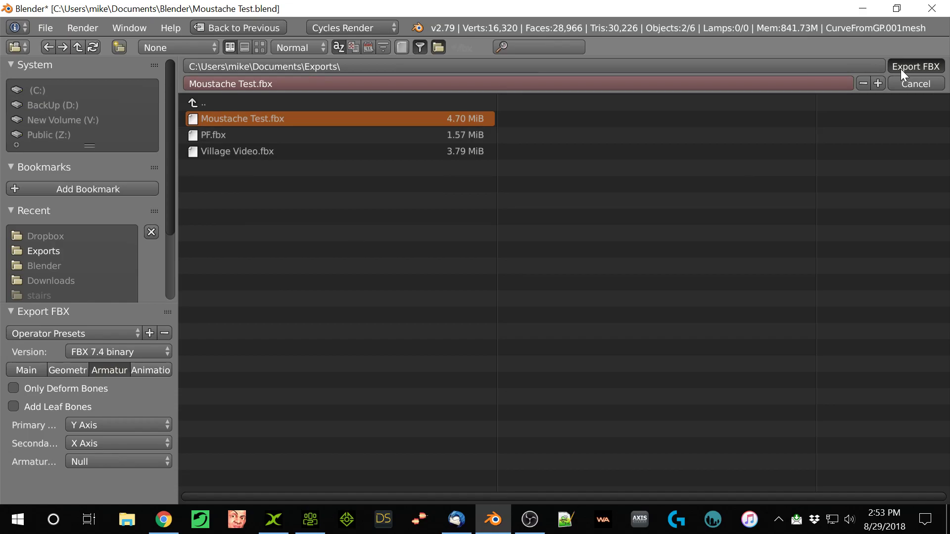
pyautogui.moveTo(476, 360)
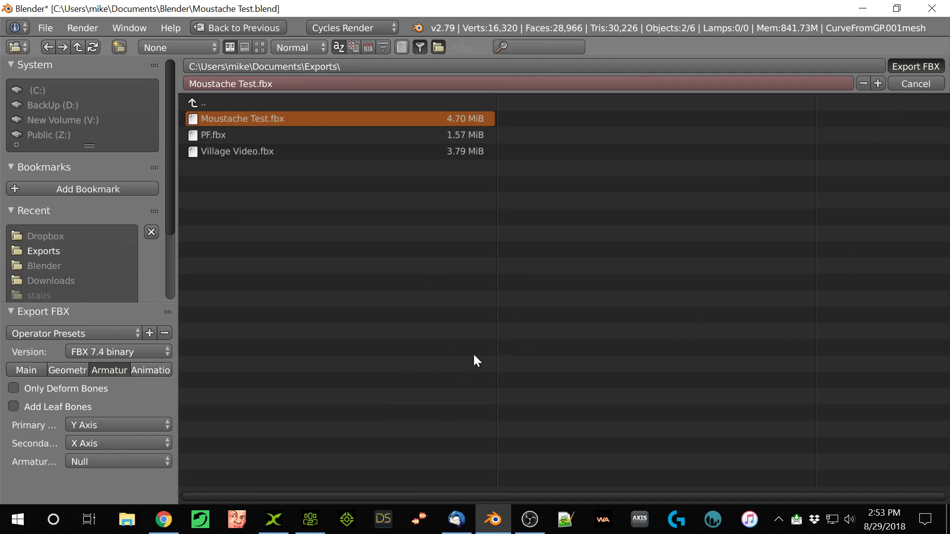
pyautogui.moveTo(710, 339)
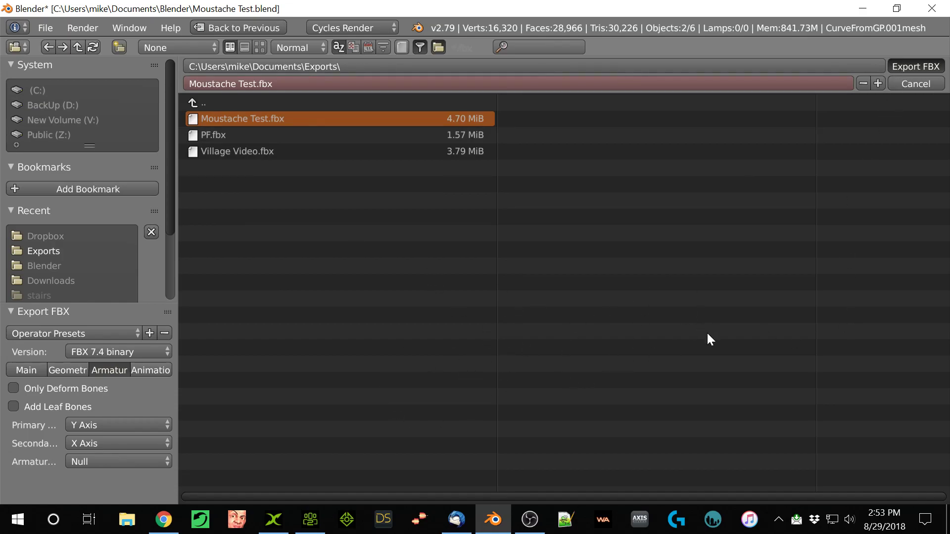
pyautogui.click(916, 66)
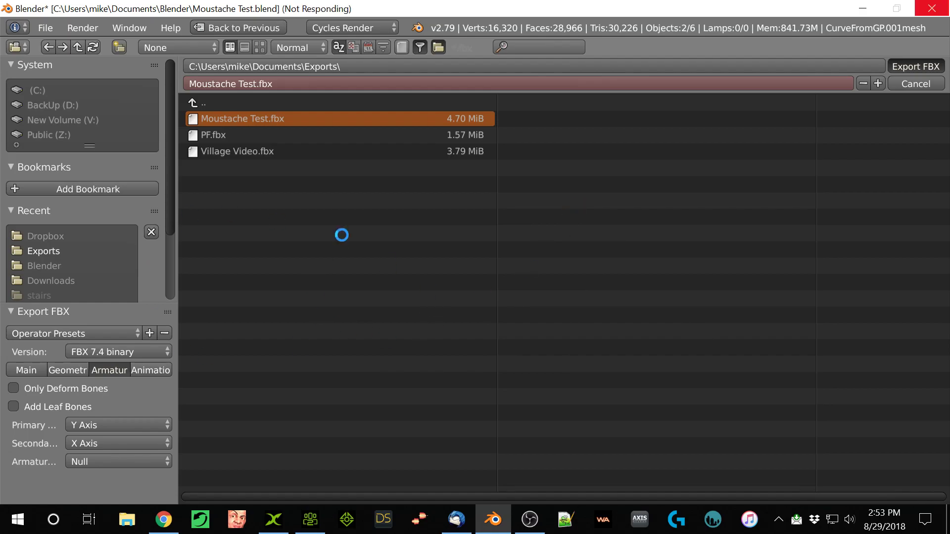
pyautogui.moveTo(294, 136)
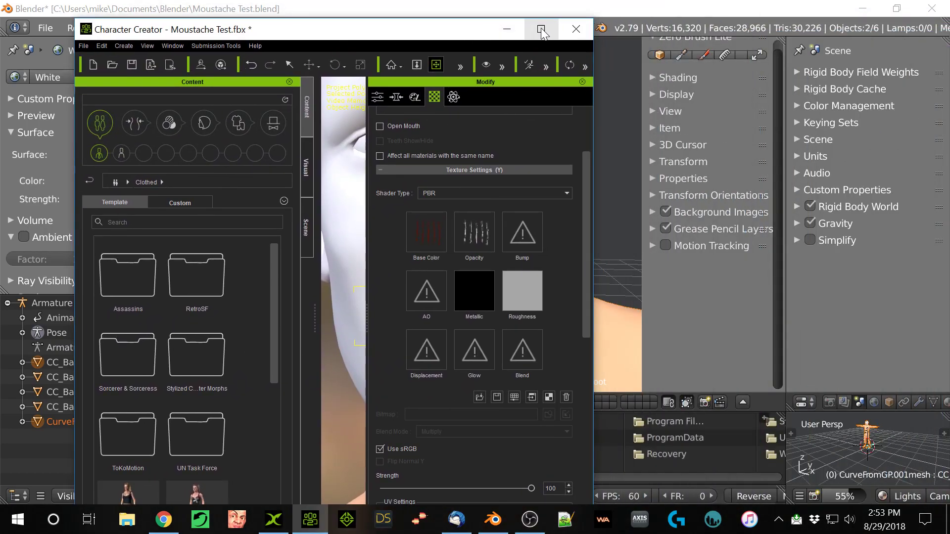
# Import Moustache Test.fbx as character assets using the CC Male.fbxkey decrypt key.
pyautogui.click(540, 29)
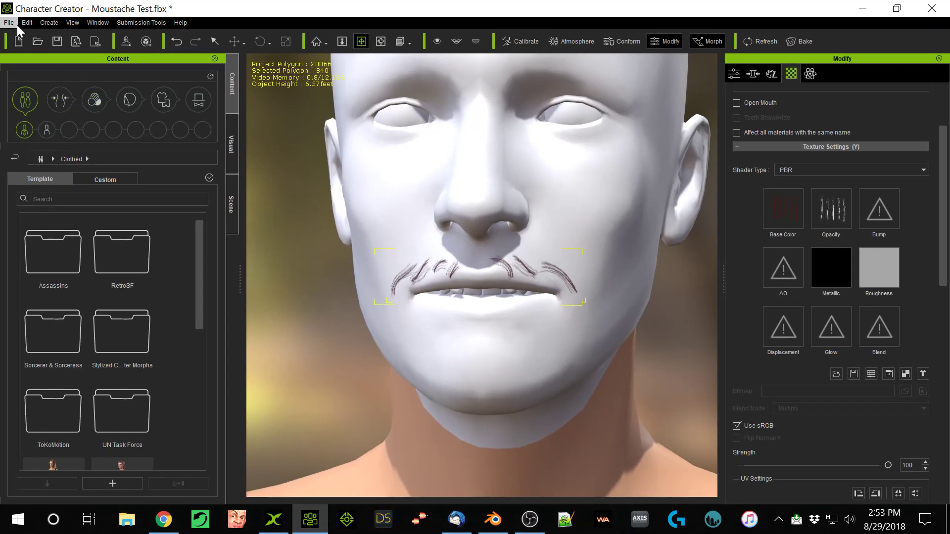
pyautogui.click(9, 22)
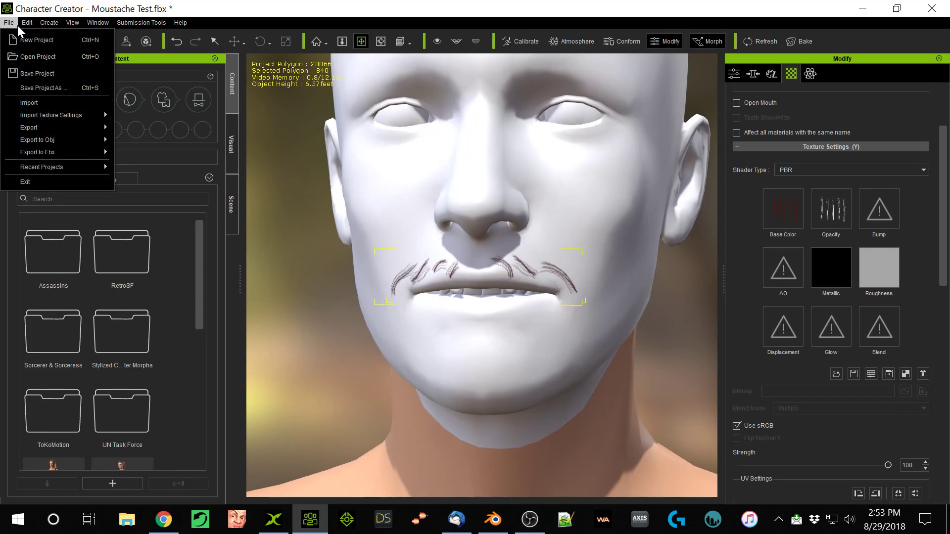
pyautogui.click(568, 356)
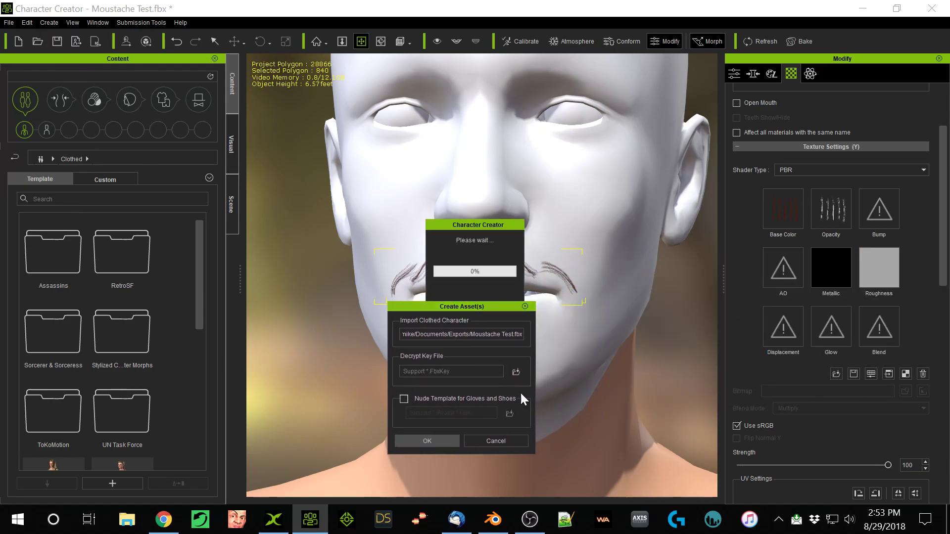
pyautogui.click(515, 371)
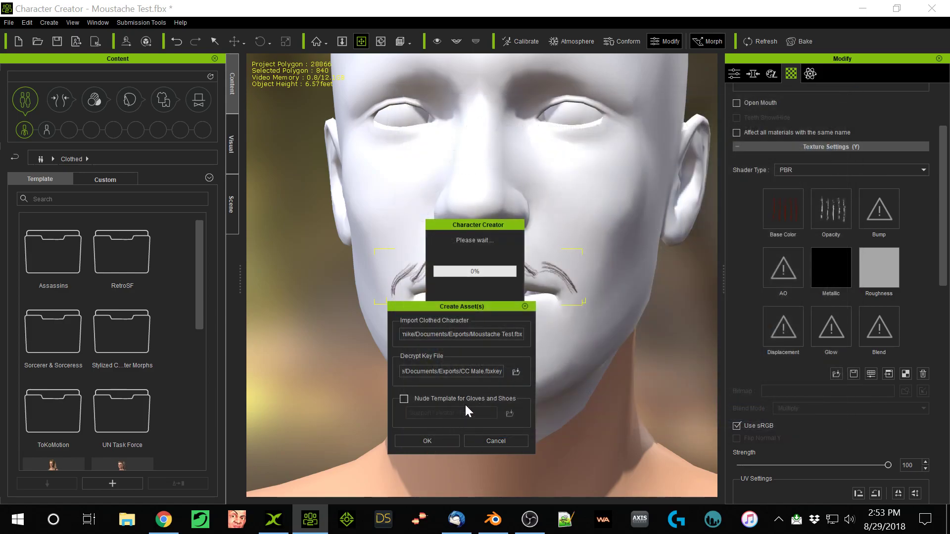
pyautogui.moveTo(428, 387)
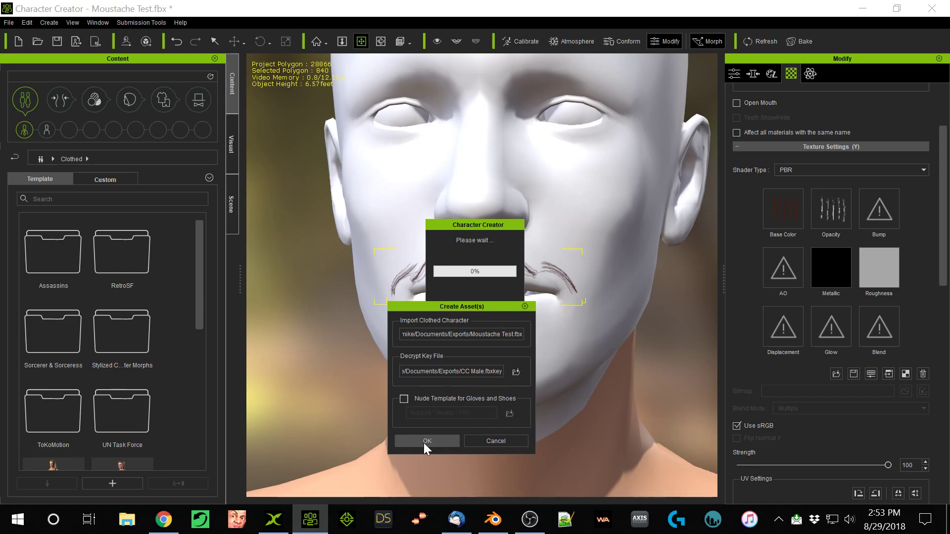
pyautogui.click(426, 440)
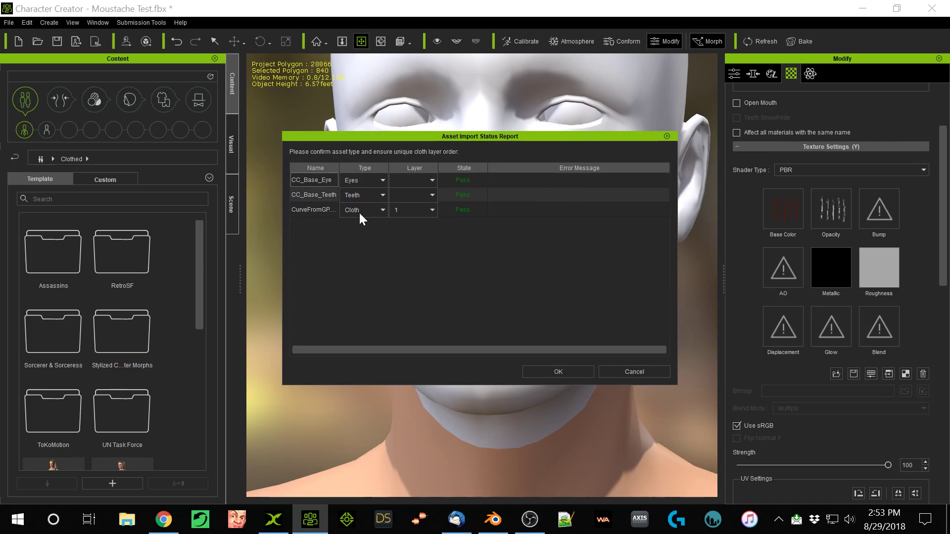
# Keep CurveFromGP as Cloth on layer 1 and confirm the Asset Import Status Report.
pyautogui.click(381, 210)
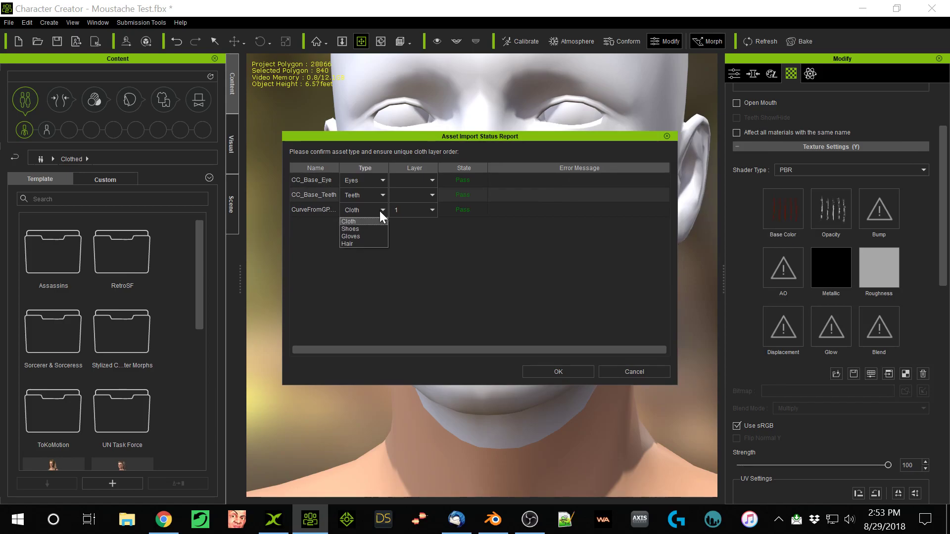
pyautogui.moveTo(417, 257)
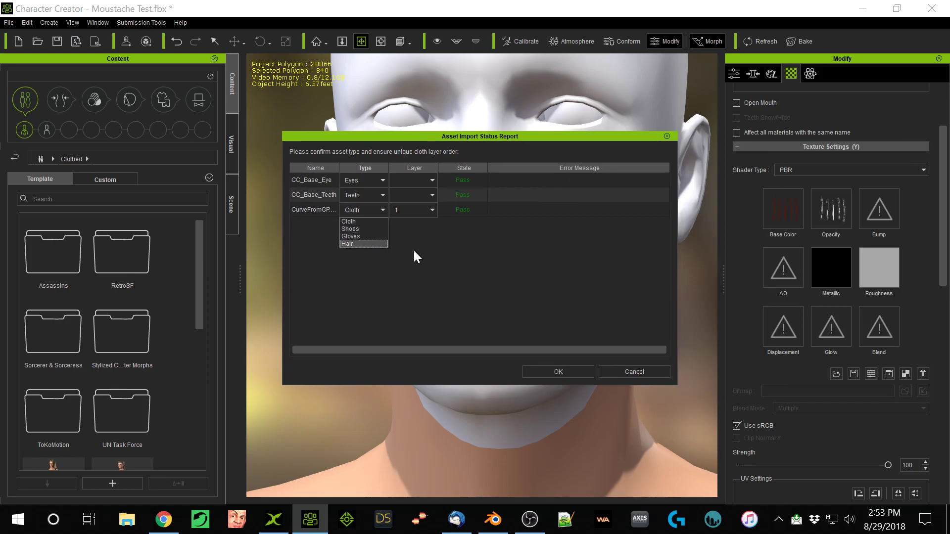
pyautogui.click(365, 210)
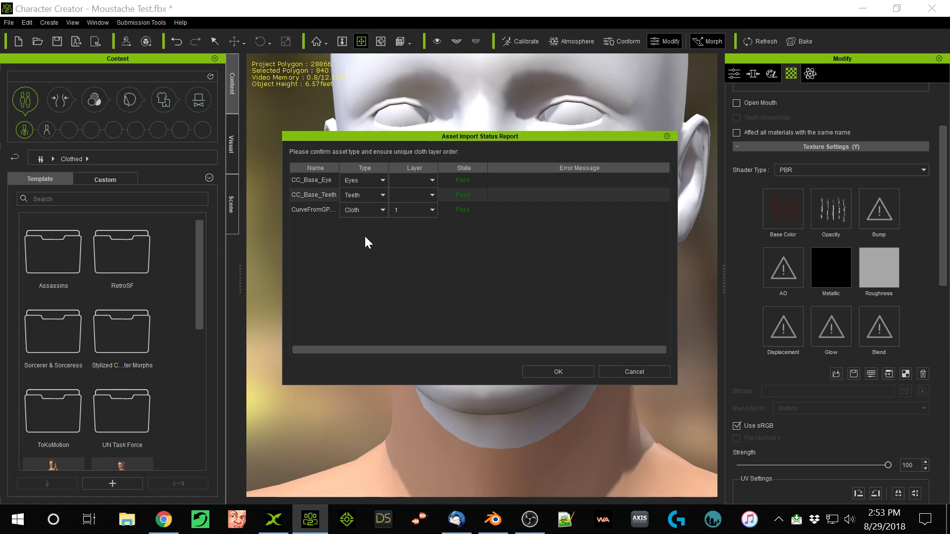
pyautogui.moveTo(368, 248)
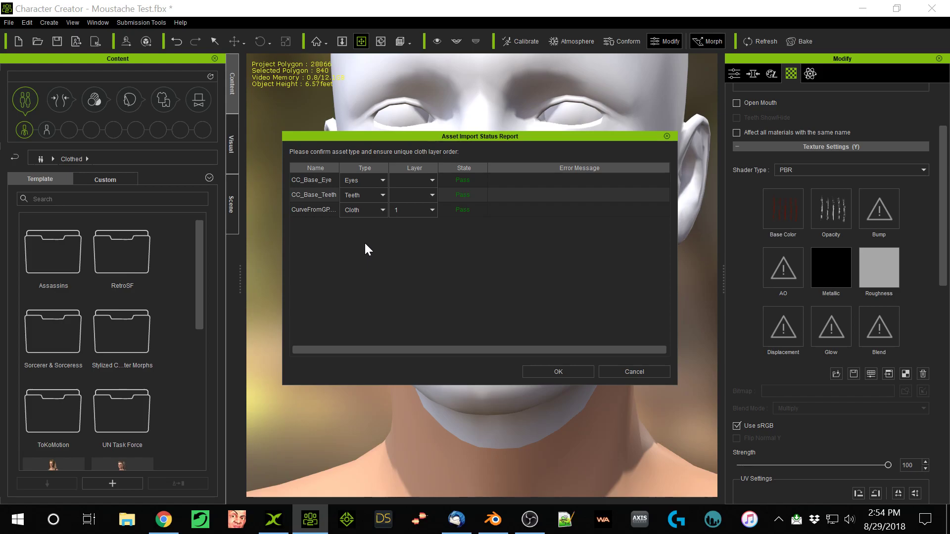
pyautogui.moveTo(439, 285)
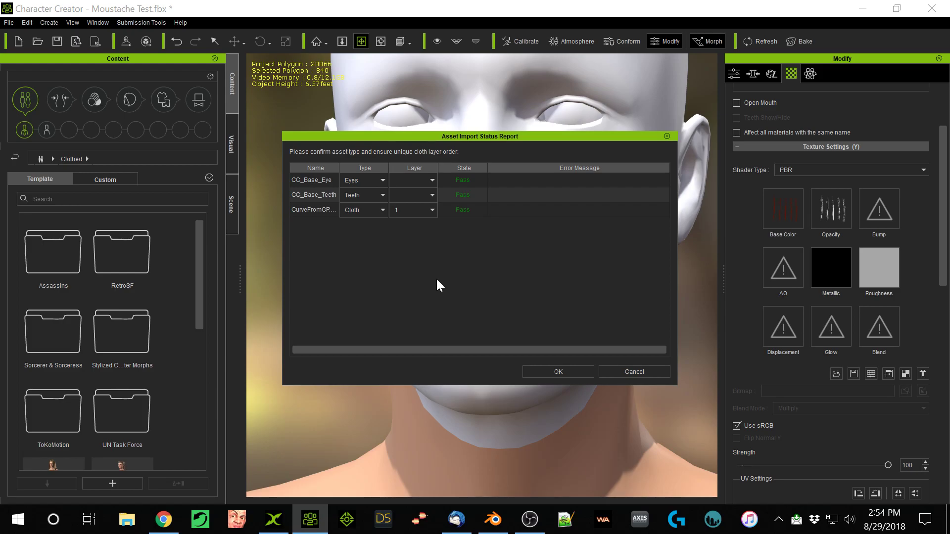
pyautogui.moveTo(391, 274)
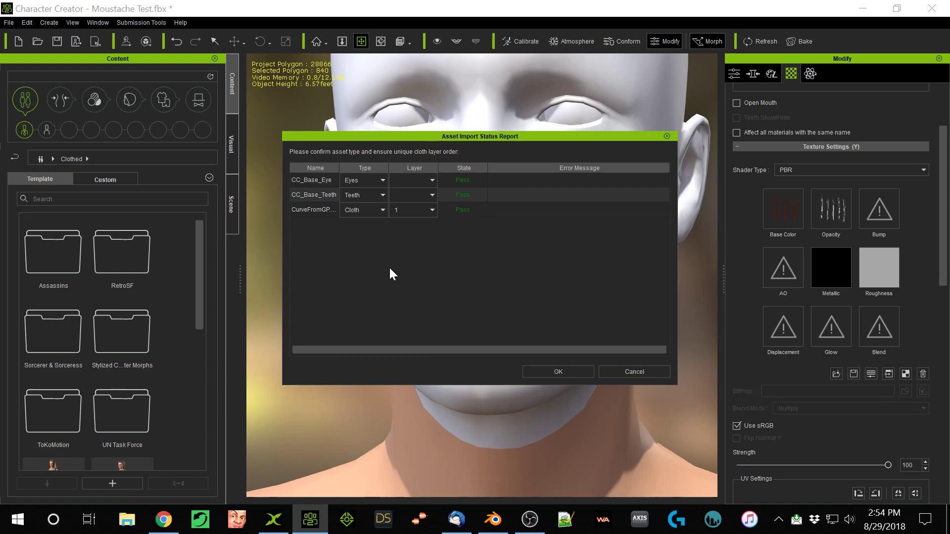
pyautogui.moveTo(340, 223)
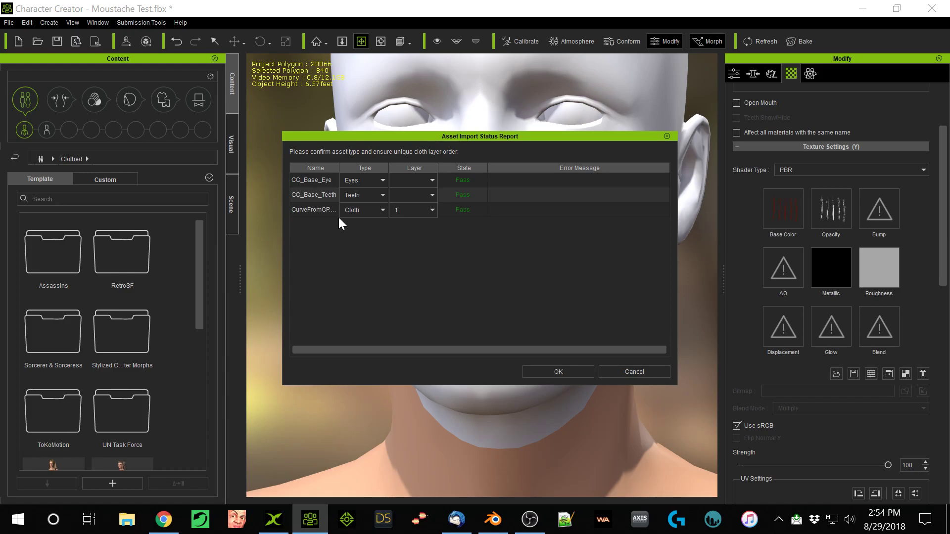
pyautogui.moveTo(557, 371)
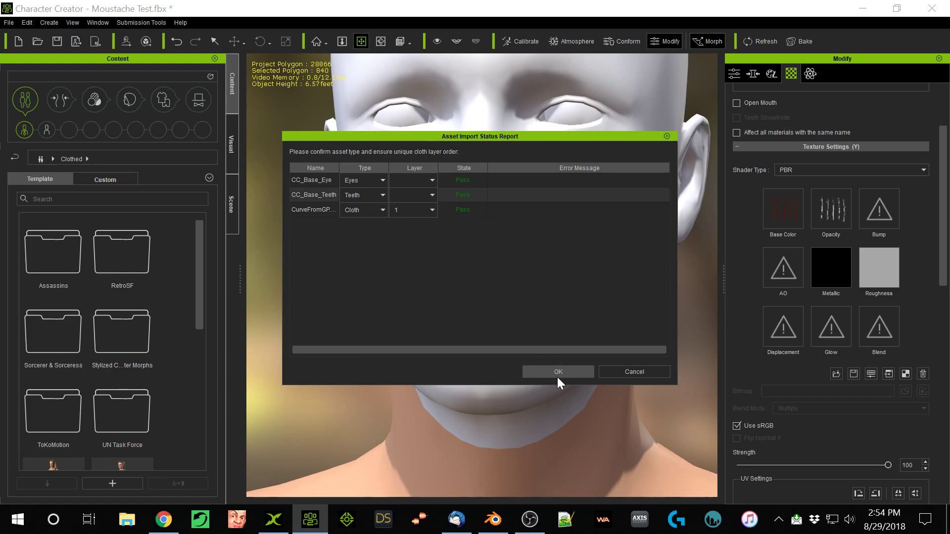
pyautogui.click(557, 371)
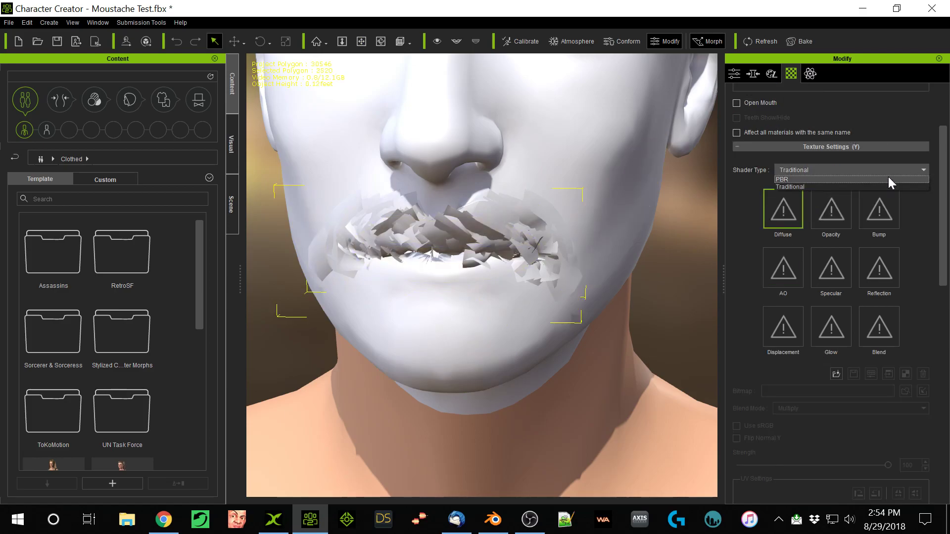
# Set the moustache material to PBR and load TestLightHair.png from Dropbox as its base color.
pyautogui.click(784, 179)
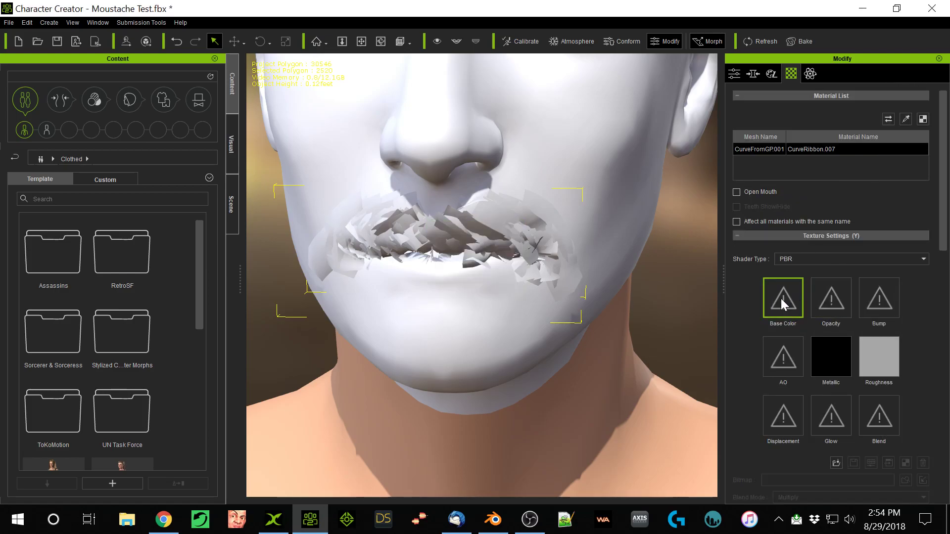
pyautogui.moveTo(126, 519)
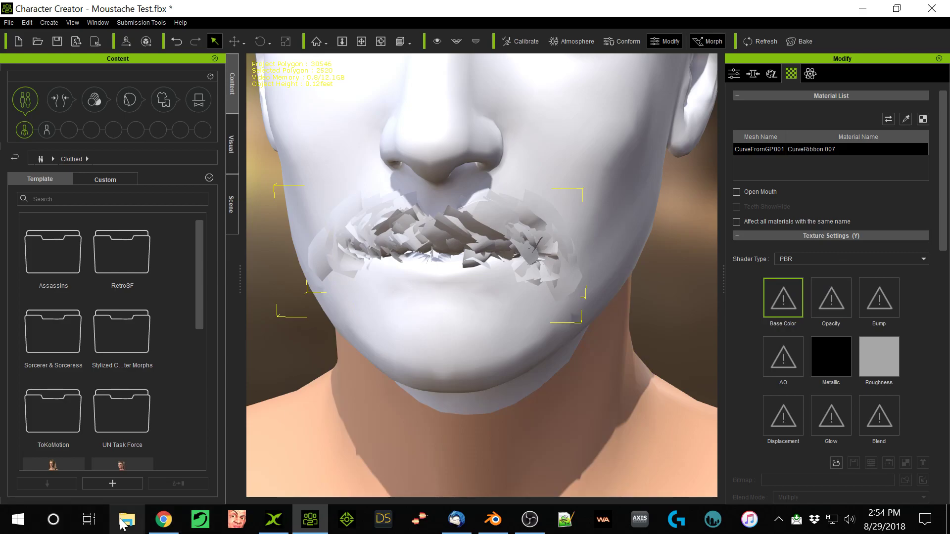
pyautogui.click(126, 519)
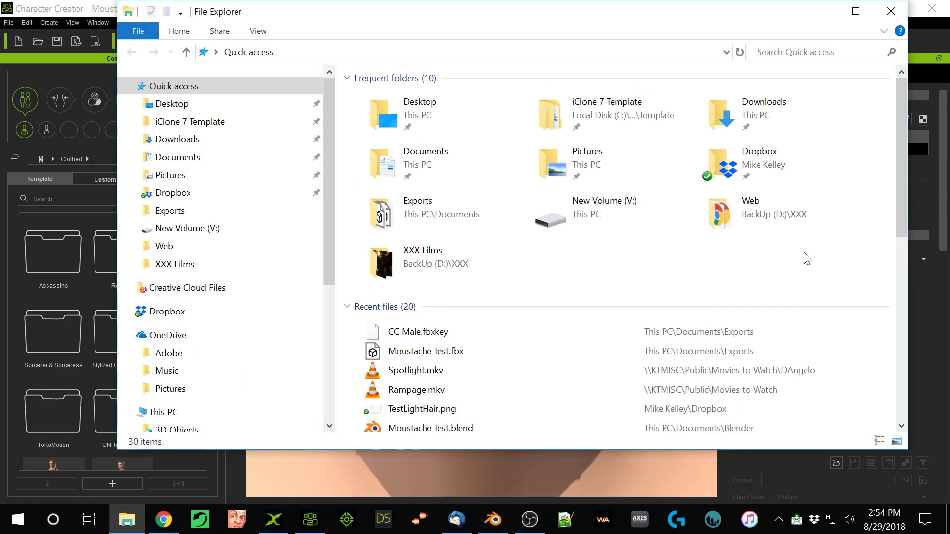
pyautogui.moveTo(193, 194)
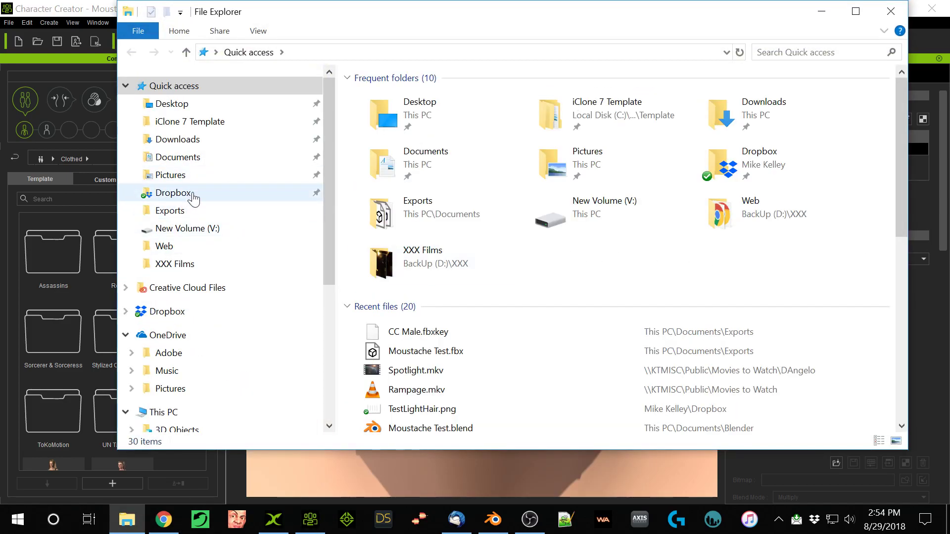
pyautogui.click(174, 193)
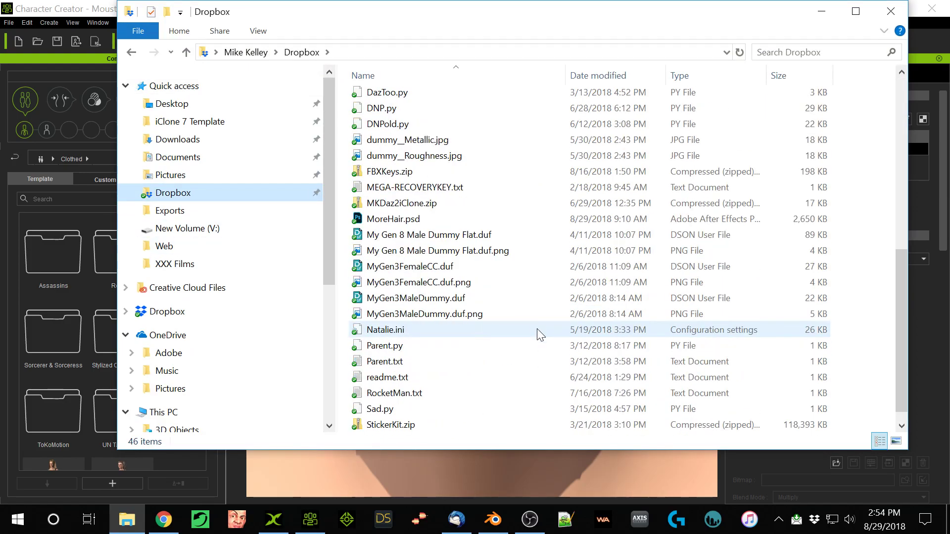
pyautogui.click(399, 425)
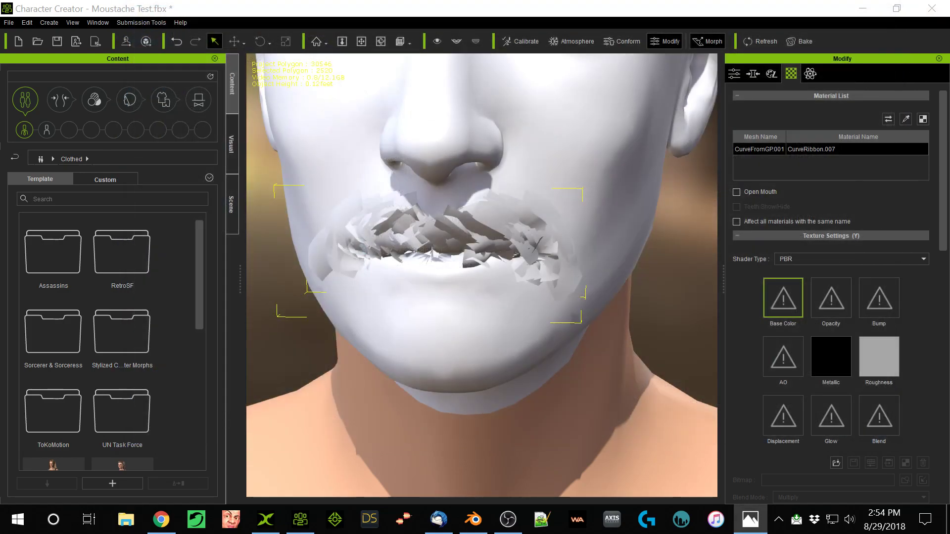
pyautogui.click(782, 297)
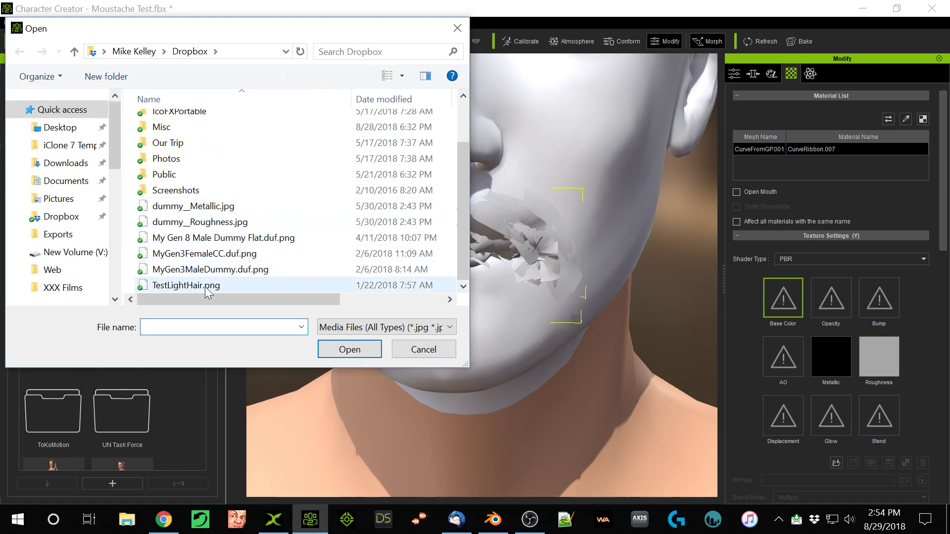
pyautogui.click(350, 350)
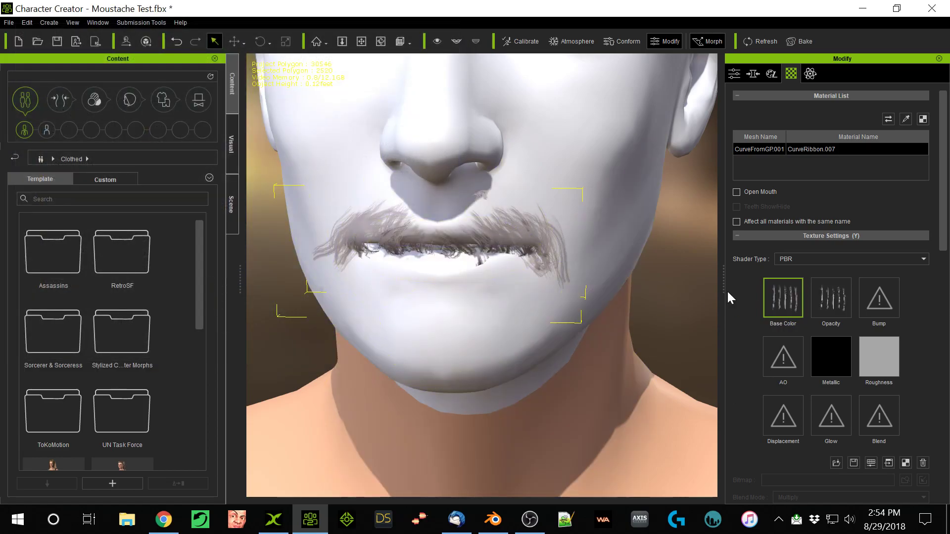
pyautogui.moveTo(782, 296)
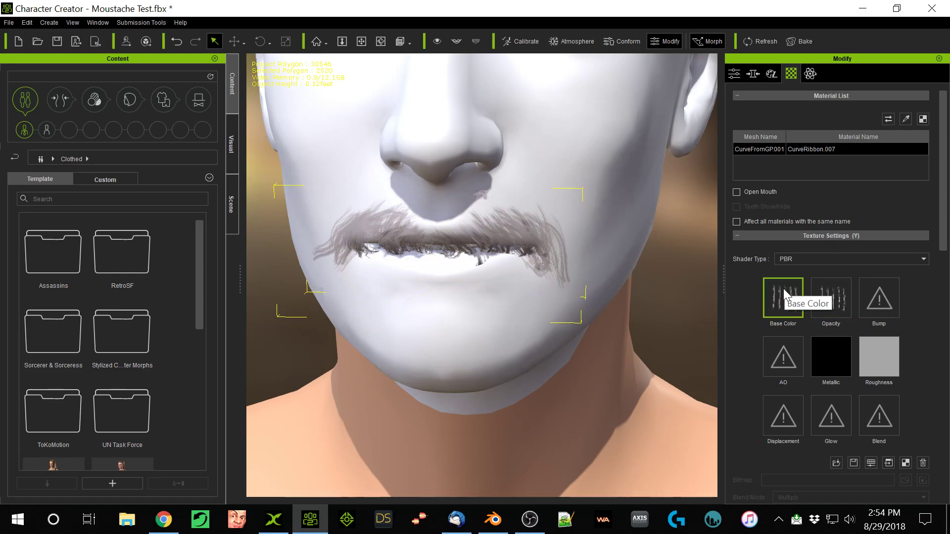
pyautogui.moveTo(782, 305)
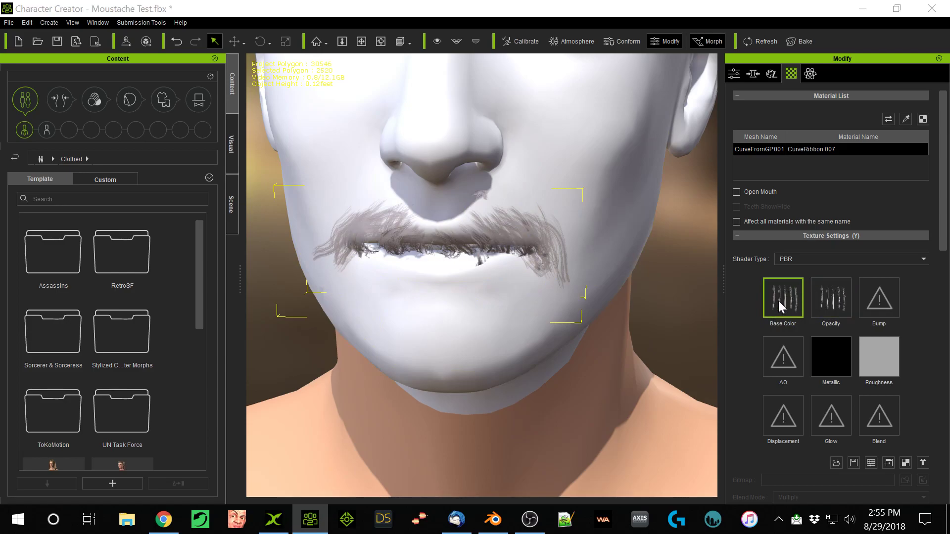
# Adjust the base color texture's brightness, contrast, saturation and hue to dark reddish brown.
pyautogui.click(782, 297)
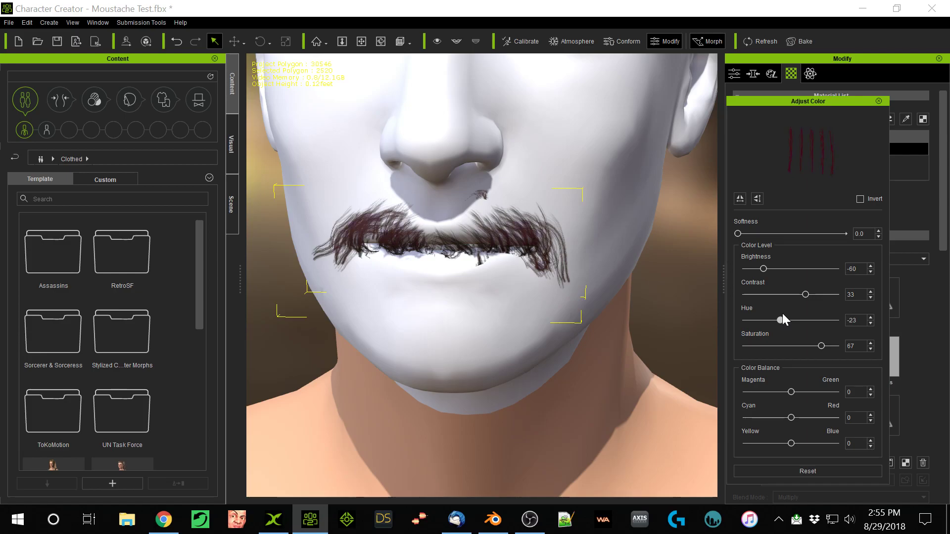
pyautogui.click(879, 101)
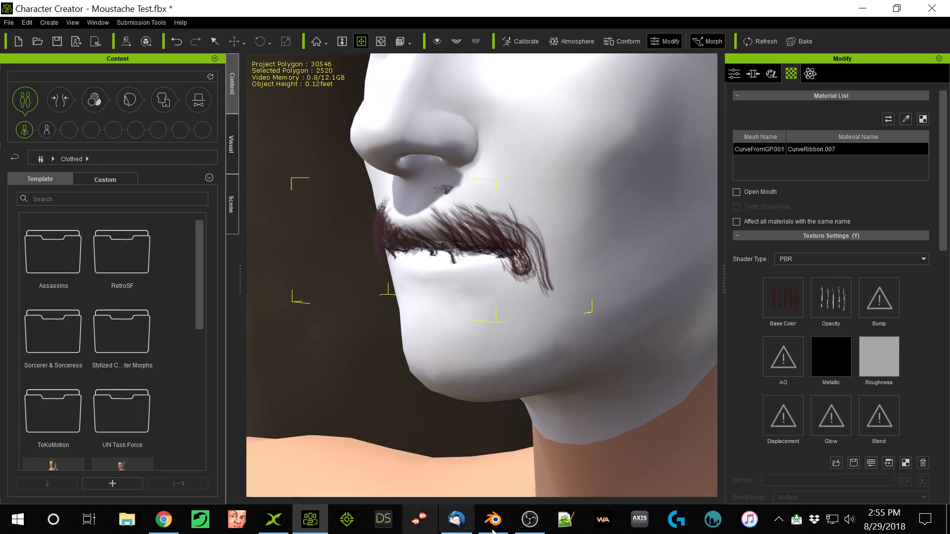
# Switch to the Blender window showing the weight-painted moustache mesh.
pyautogui.click(493, 520)
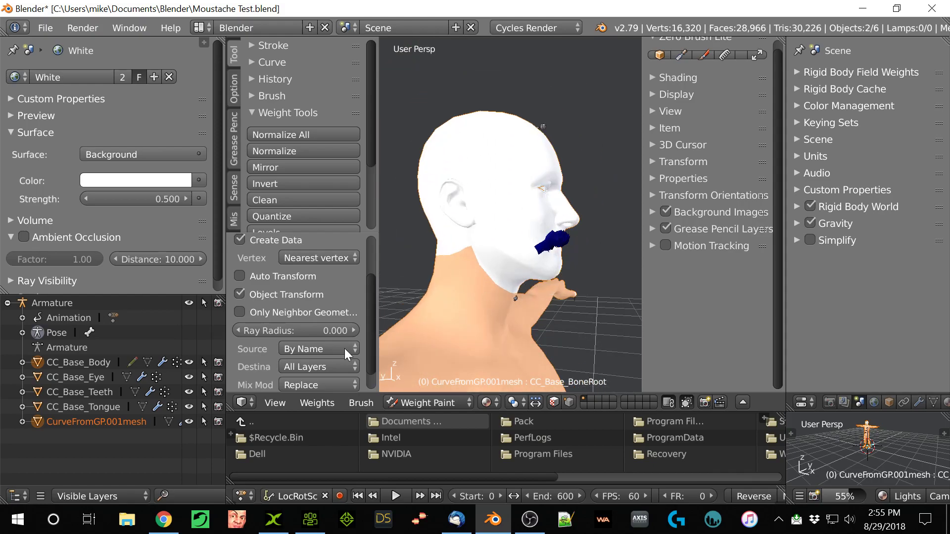
pyautogui.moveTo(240, 204)
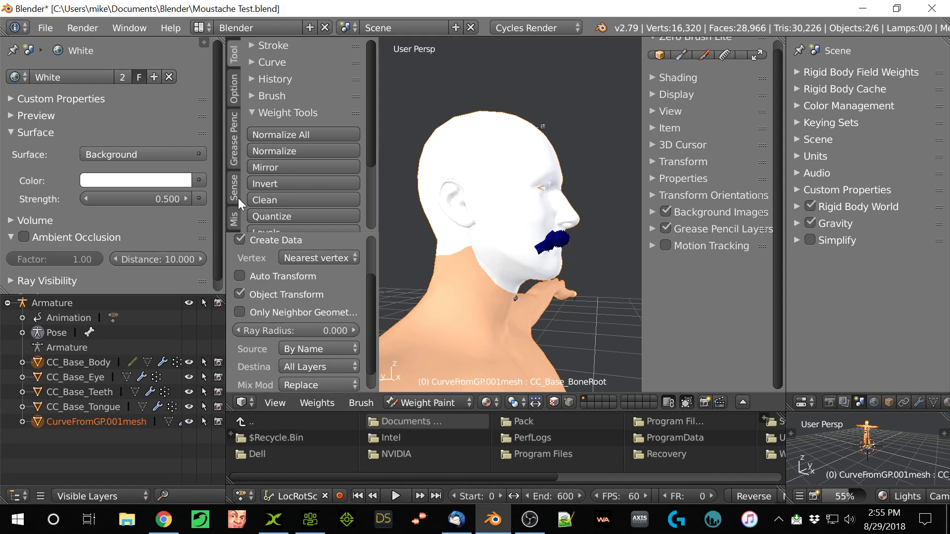
pyautogui.moveTo(235, 106)
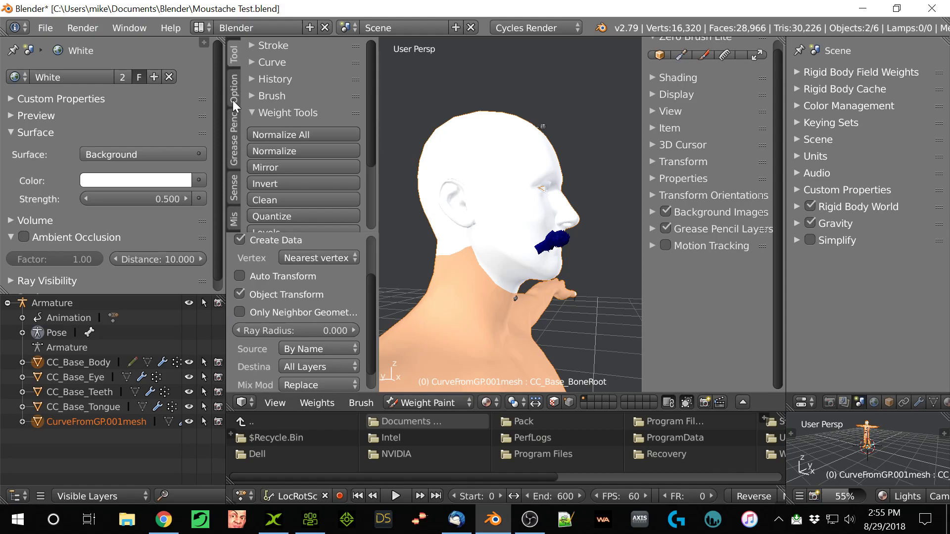
pyautogui.moveTo(148, 352)
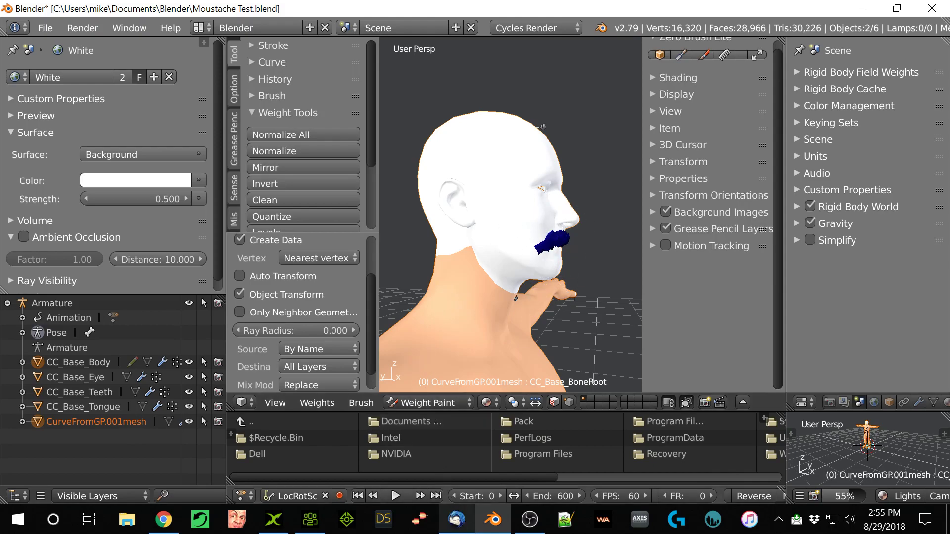
pyautogui.click(308, 520)
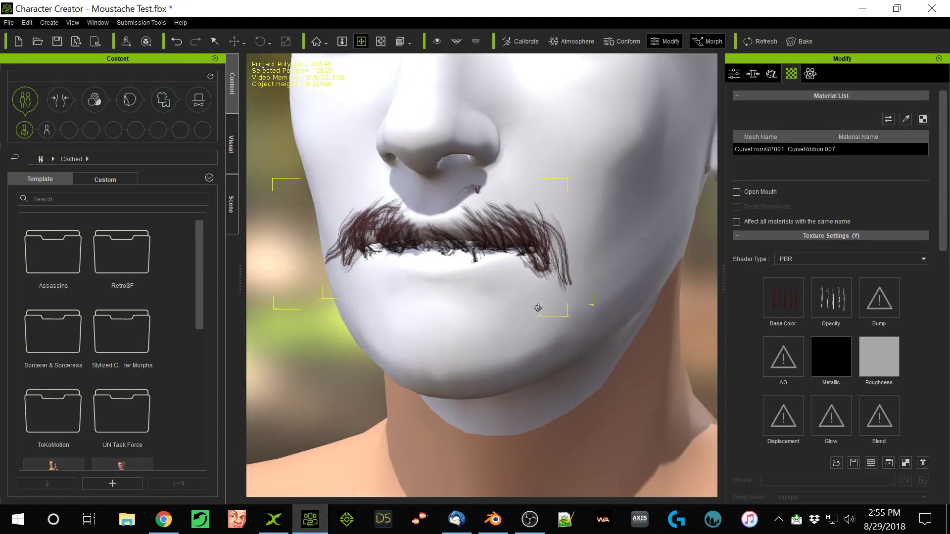
pyautogui.click(736, 192)
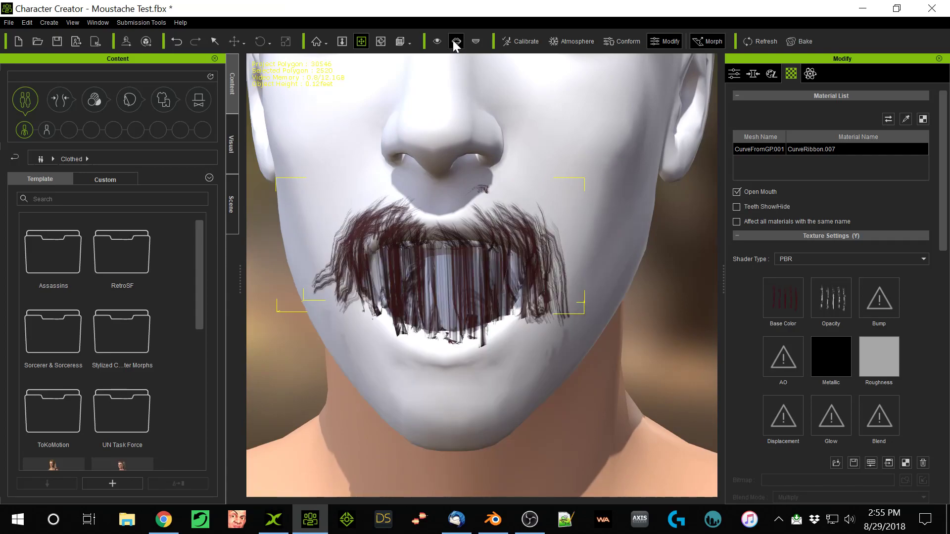
pyautogui.click(736, 191)
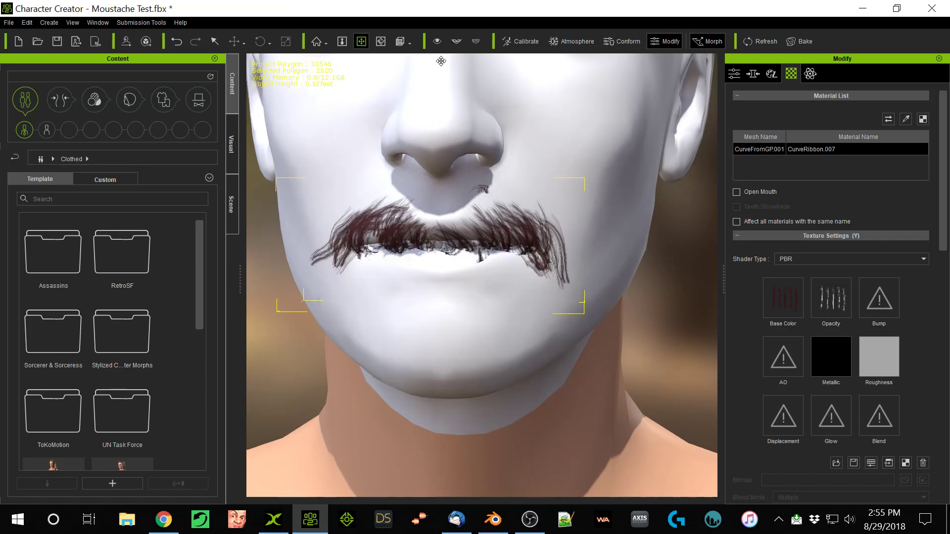
pyautogui.click(737, 192)
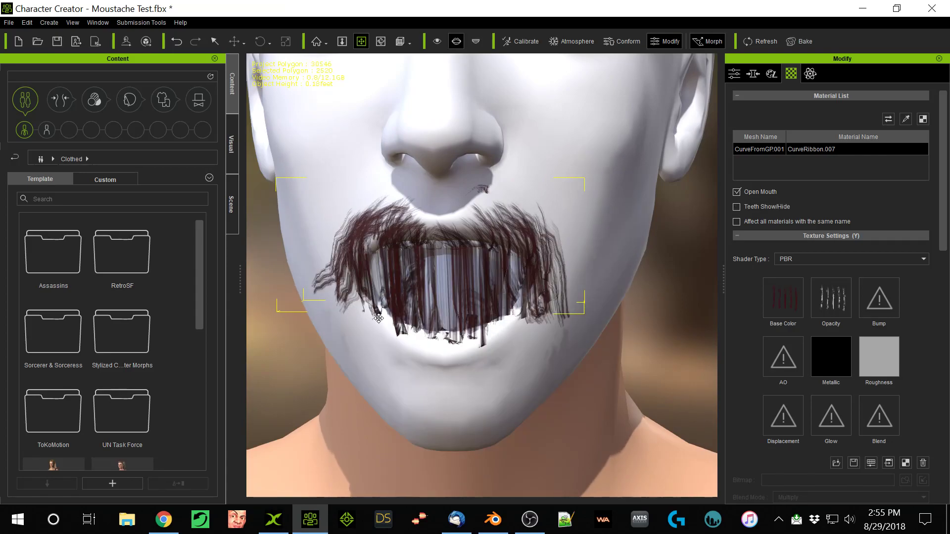
pyautogui.click(736, 192)
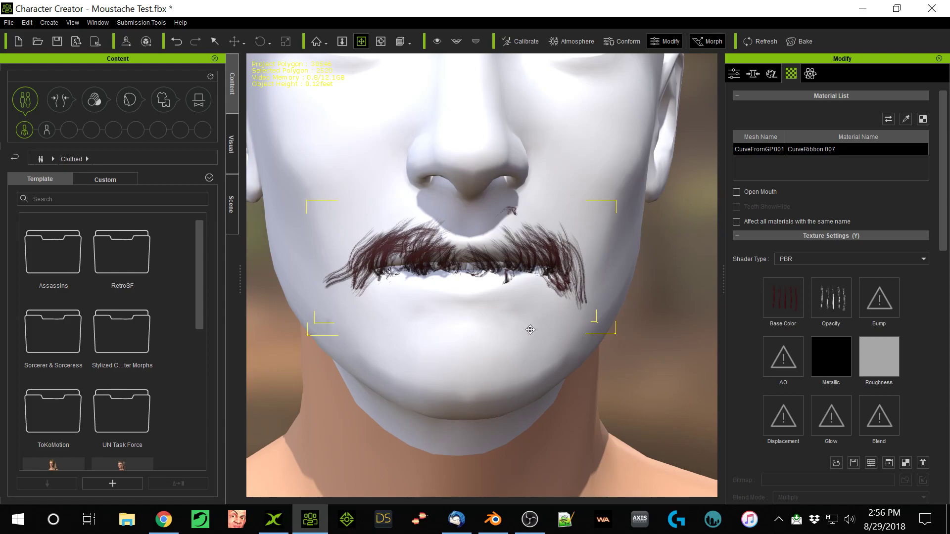
pyautogui.moveTo(382, 347)
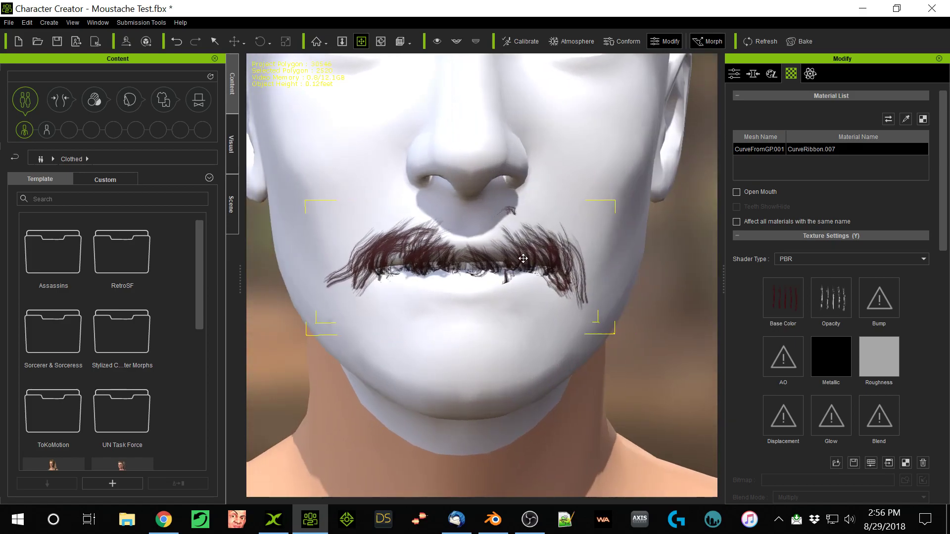
pyautogui.moveTo(455, 320)
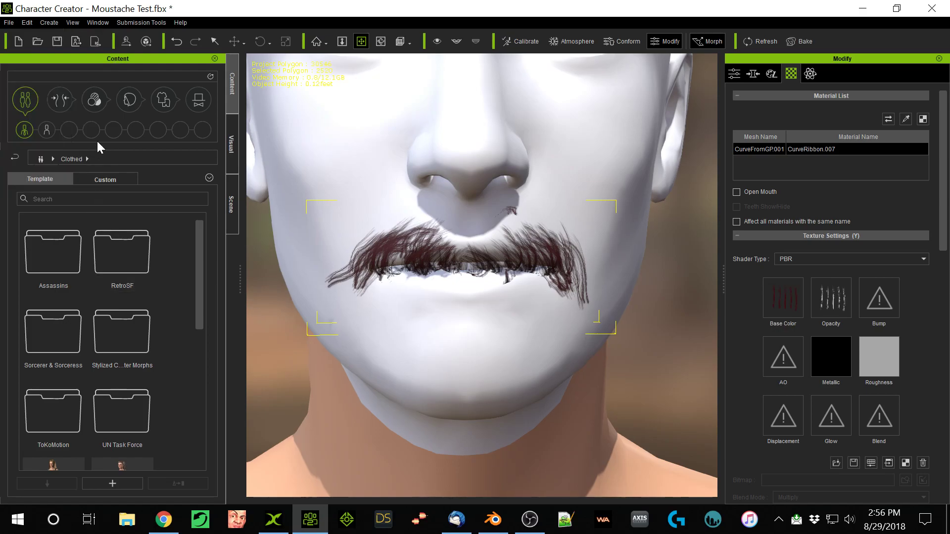
# Load the Base Male full-body template, discarding the moustache test without saving.
pyautogui.click(59, 99)
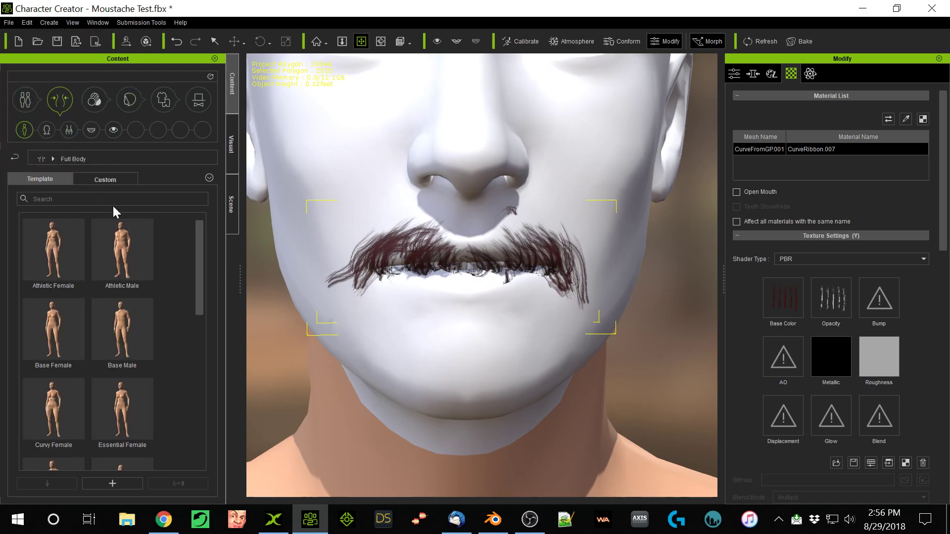
pyautogui.doubleClick(122, 329)
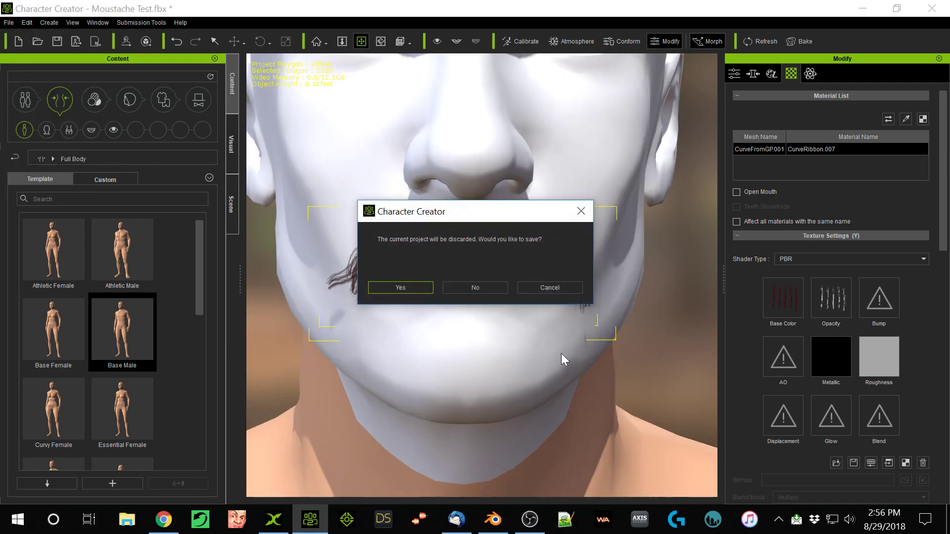
pyautogui.click(475, 287)
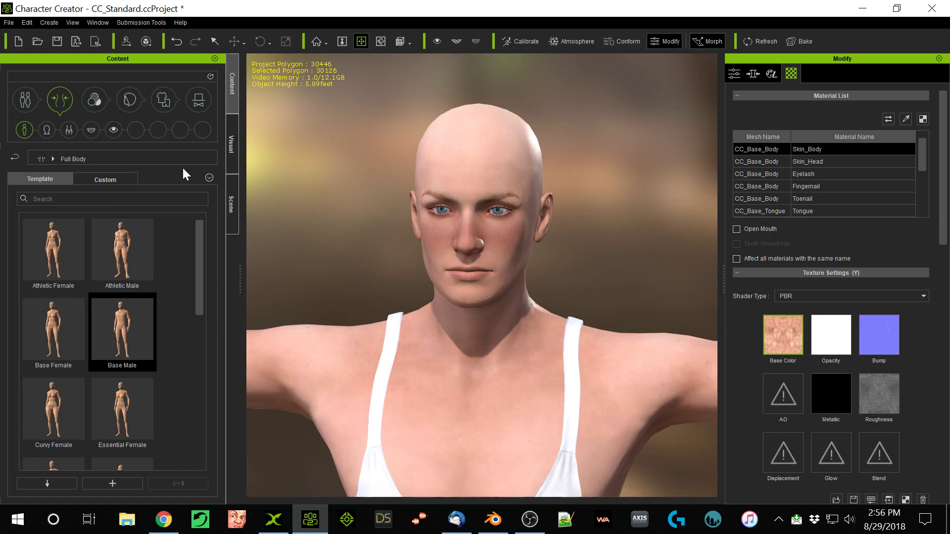
# Apply the Chaplin Mustache from the head hair accessories to the character.
pyautogui.click(129, 99)
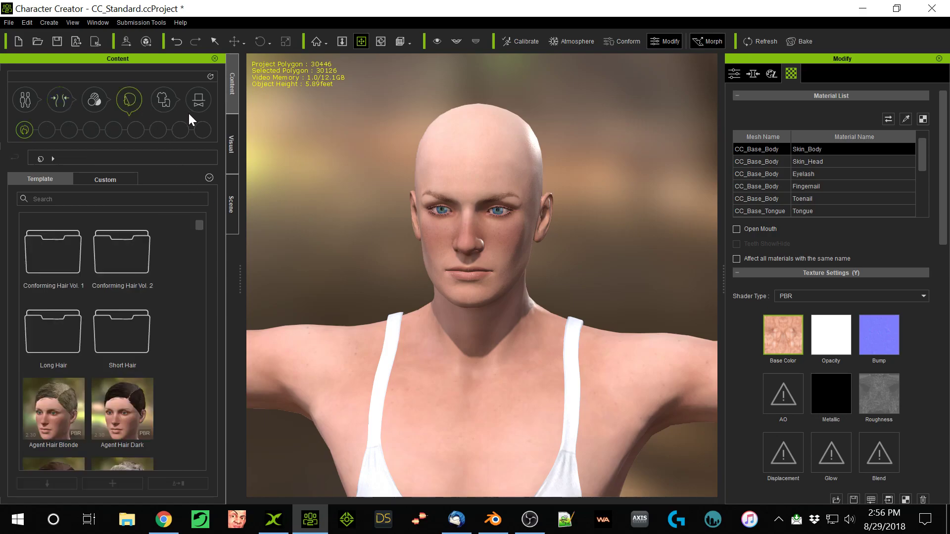
pyautogui.click(198, 100)
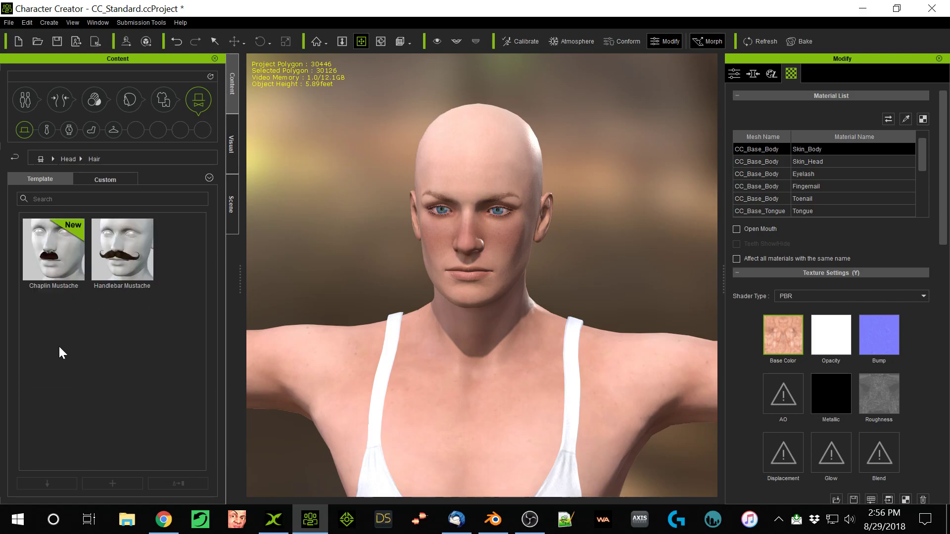
pyautogui.doubleClick(53, 250)
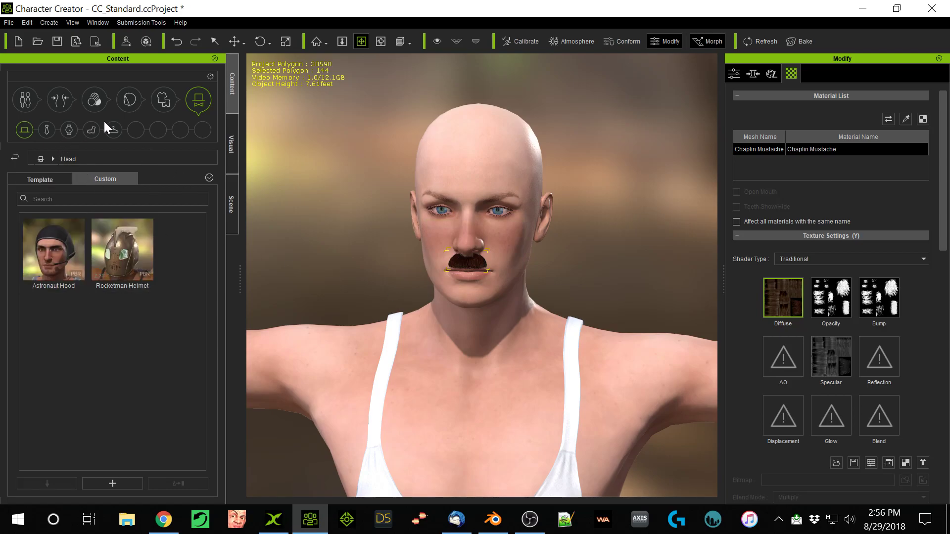
# Browse the accessory, hair and cloth libraries to the Others > Beards custom items.
pyautogui.click(91, 130)
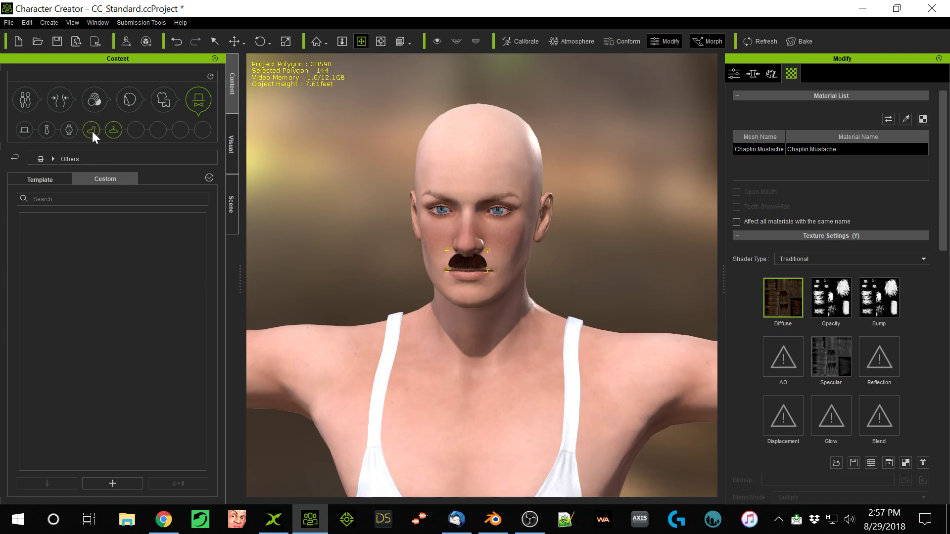
pyautogui.click(24, 130)
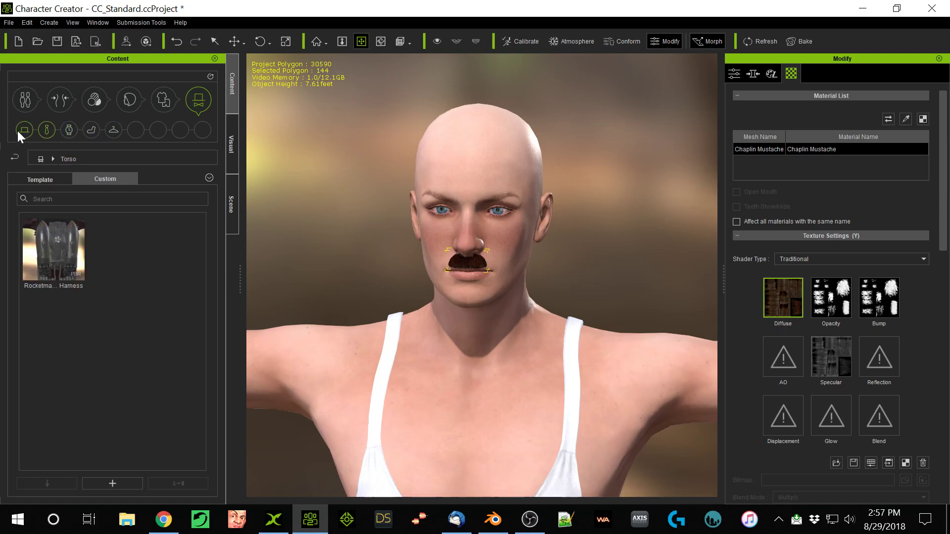
pyautogui.click(164, 99)
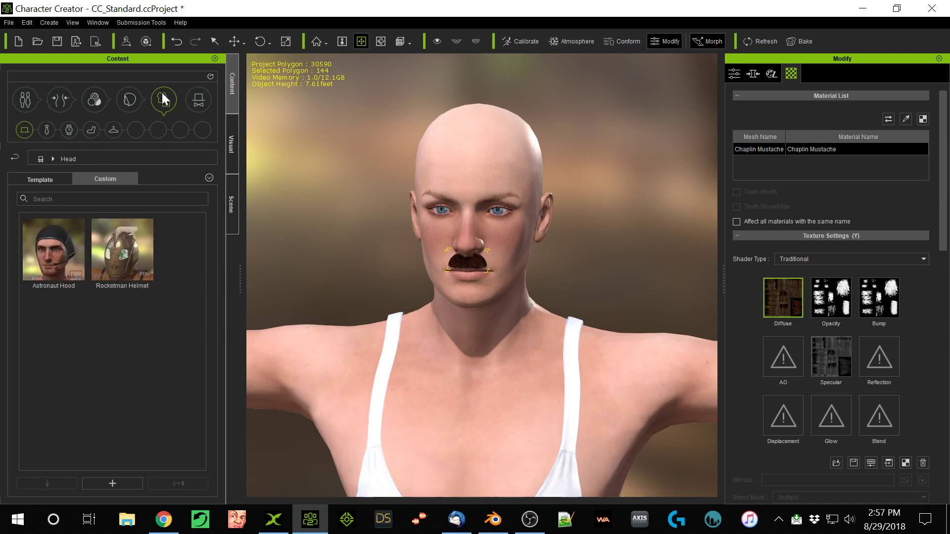
pyautogui.click(129, 100)
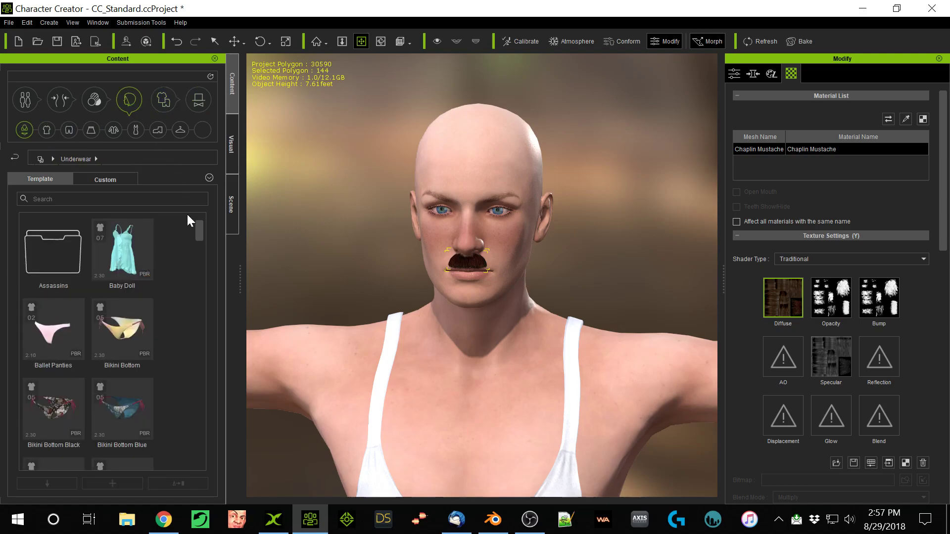
pyautogui.click(23, 129)
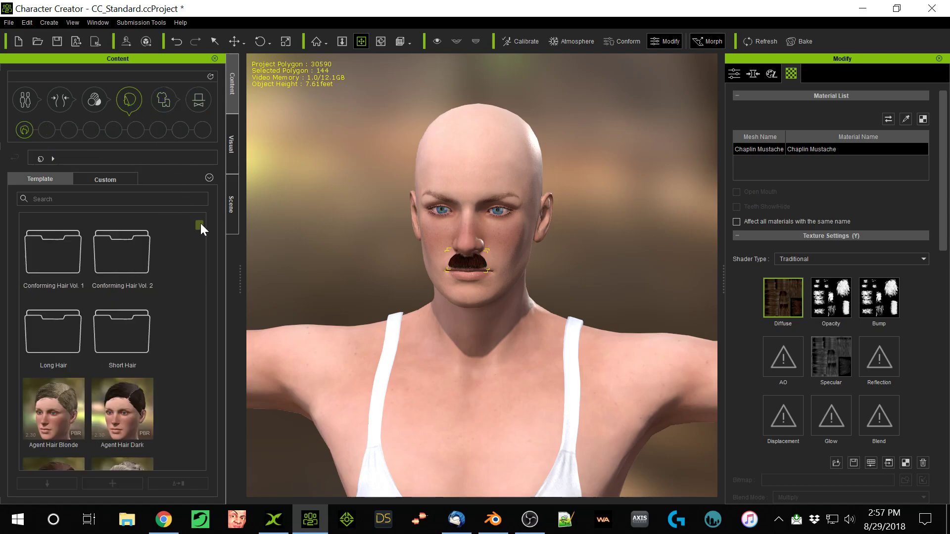
pyautogui.scroll(-3)
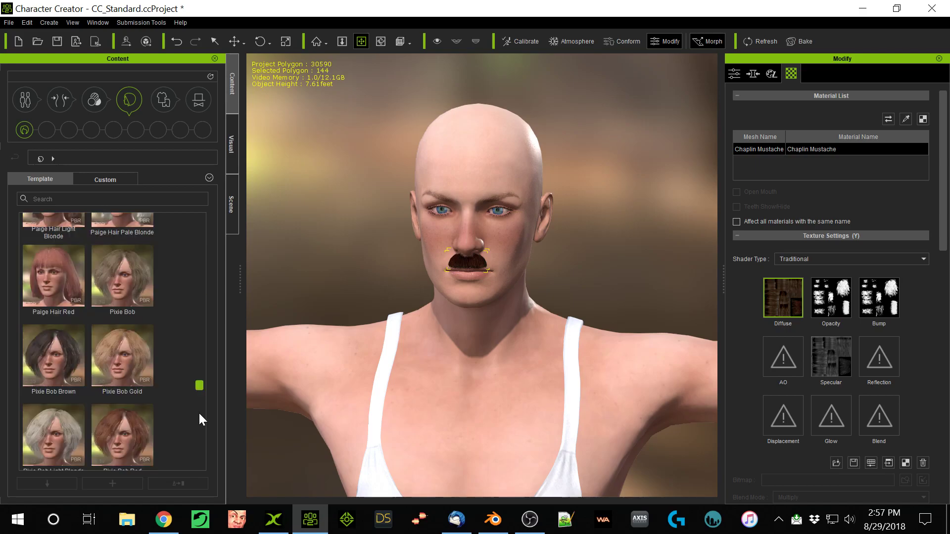
pyautogui.scroll(3)
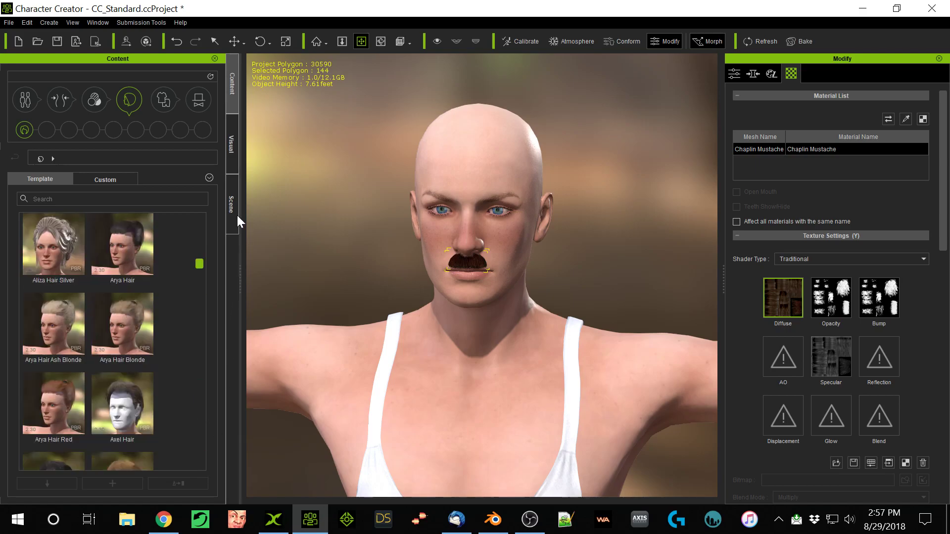
pyautogui.click(163, 99)
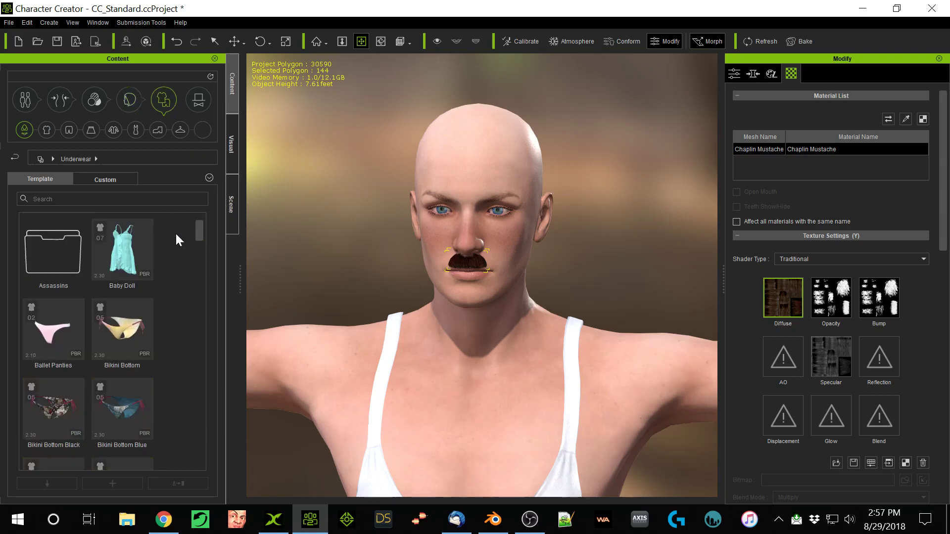
pyautogui.moveTo(223, 294)
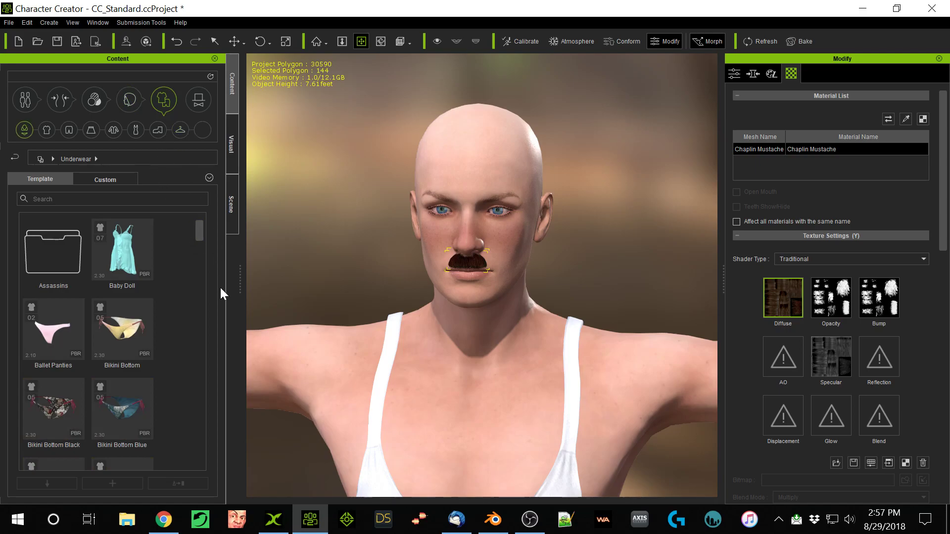
pyautogui.click(179, 129)
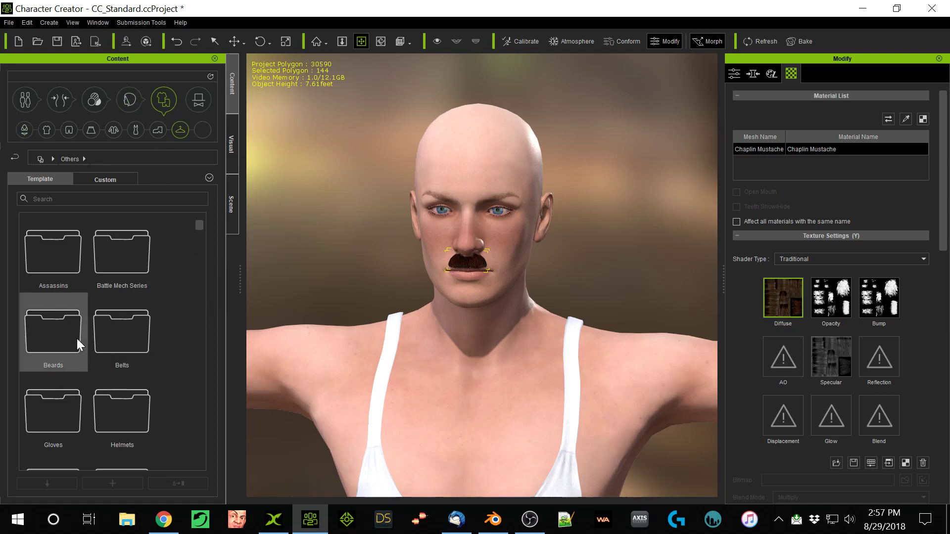
pyautogui.doubleClick(54, 327)
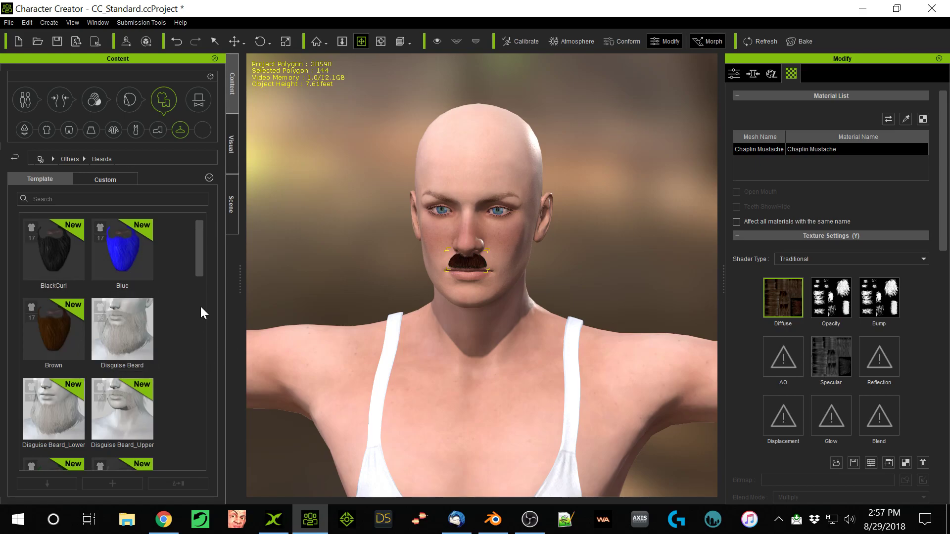
pyautogui.scroll(-3)
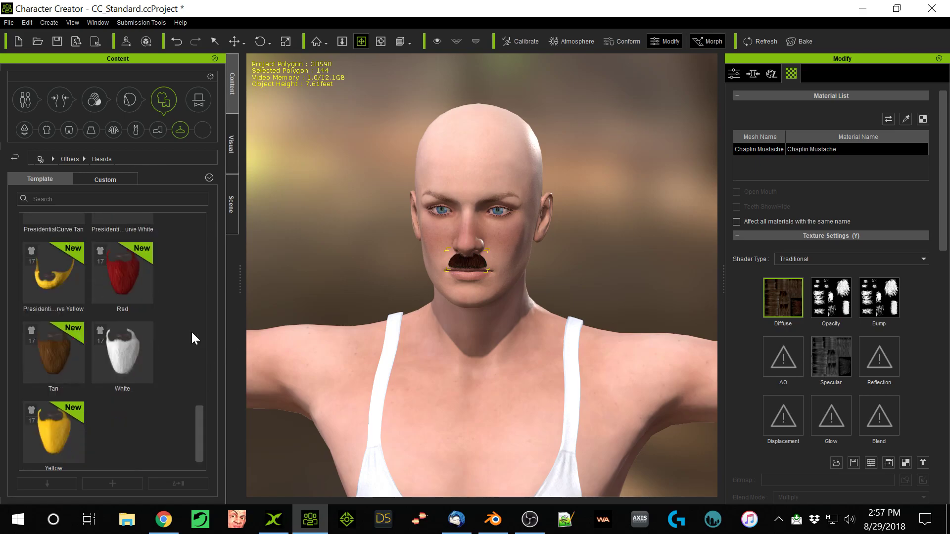
pyautogui.click(24, 130)
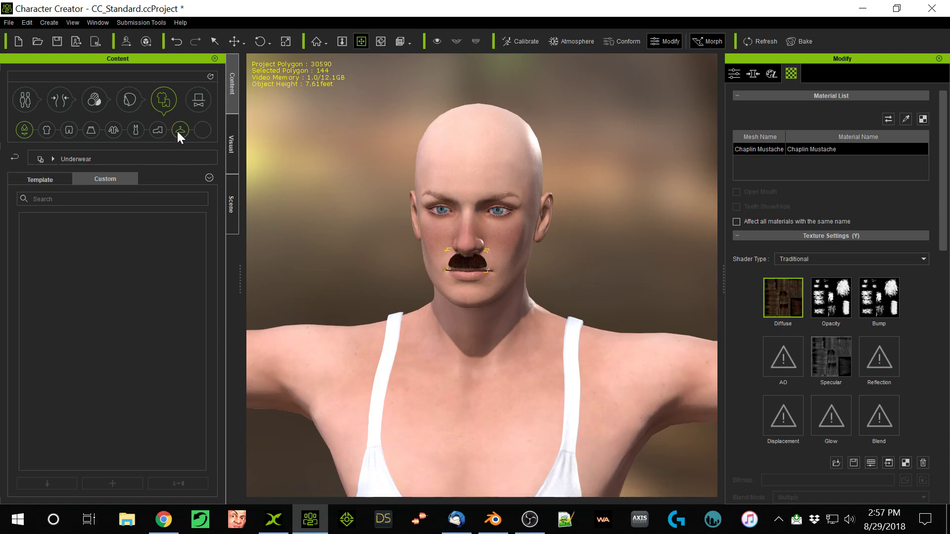
# Apply Odins Beard from the custom Others clothing and frame the face.
pyautogui.click(180, 128)
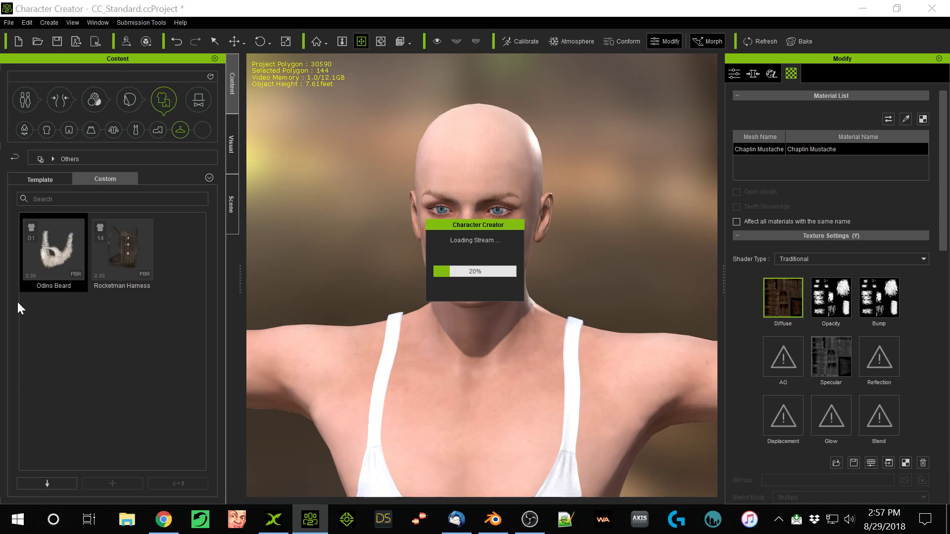
pyautogui.doubleClick(53, 245)
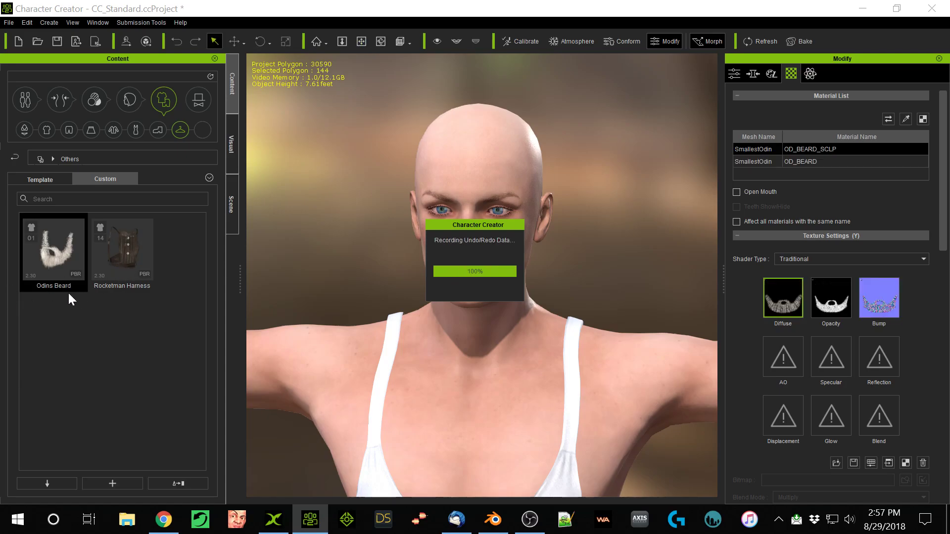
pyautogui.doubleClick(53, 244)
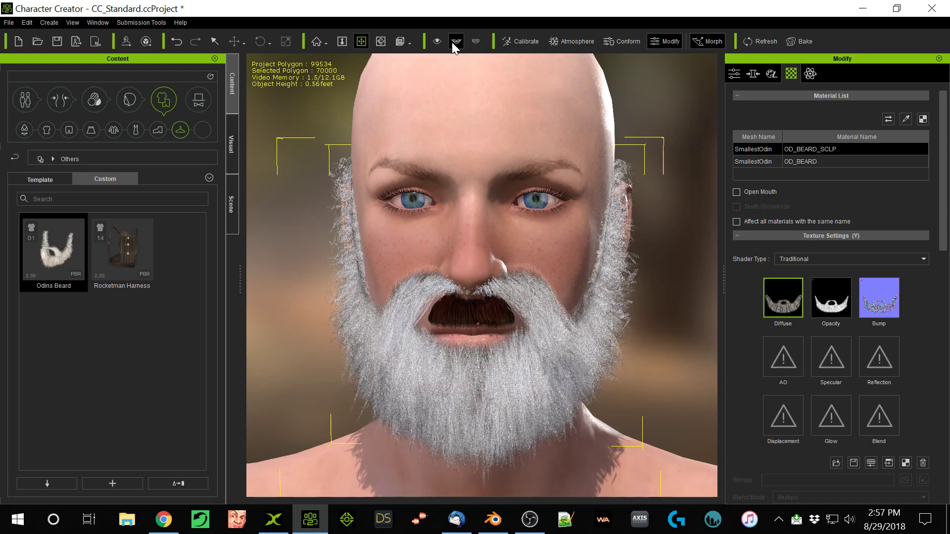
pyautogui.click(736, 192)
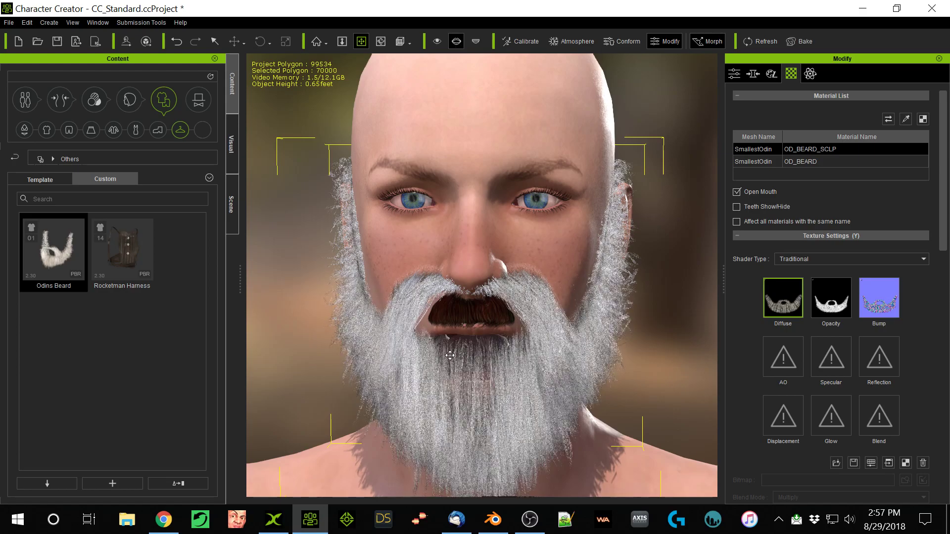
pyautogui.moveTo(451, 207)
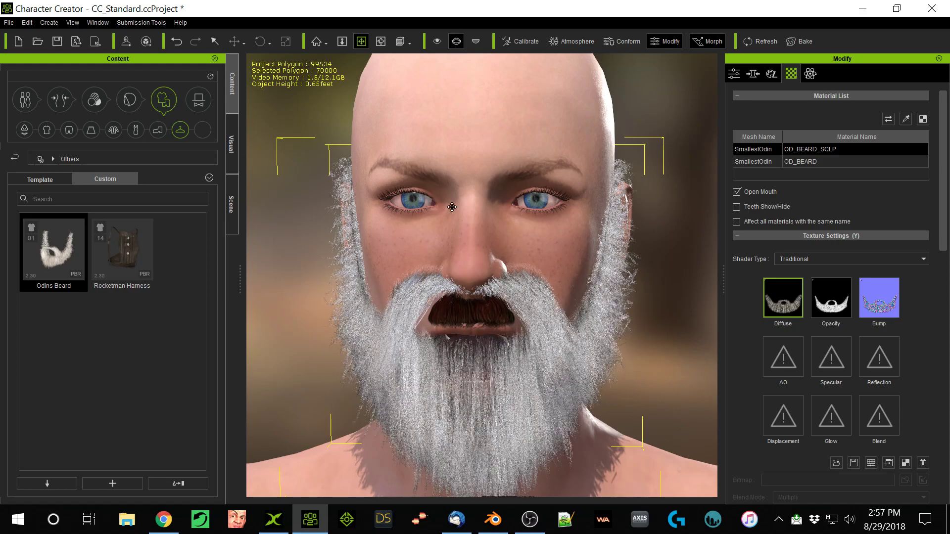
pyautogui.moveTo(754, 85)
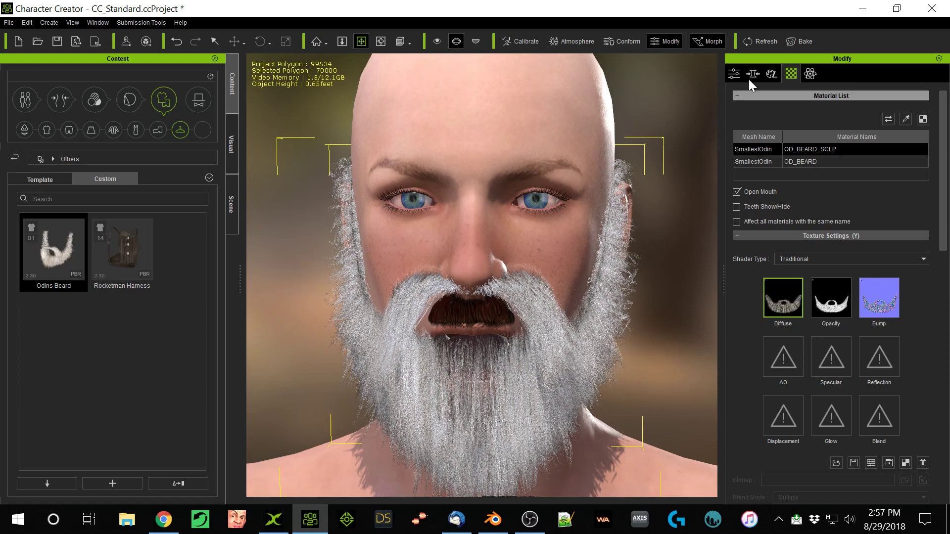
# In Edit Mesh Mode with Backface Selection, hide the beard faces over the mouth and chin, then exit.
pyautogui.click(753, 74)
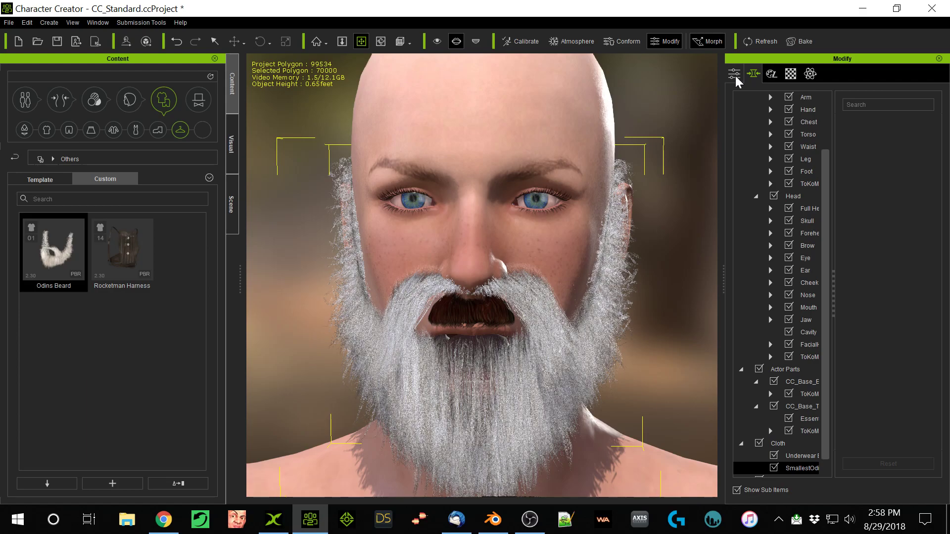
pyautogui.click(734, 73)
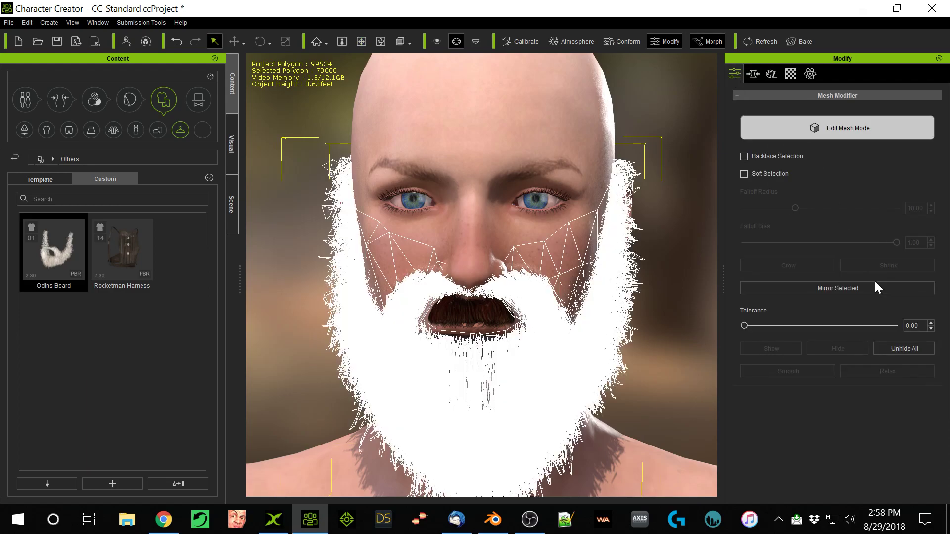
pyautogui.moveTo(414, 400)
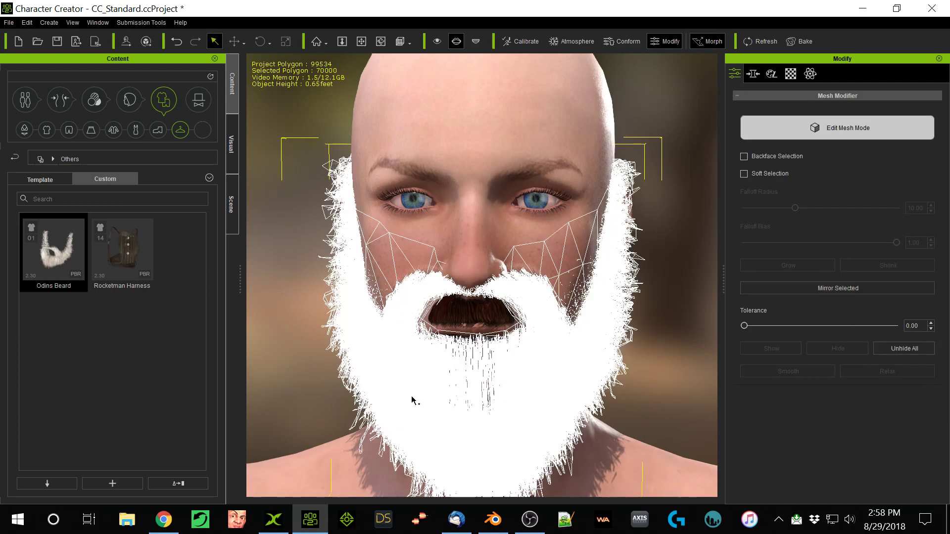
pyautogui.click(745, 156)
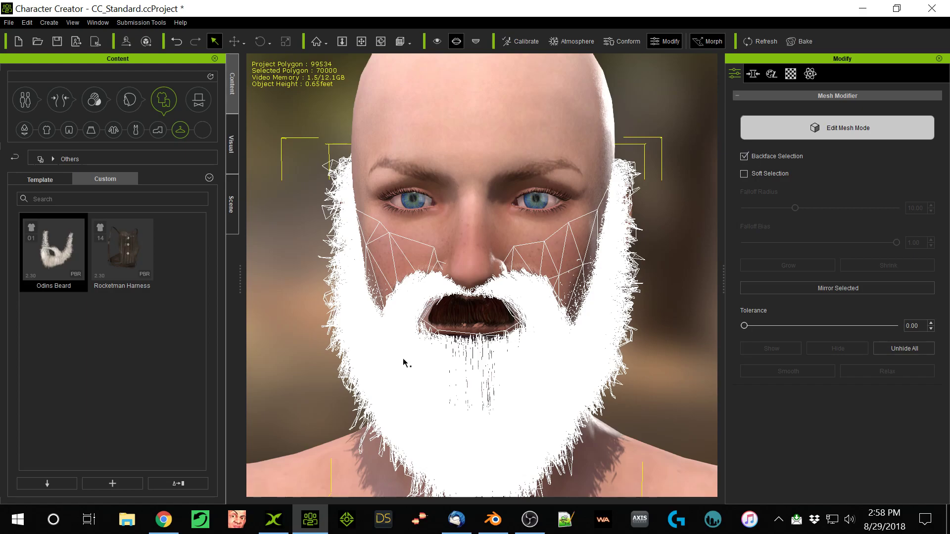
pyautogui.moveTo(428, 349)
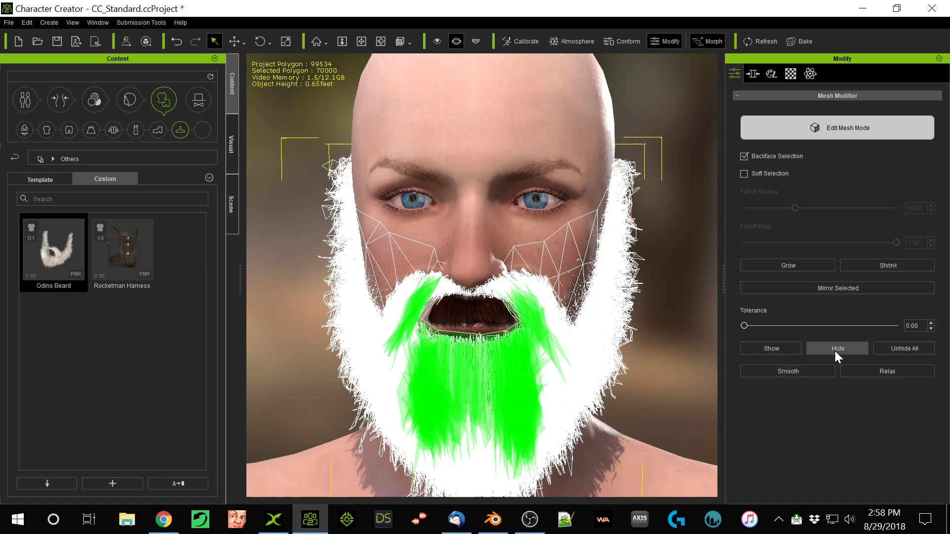
pyautogui.click(838, 348)
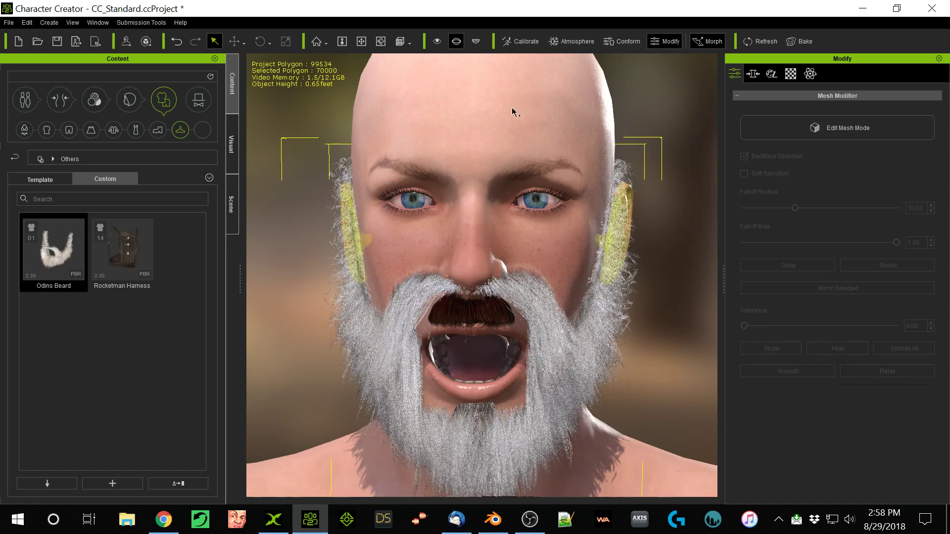
pyautogui.click(455, 42)
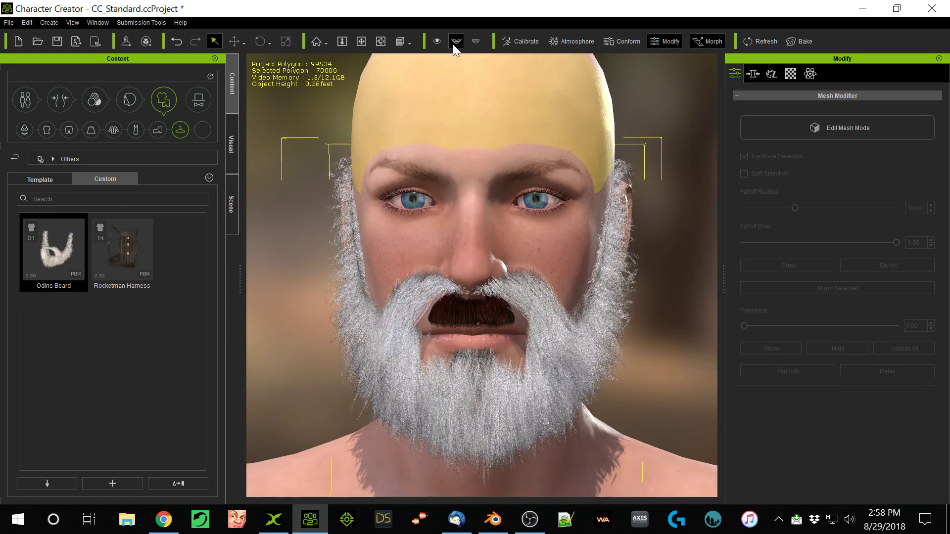
pyautogui.click(455, 42)
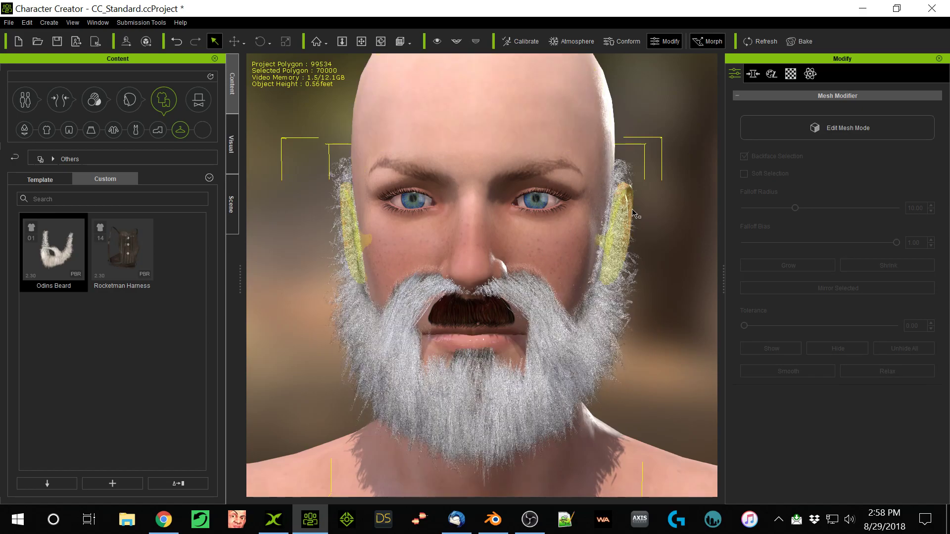